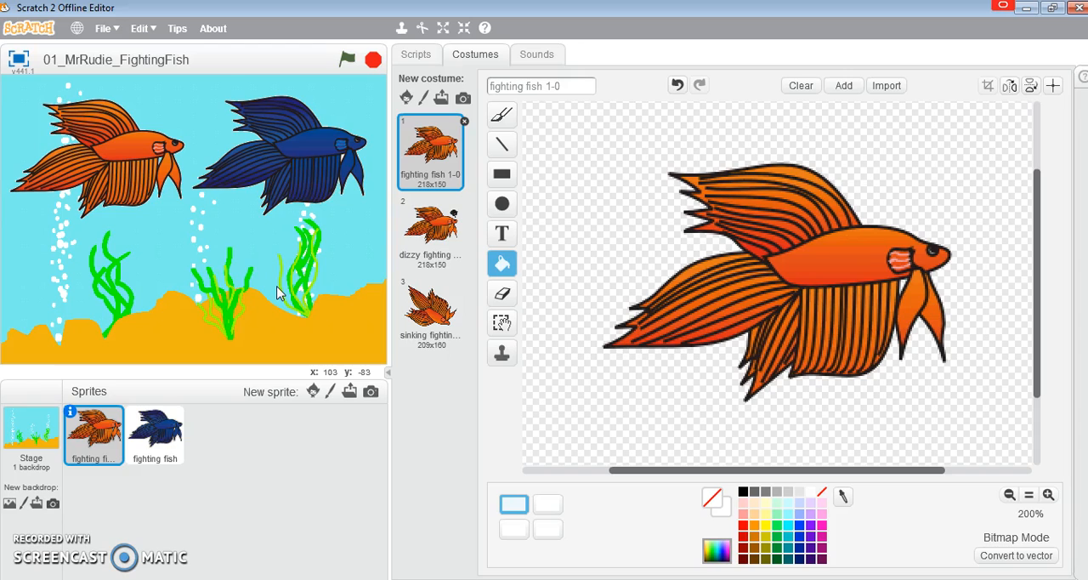
mouse_move(228, 236)
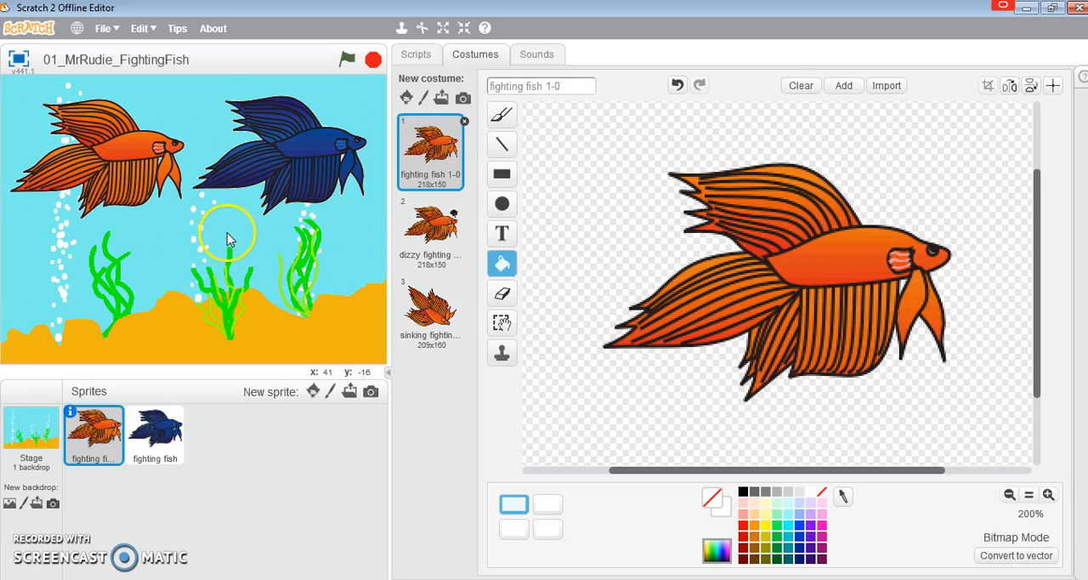
mouse_move(162, 397)
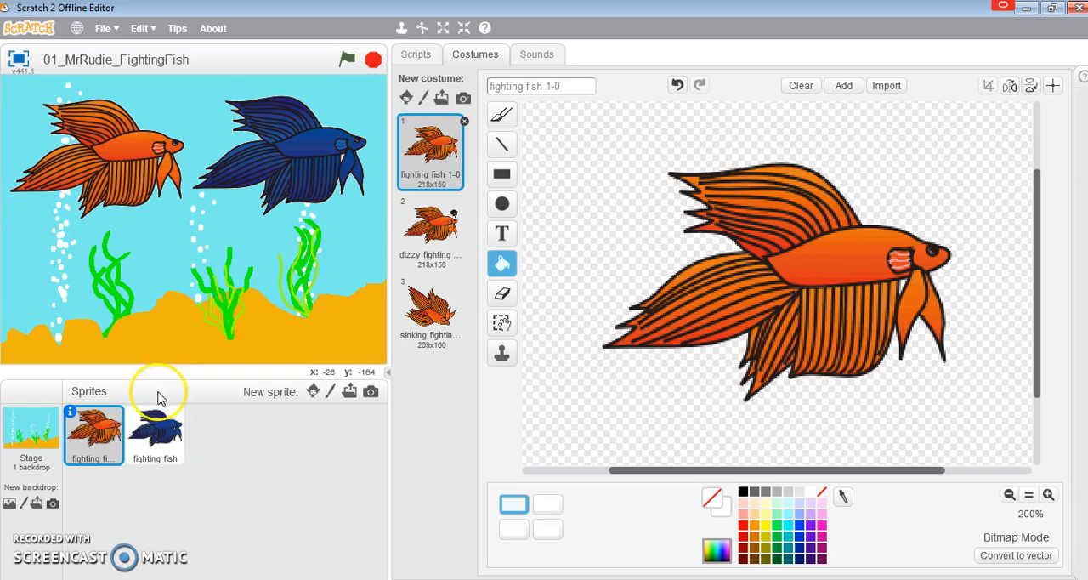
mouse_move(236, 431)
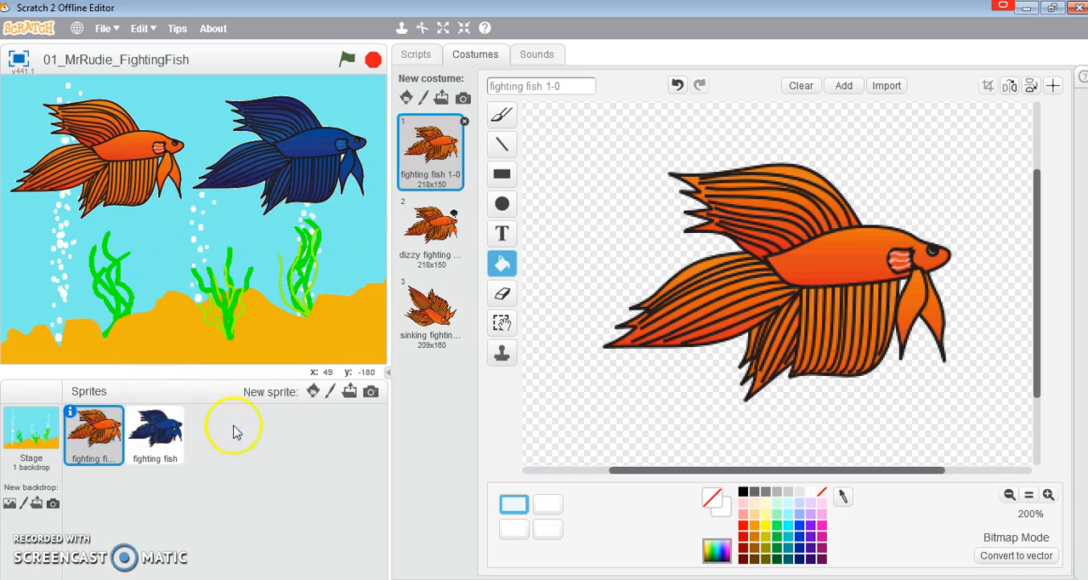
mouse_move(411, 174)
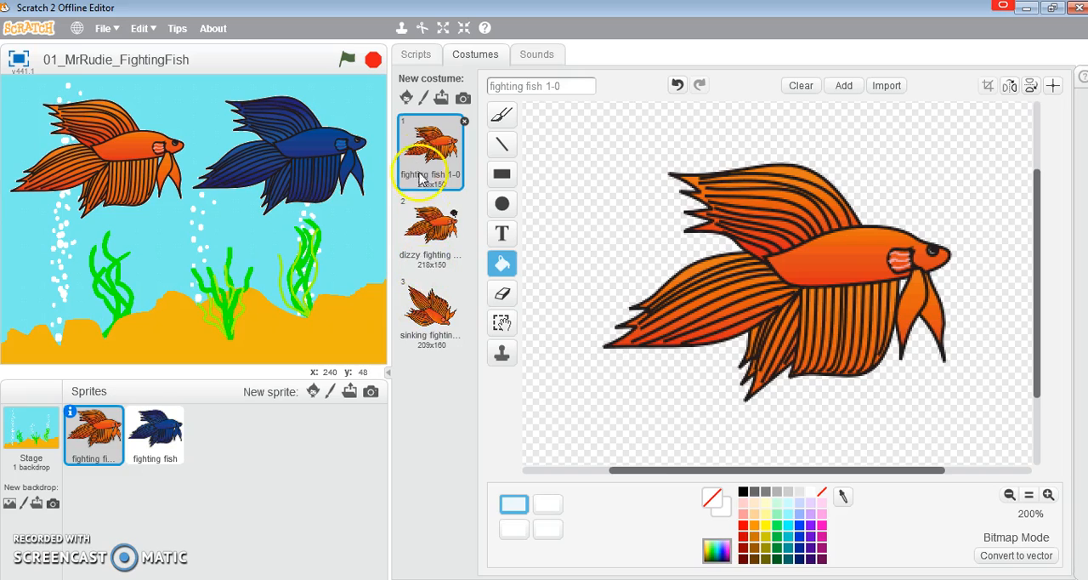
Preview the dizzy and sinking fish costumes, then return to the normal costume.
click(429, 229)
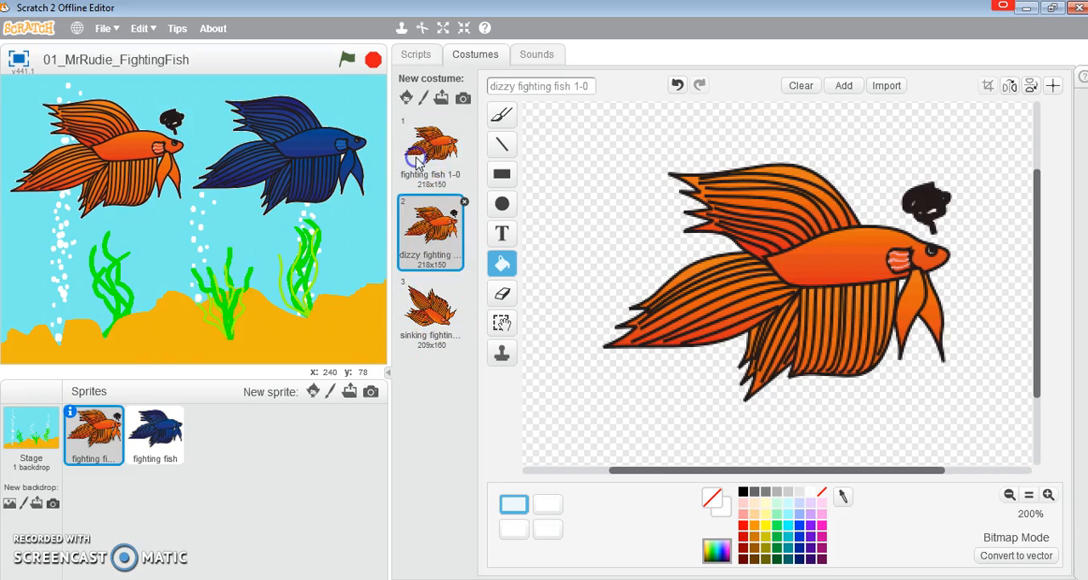
click(430, 153)
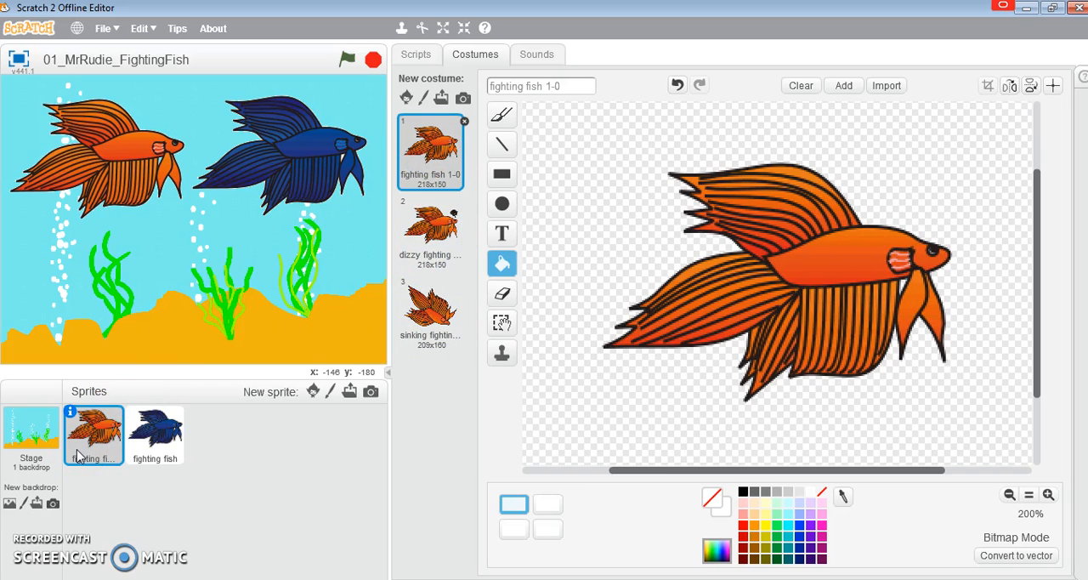
mouse_move(429, 140)
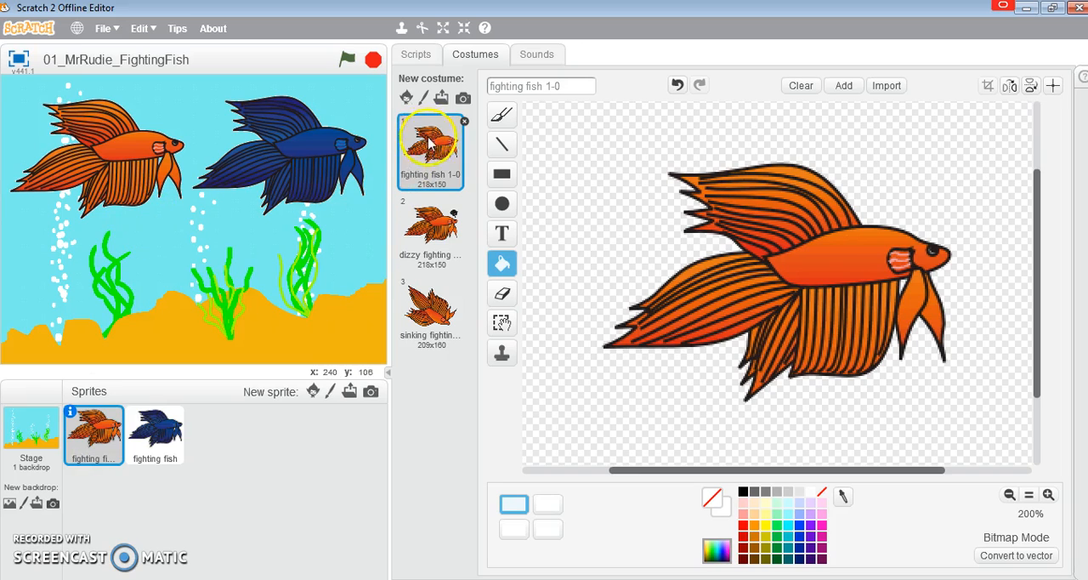
mouse_move(437, 187)
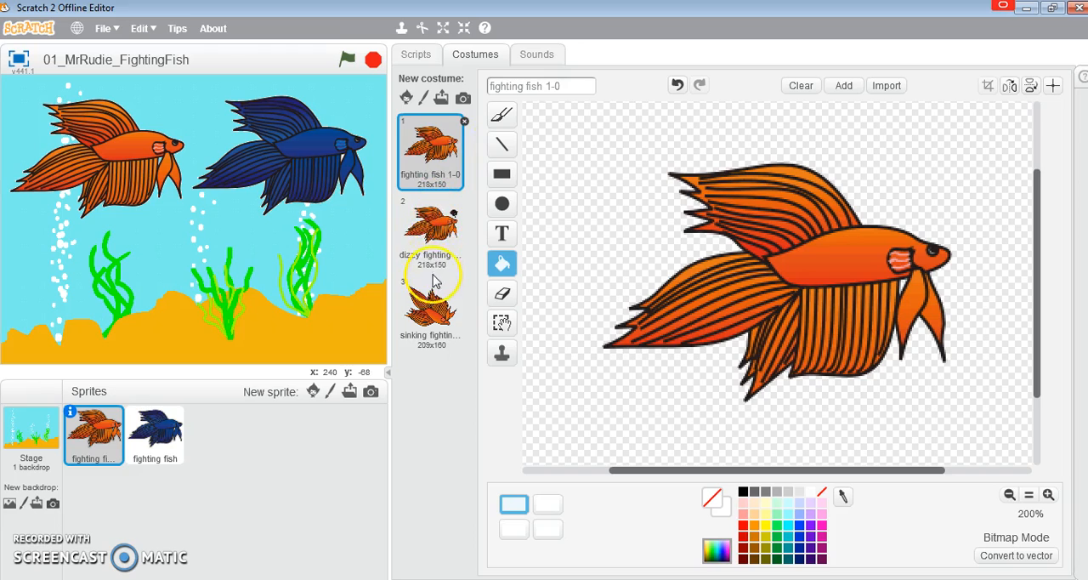
click(430, 229)
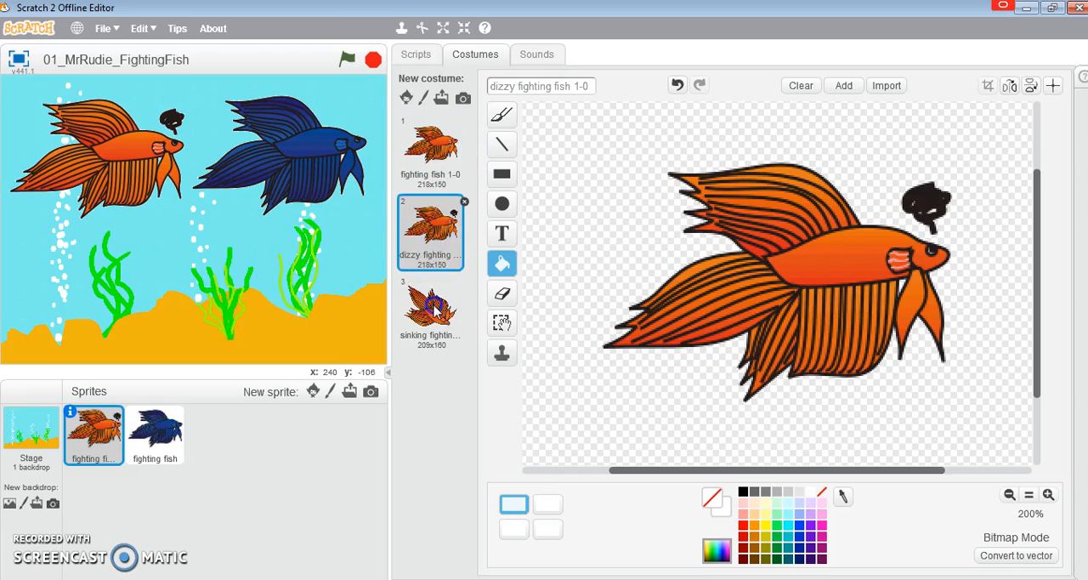
click(430, 312)
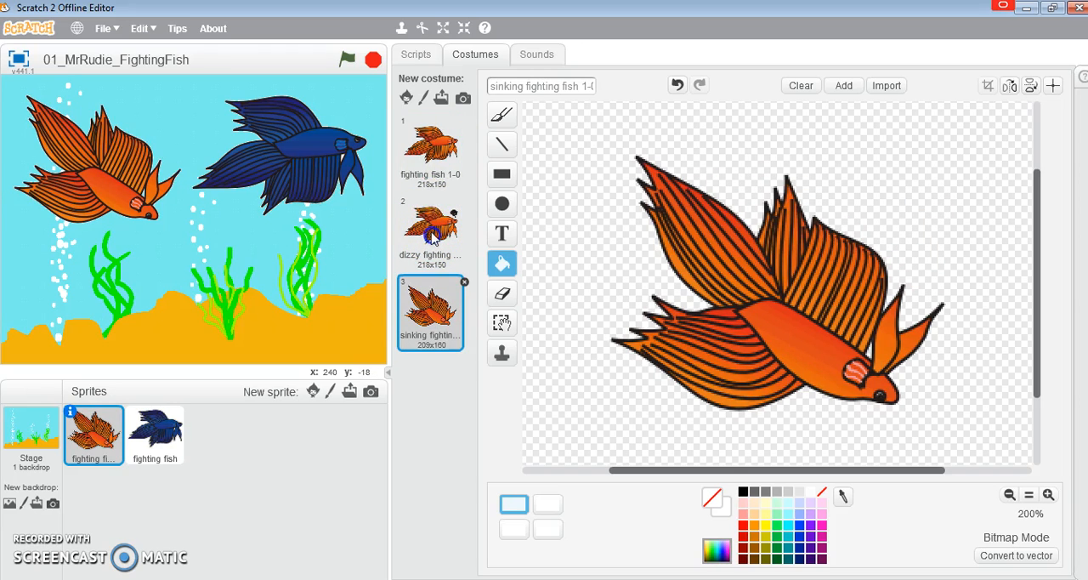
click(430, 153)
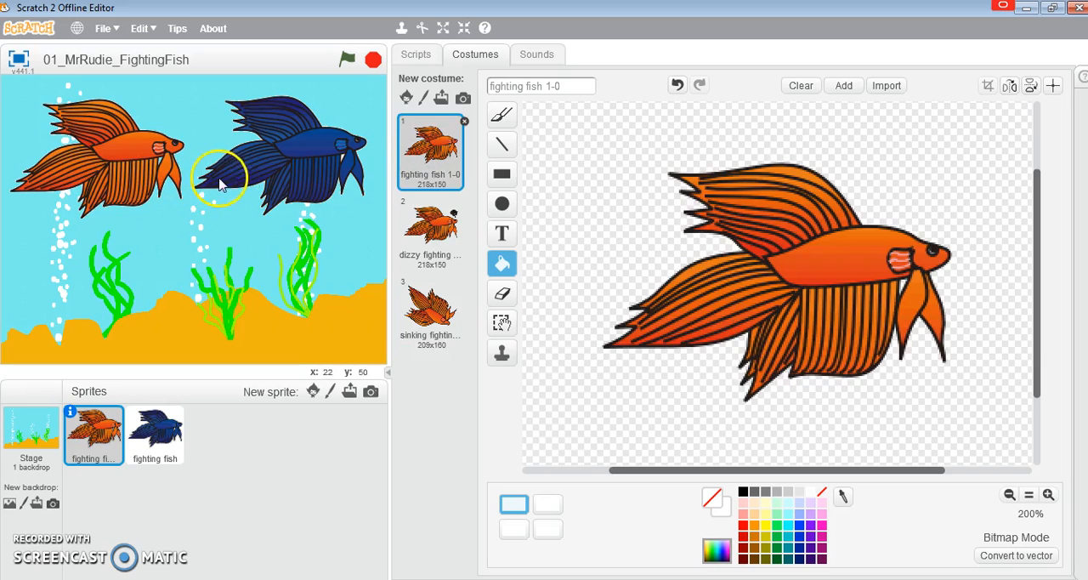
mouse_move(223, 157)
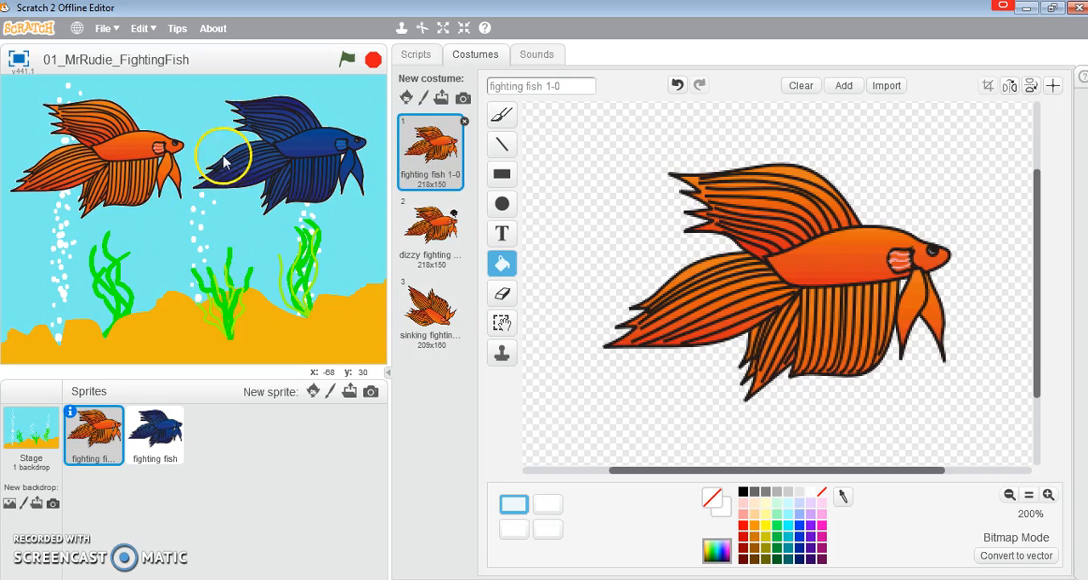
mouse_move(195, 319)
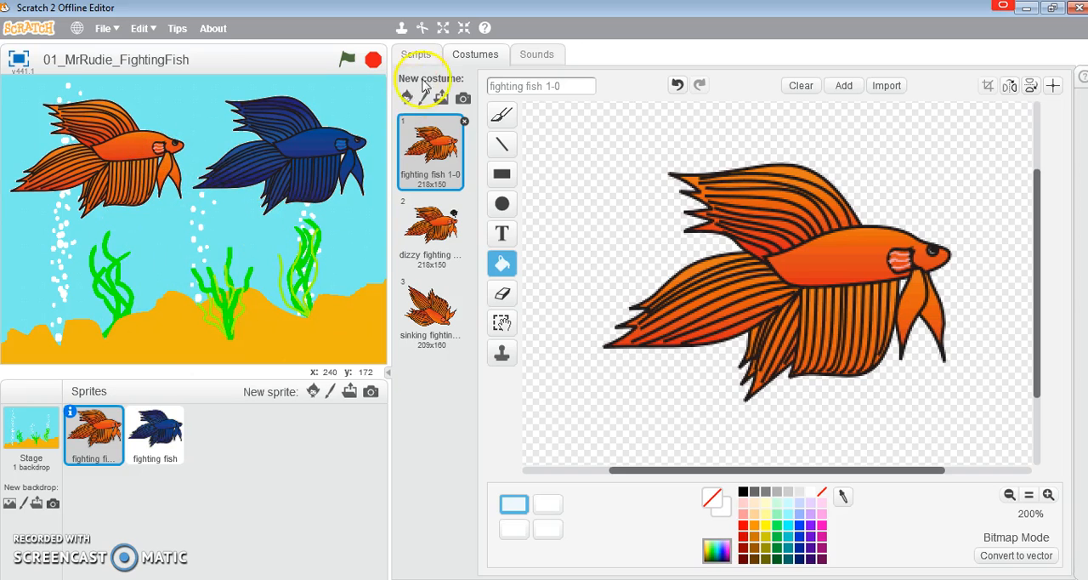
Add a Looks 'set size to 70 %' block to the orange fish's scripts.
click(415, 53)
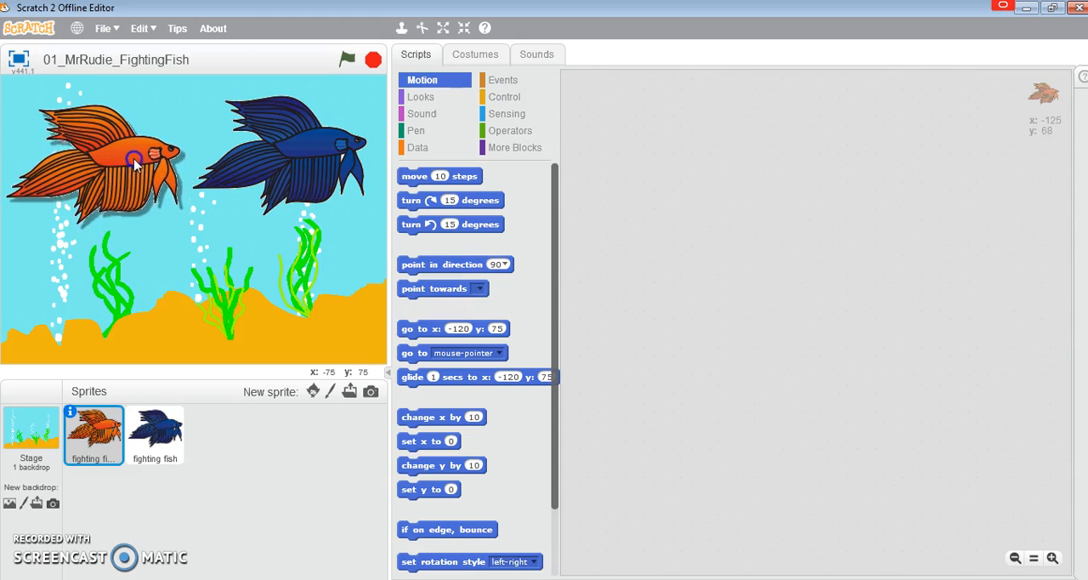
click(421, 96)
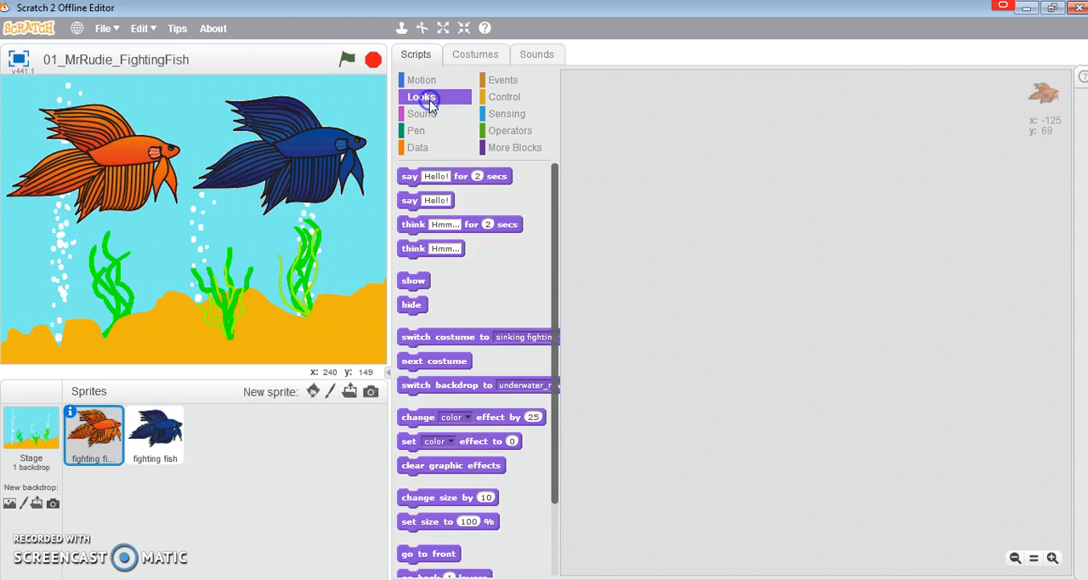
drag(447, 521, 690, 186)
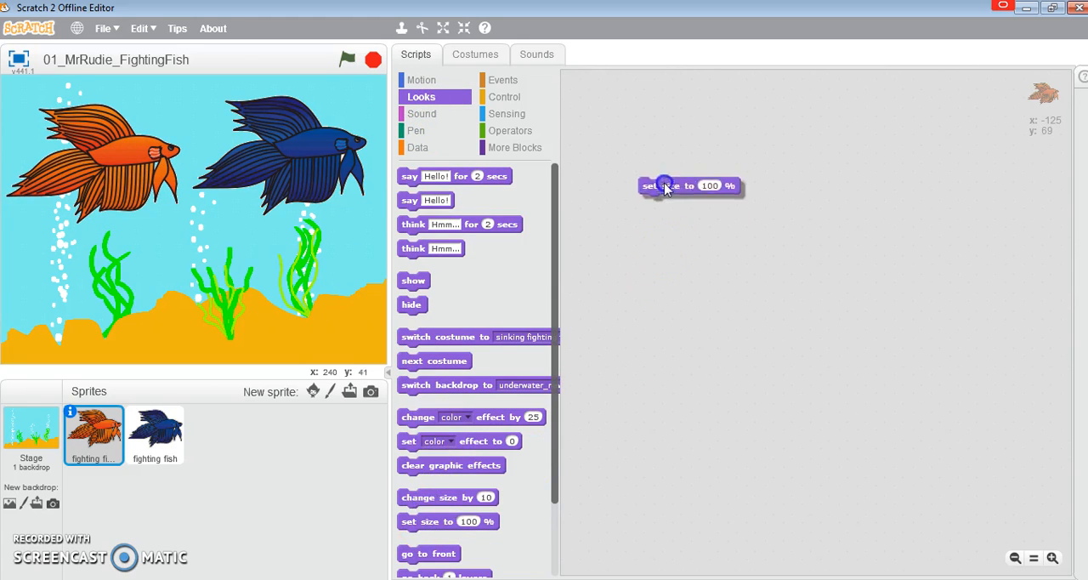
drag(690, 185, 671, 165)
text(70)
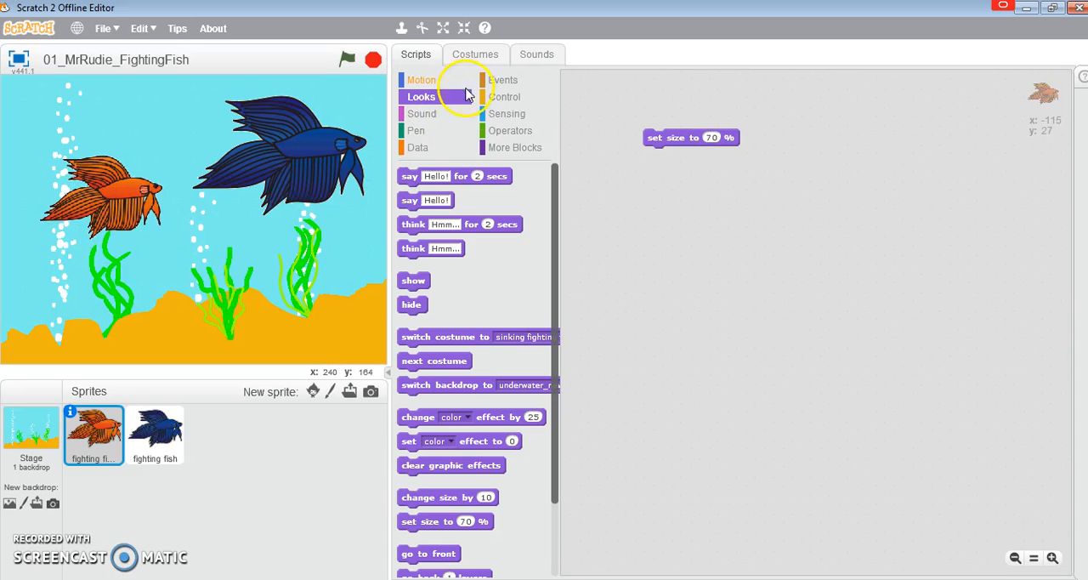
Switch to the Motion block category to position the fish with go to x: -140, y: -110.
click(420, 79)
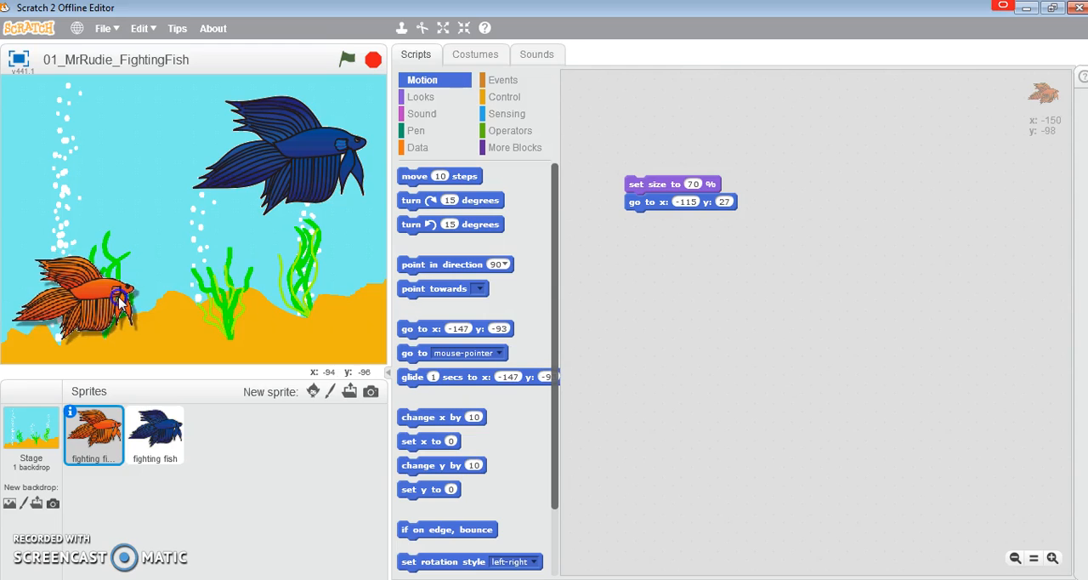
mouse_move(505, 96)
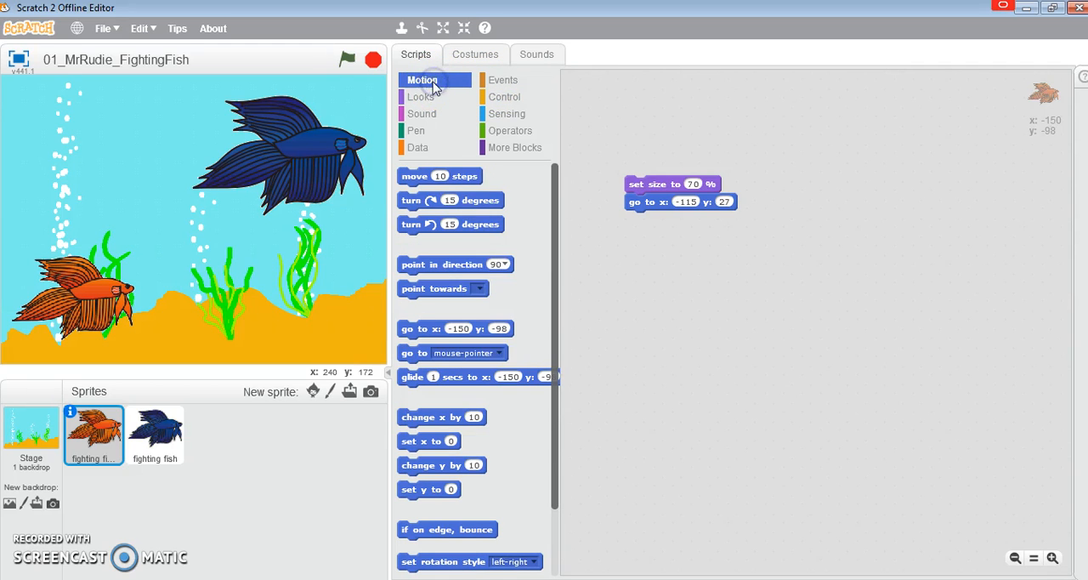
mouse_move(423, 333)
text(-110)
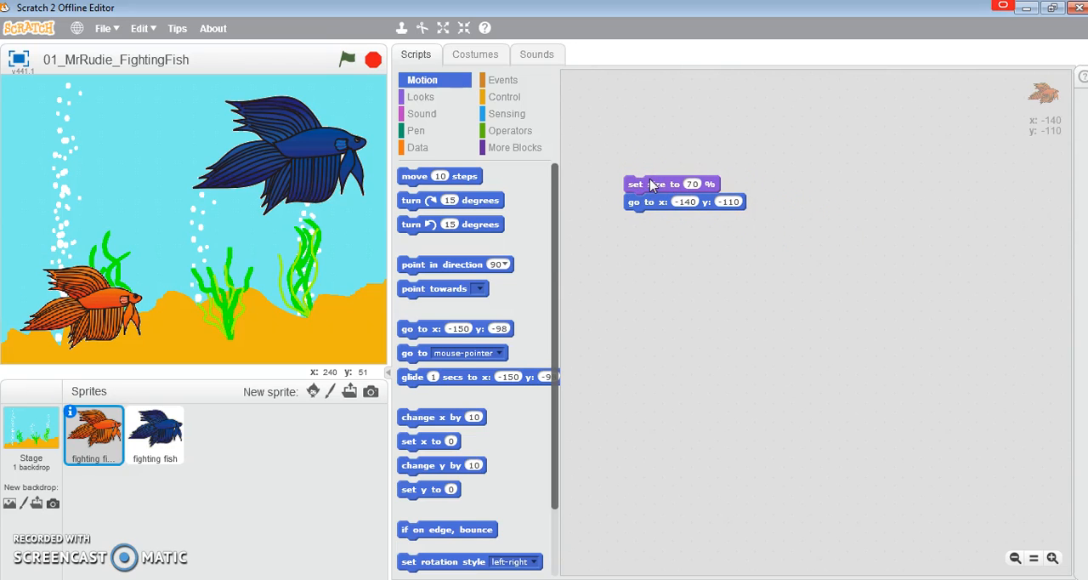
mouse_move(695, 158)
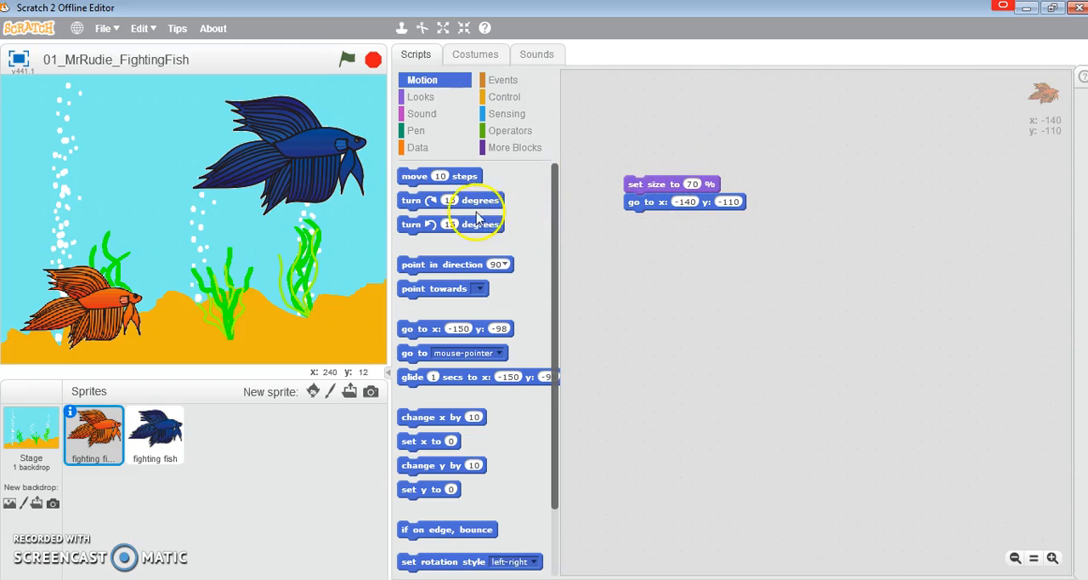
Attach 'point in direction 30' and 'if on edge, bounce' under the go to block.
drag(455, 265, 639, 240)
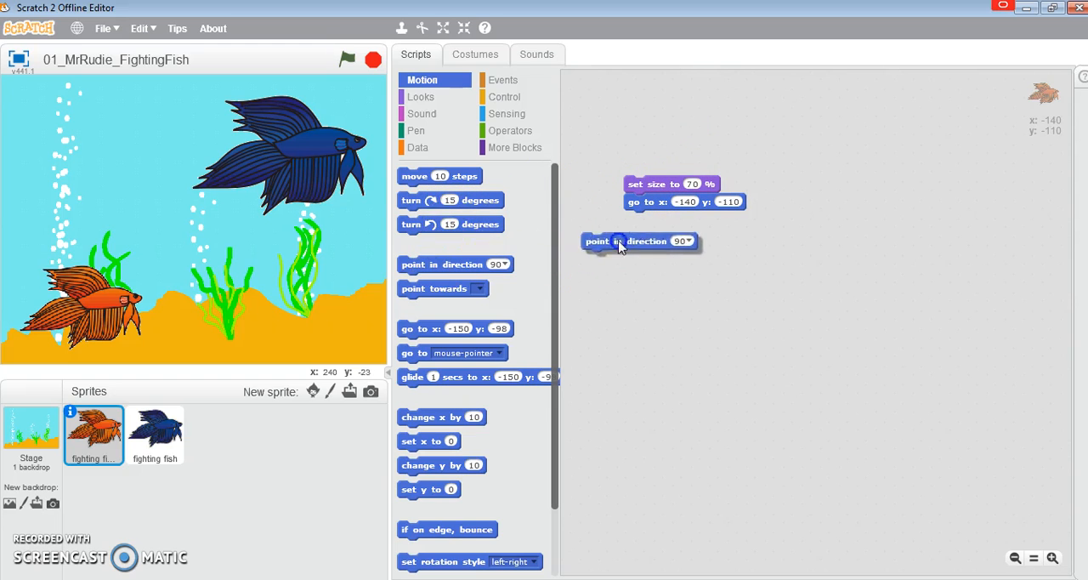
drag(639, 241, 672, 219)
text(30)
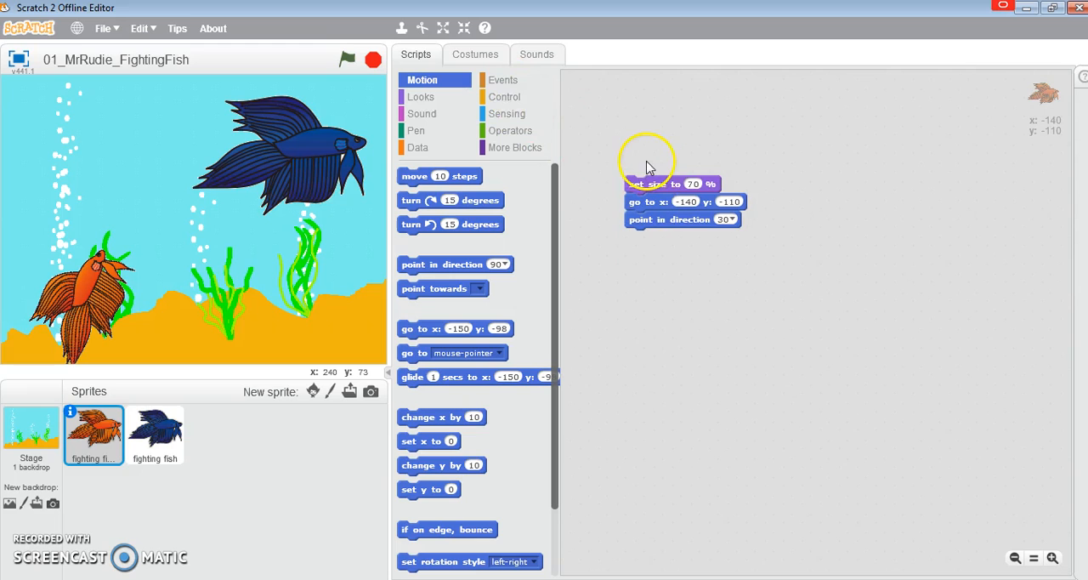
mouse_move(115, 259)
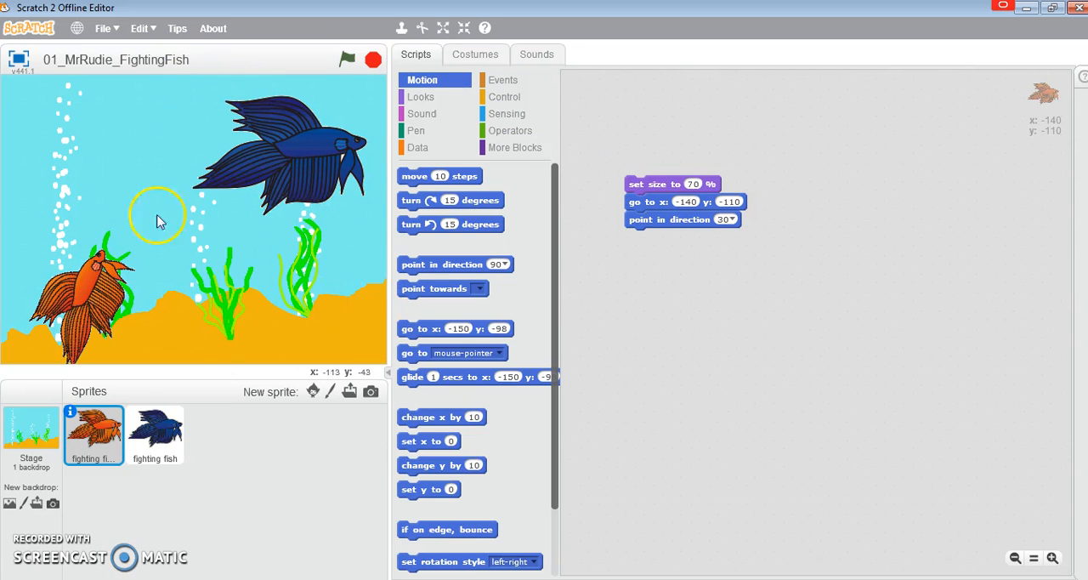
mouse_move(429, 399)
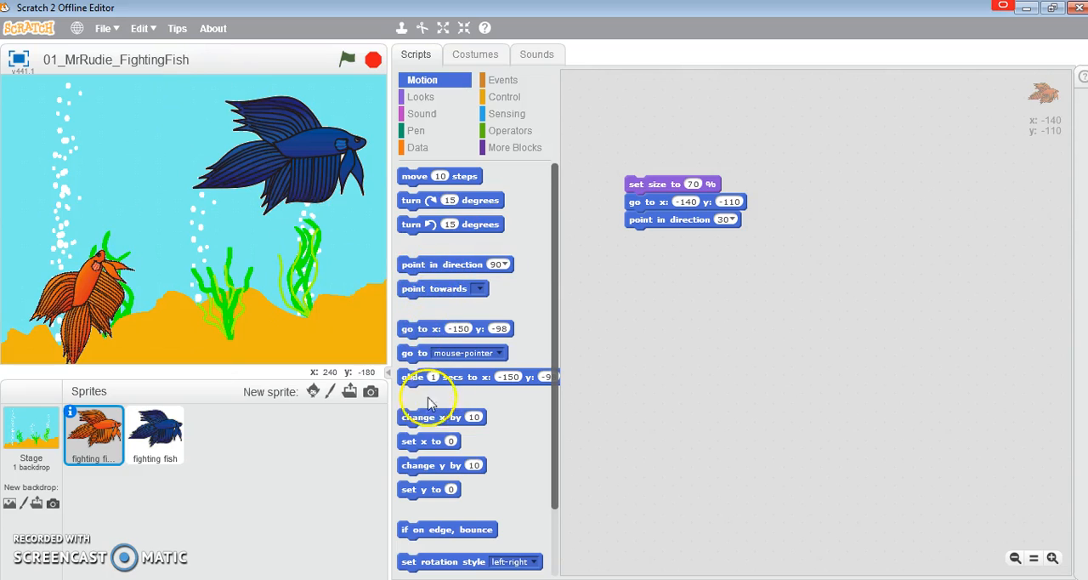
drag(447, 529, 675, 247)
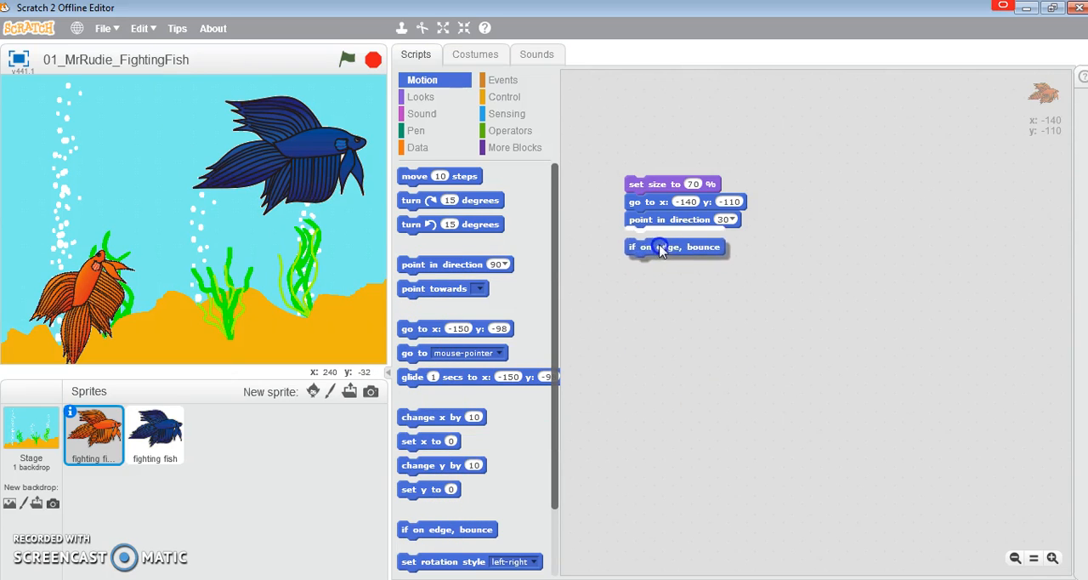
drag(674, 246, 674, 237)
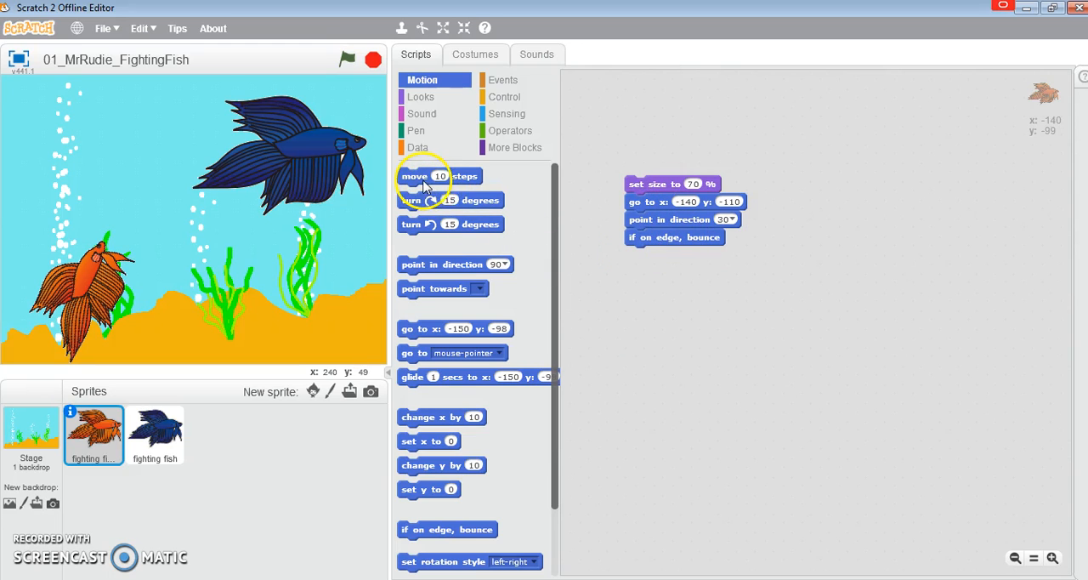
Add 'move 10 steps' and split bounce and move away from the setup blocks.
drag(439, 176, 667, 254)
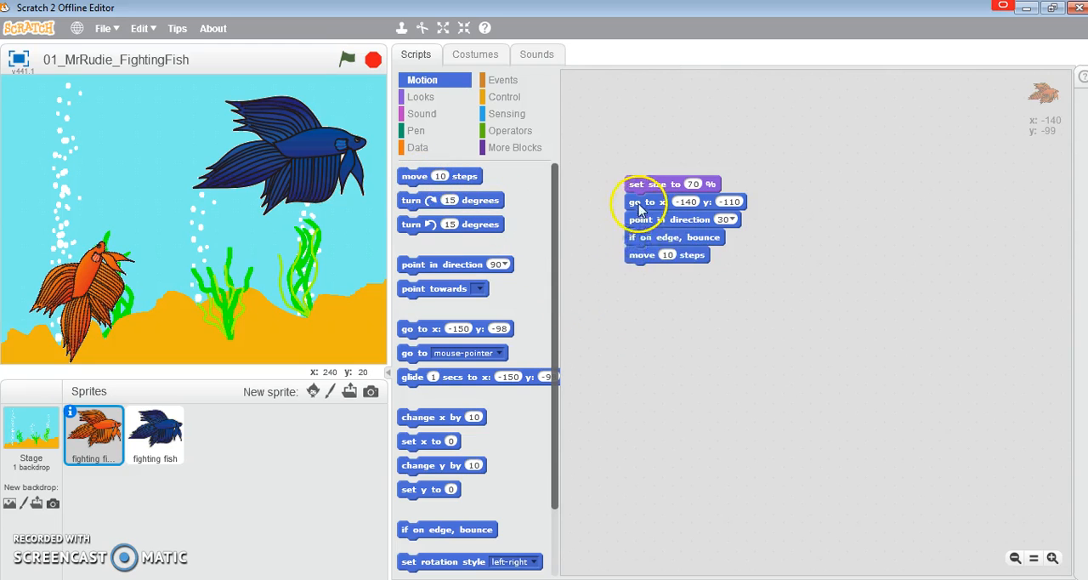
drag(674, 237, 674, 272)
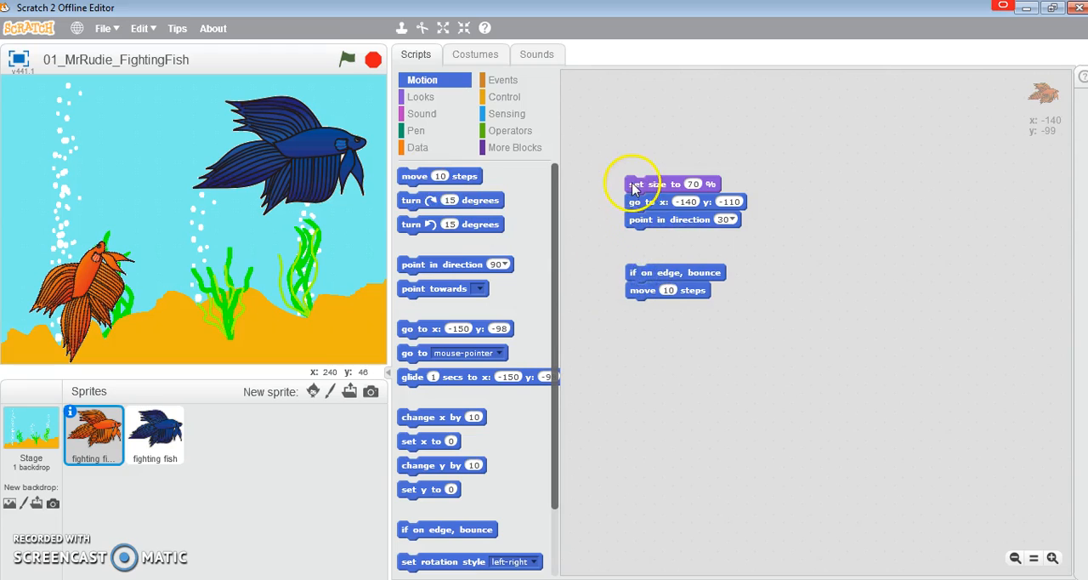
drag(674, 272, 673, 237)
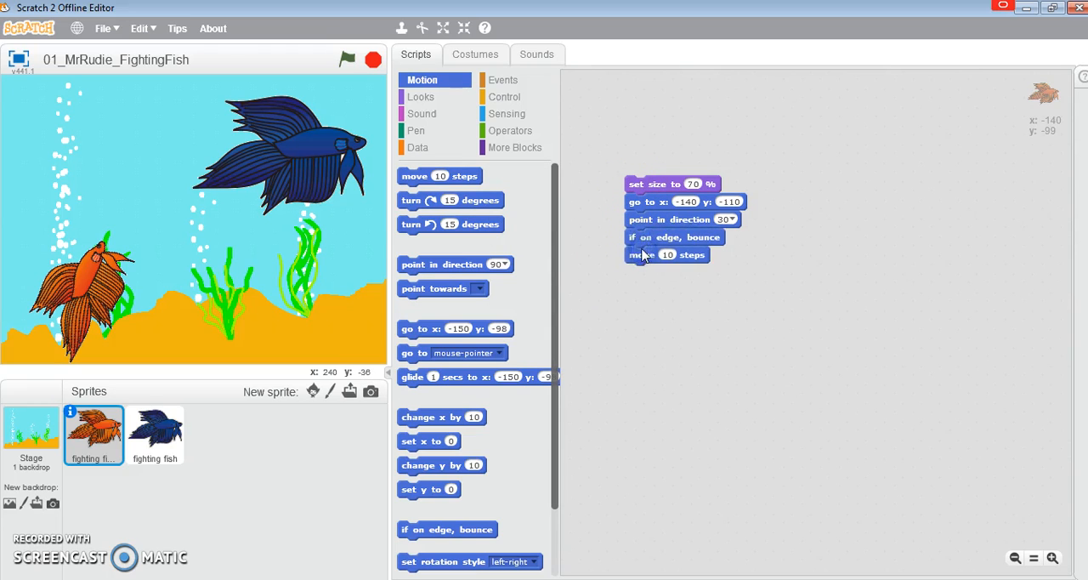
mouse_move(621, 238)
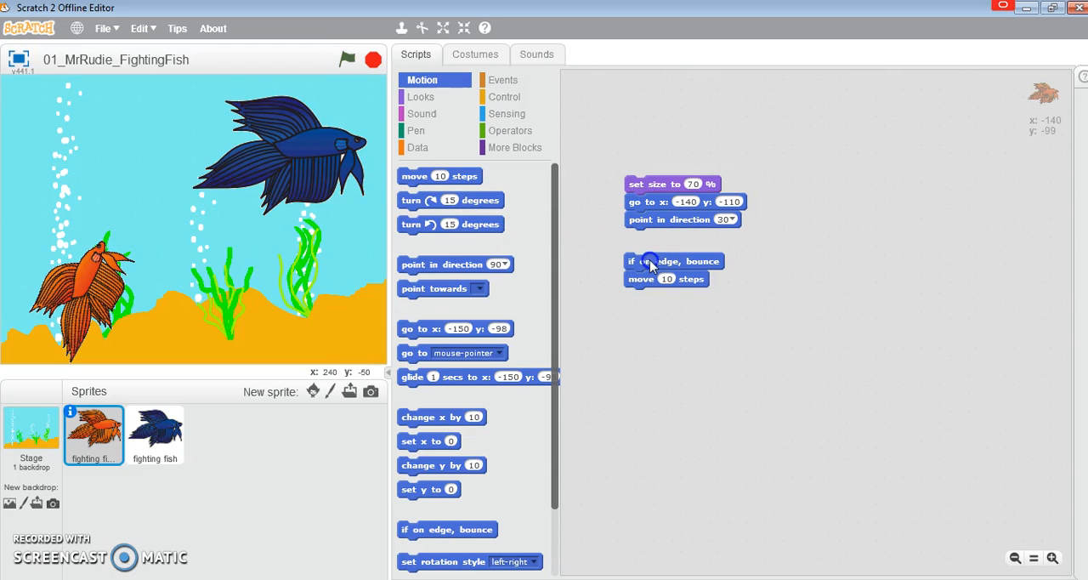
Wrap bounce and move 10 steps in a 'repeat until touching fighting fish' loop.
click(504, 96)
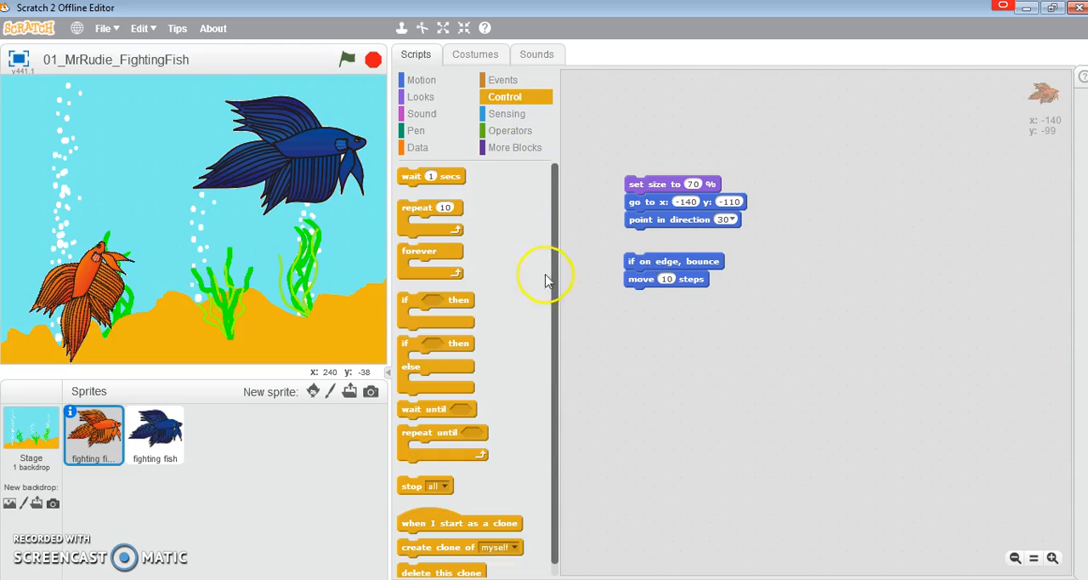
drag(442, 432, 591, 302)
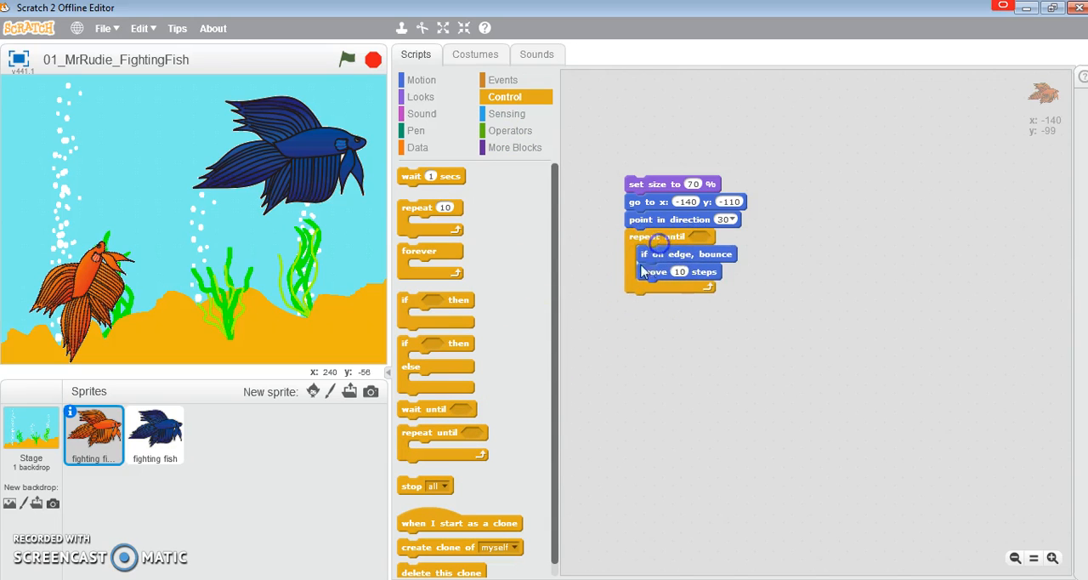
click(507, 113)
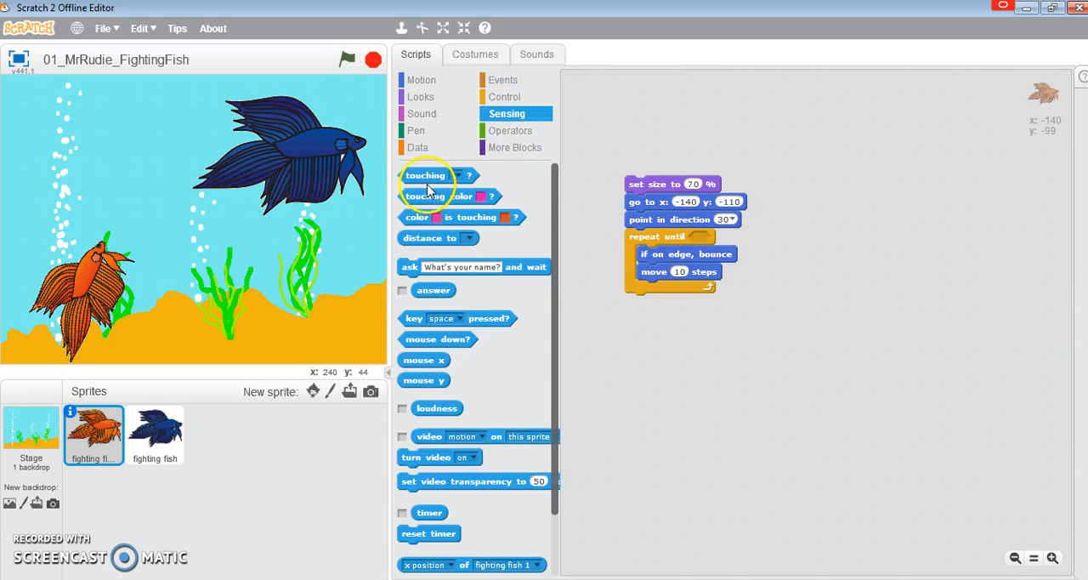
drag(425, 174, 727, 238)
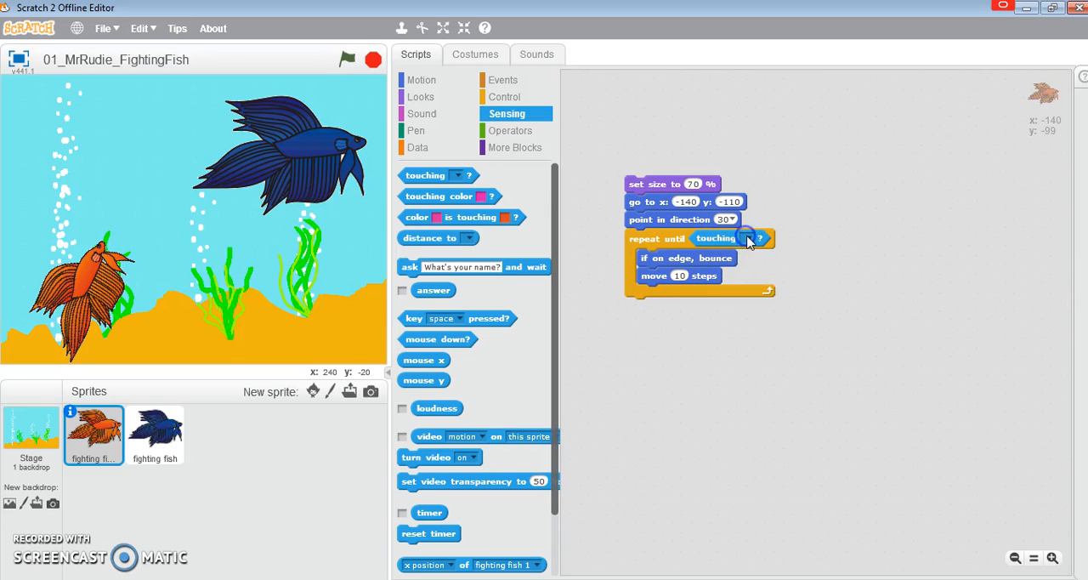
click(757, 237)
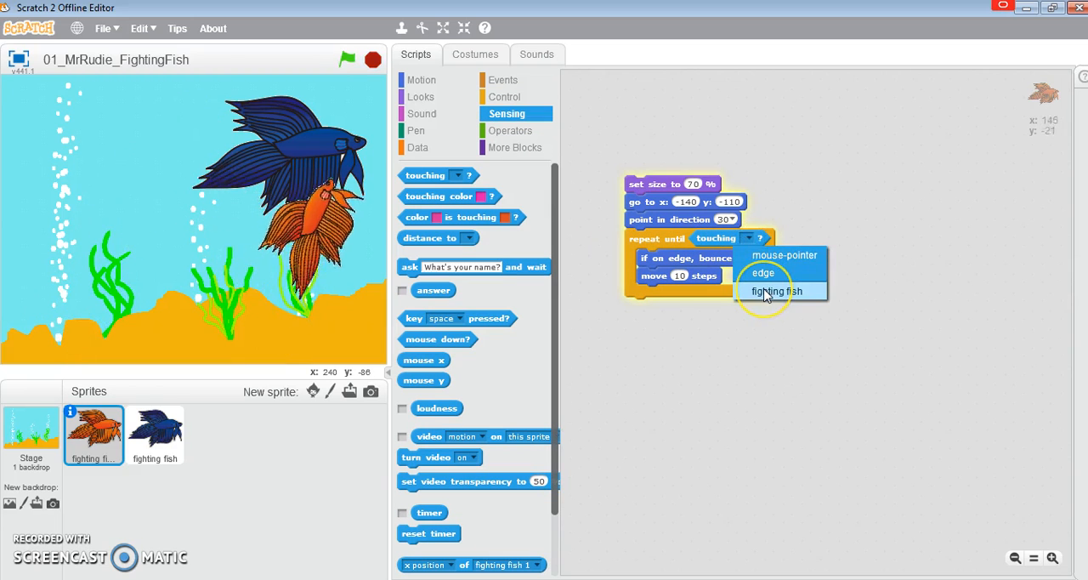
click(777, 291)
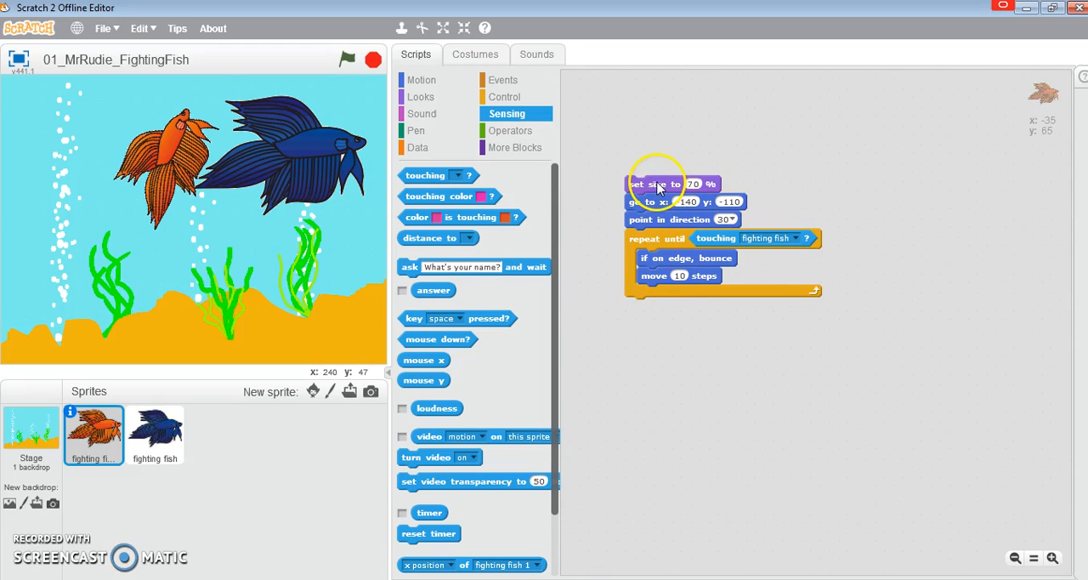
Put a 'when green flag clicked' hat on the orange fish's script and test-run it.
click(502, 79)
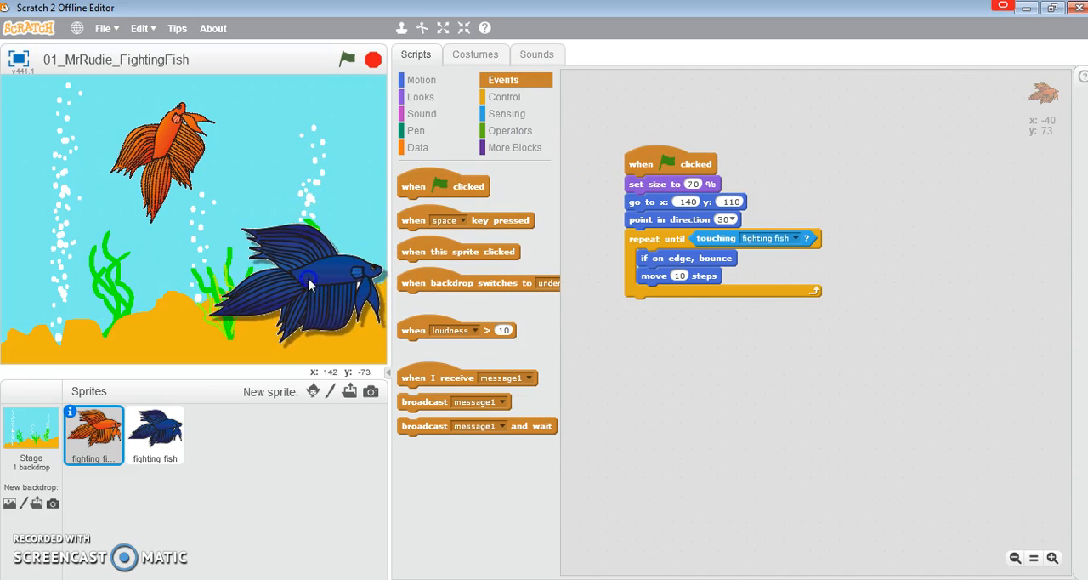
click(93, 435)
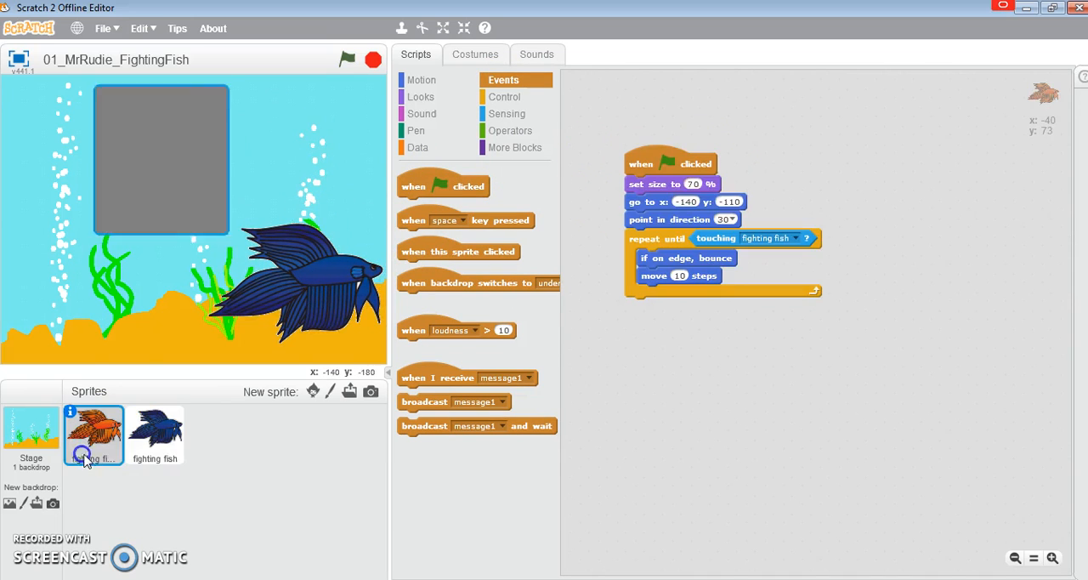
click(346, 60)
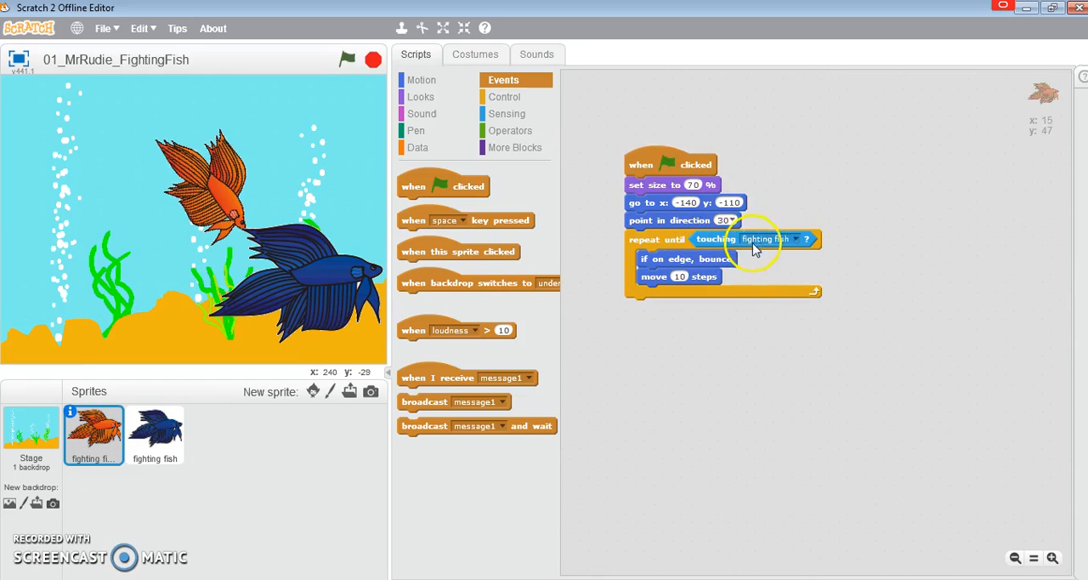
mouse_move(540, 287)
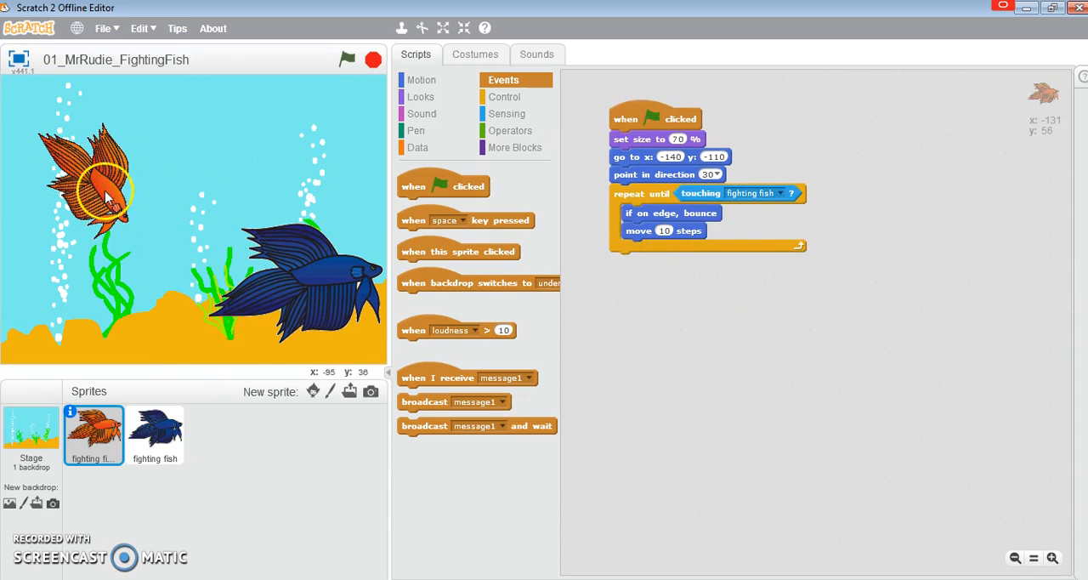
click(421, 96)
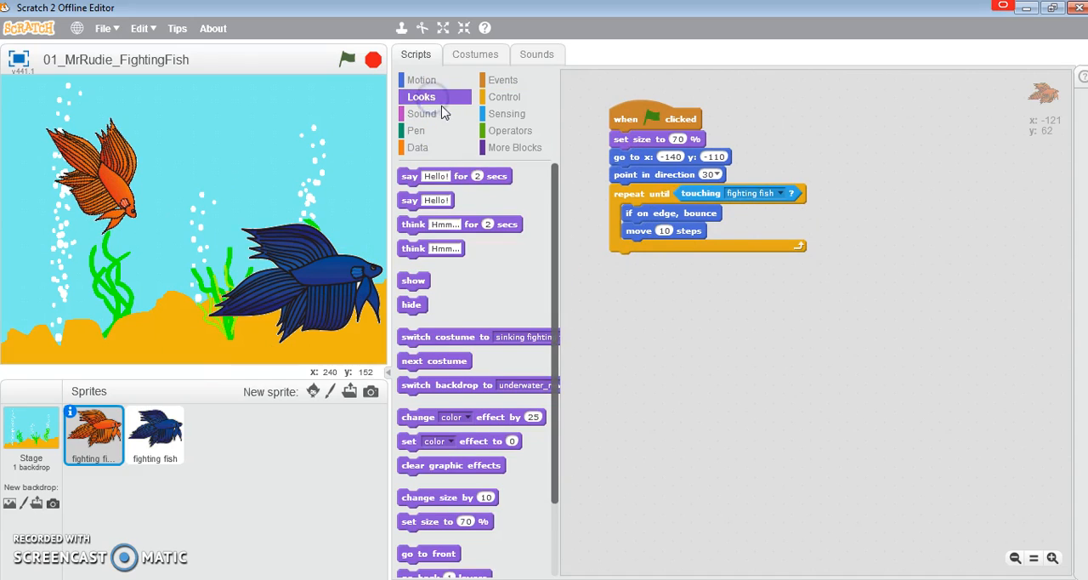
Start the script by switching the costume to fighting fish 1-0.
drag(445, 336, 722, 302)
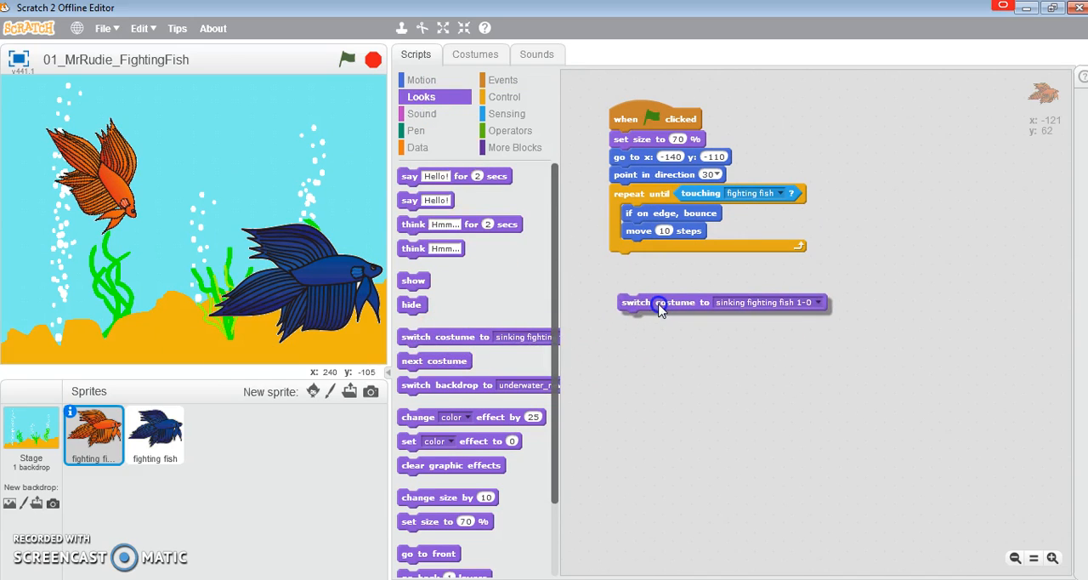
click(817, 302)
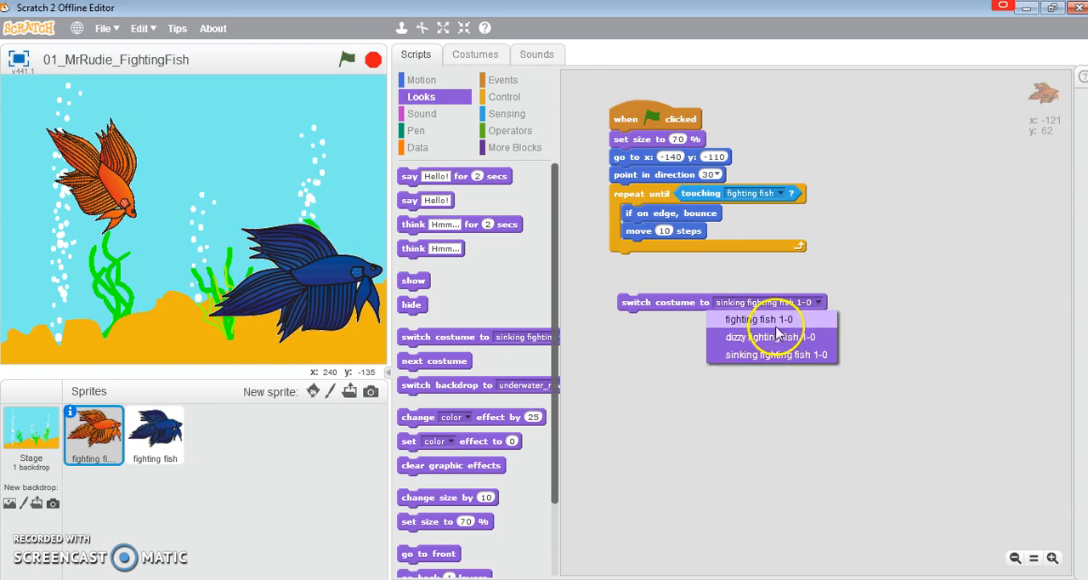
click(763, 318)
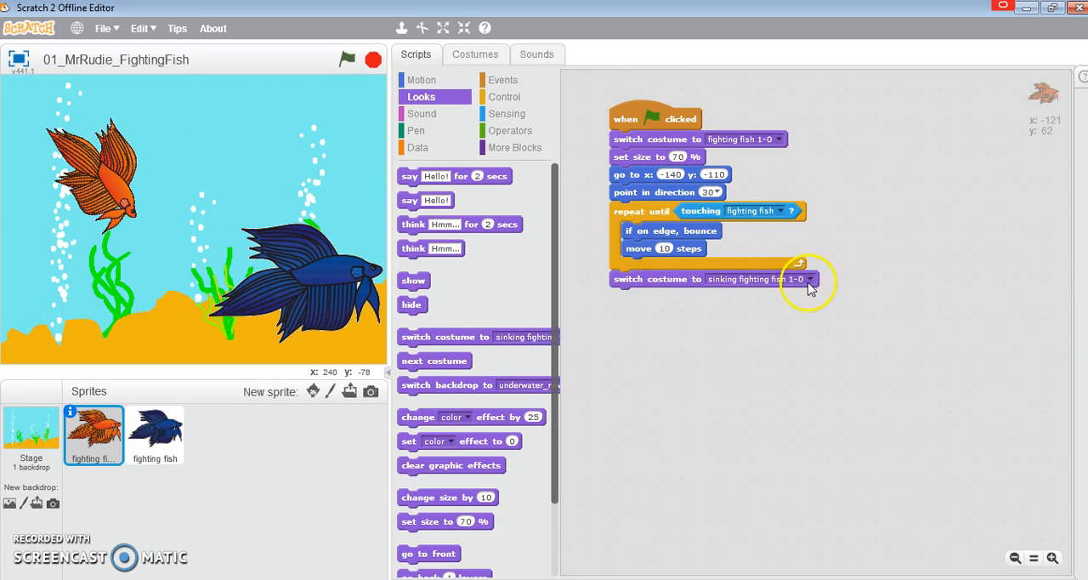
After the loop, switch to dizzy, say 'Ouch!' for 2 secs, then switch to sinking.
click(803, 279)
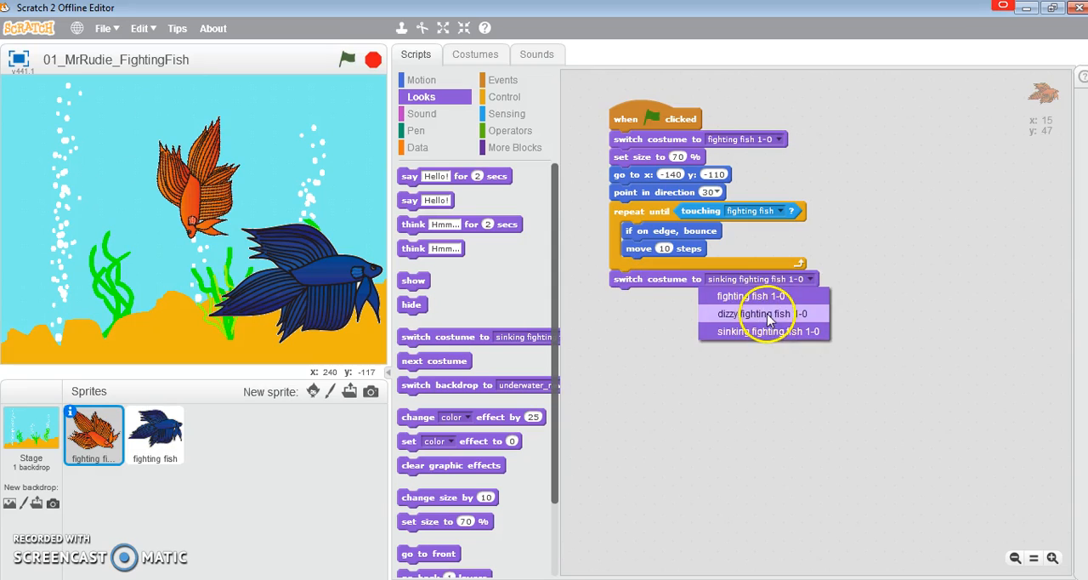
click(763, 313)
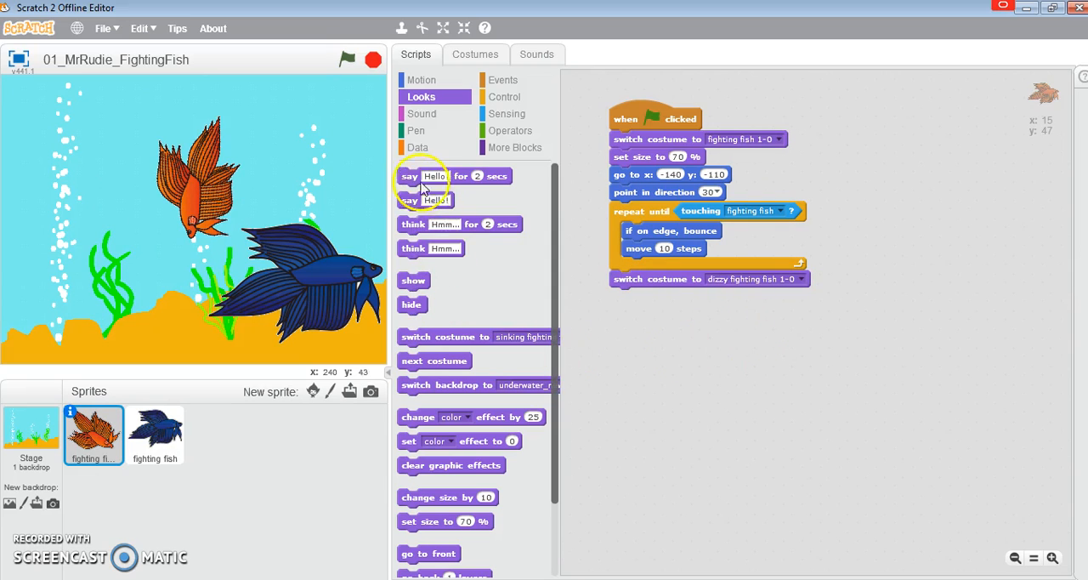
drag(424, 176, 666, 296)
text(OUch)
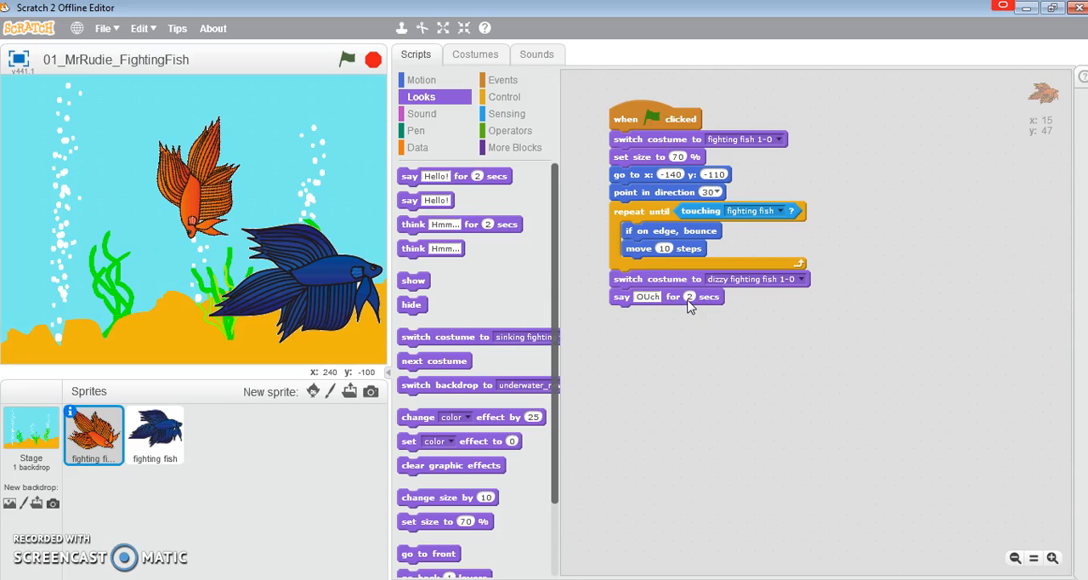
click(648, 296)
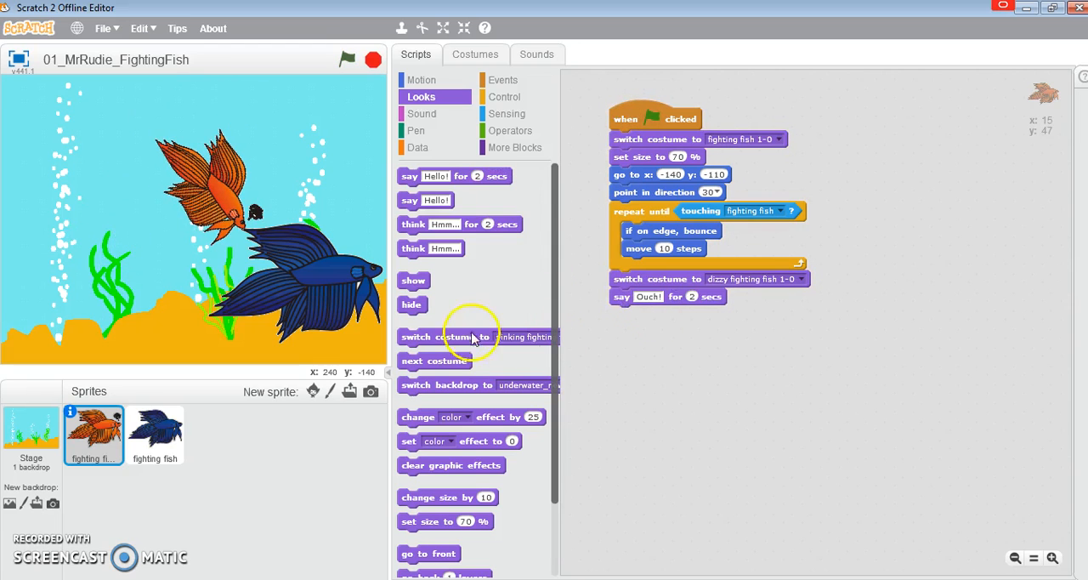
click(799, 314)
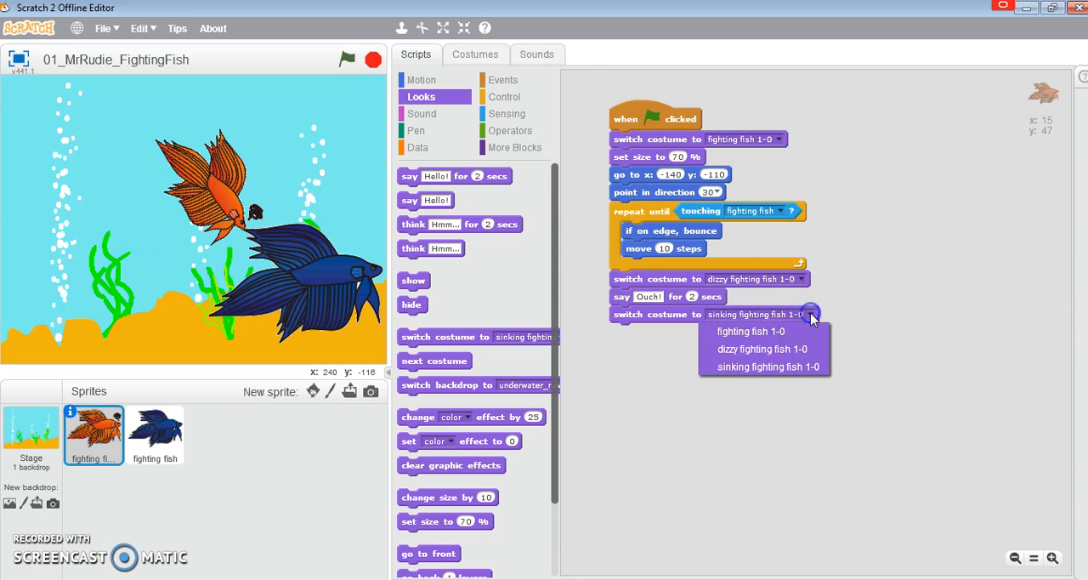
click(767, 366)
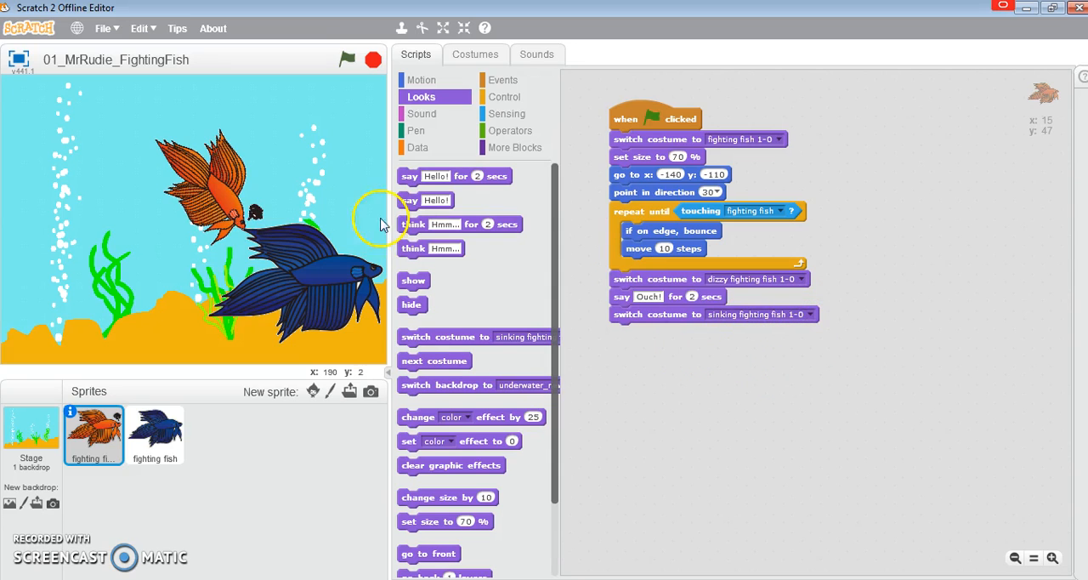
mouse_move(639, 204)
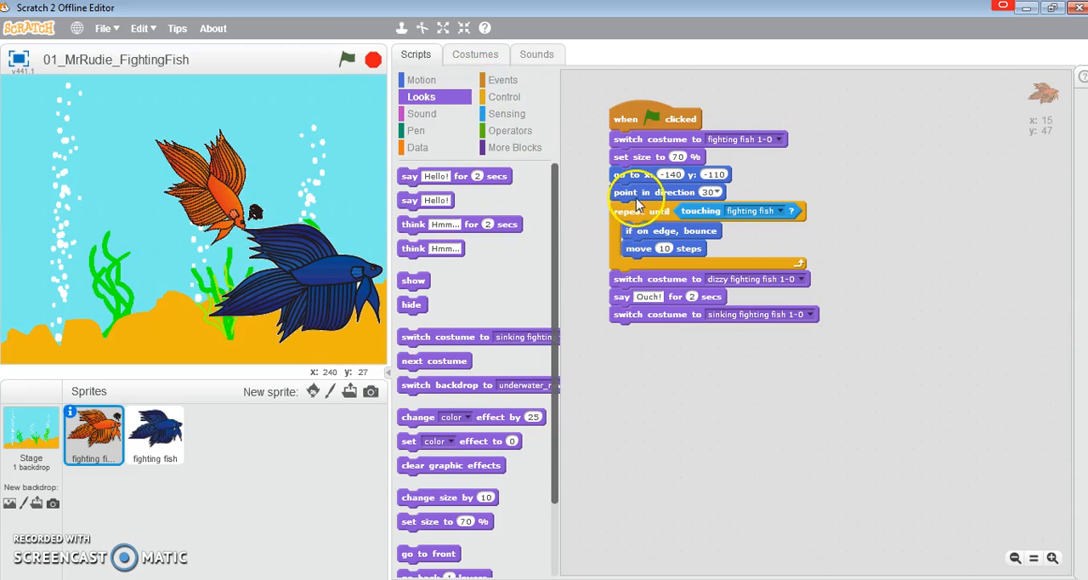
Add a second 'repeat until touching edge' loop after the sinking costume.
click(505, 96)
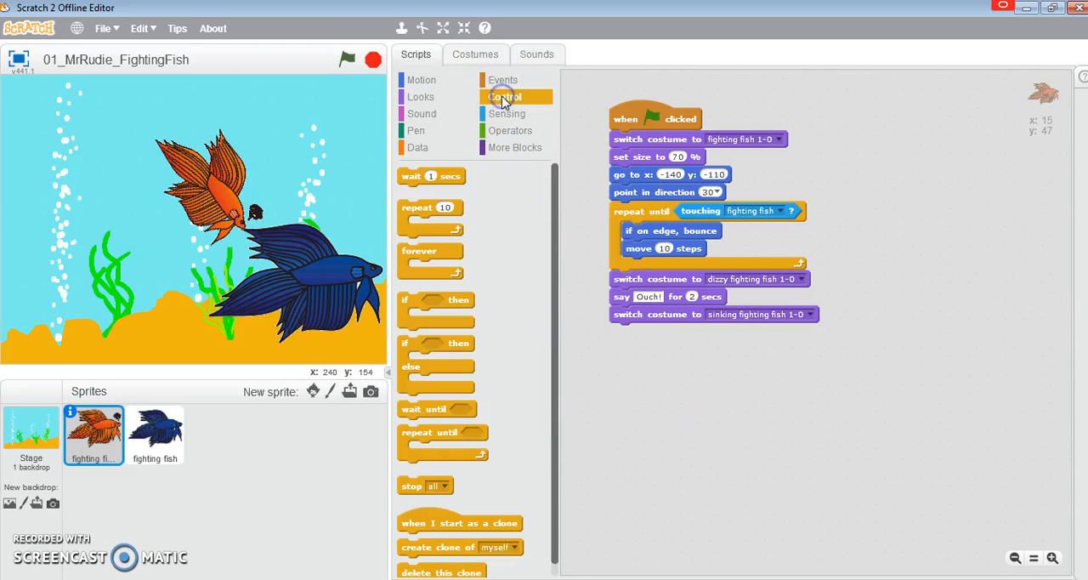
drag(442, 432, 663, 331)
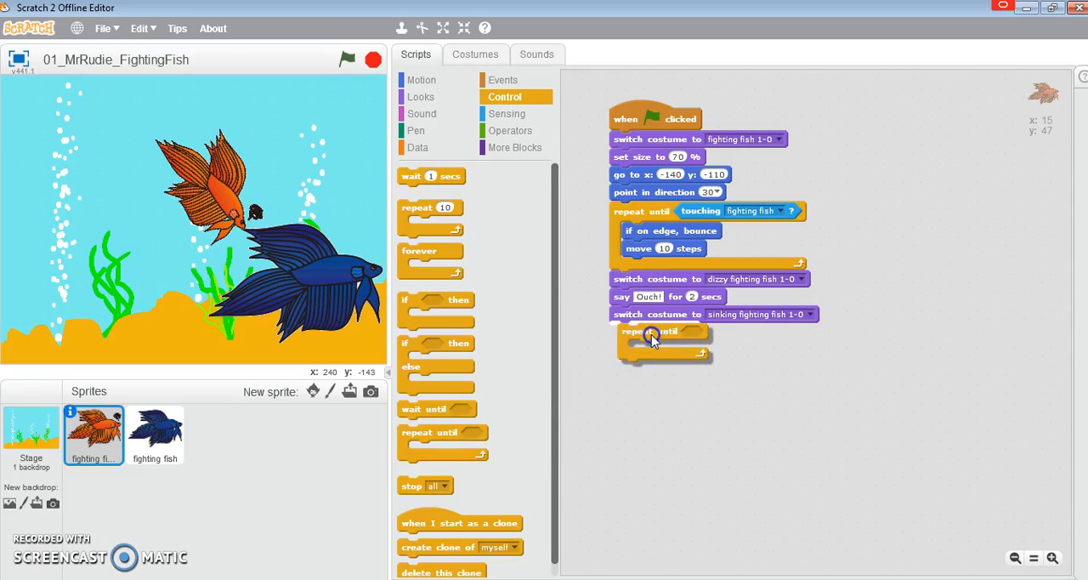
mouse_move(510, 153)
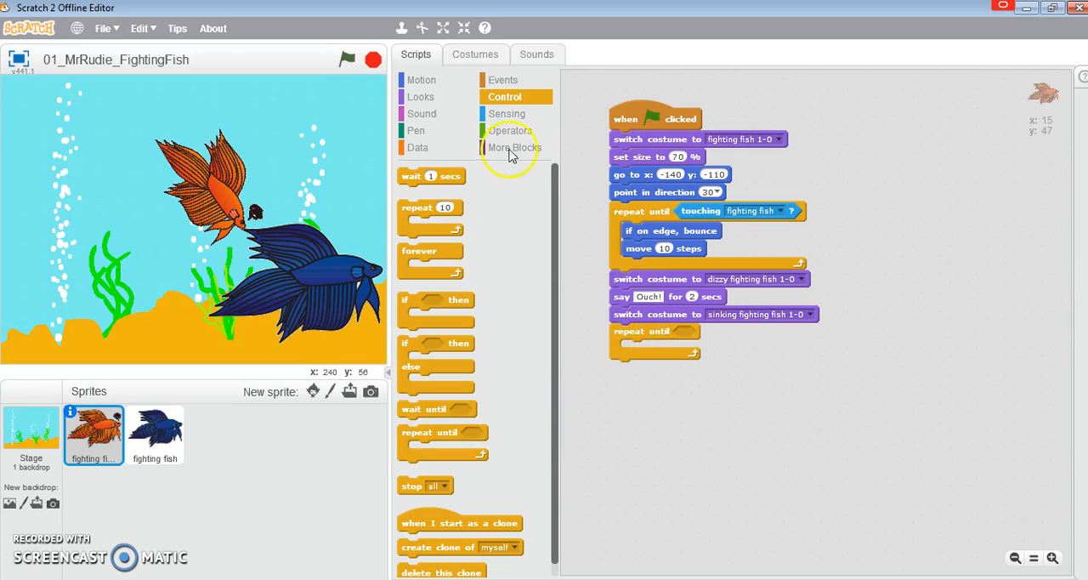
click(506, 113)
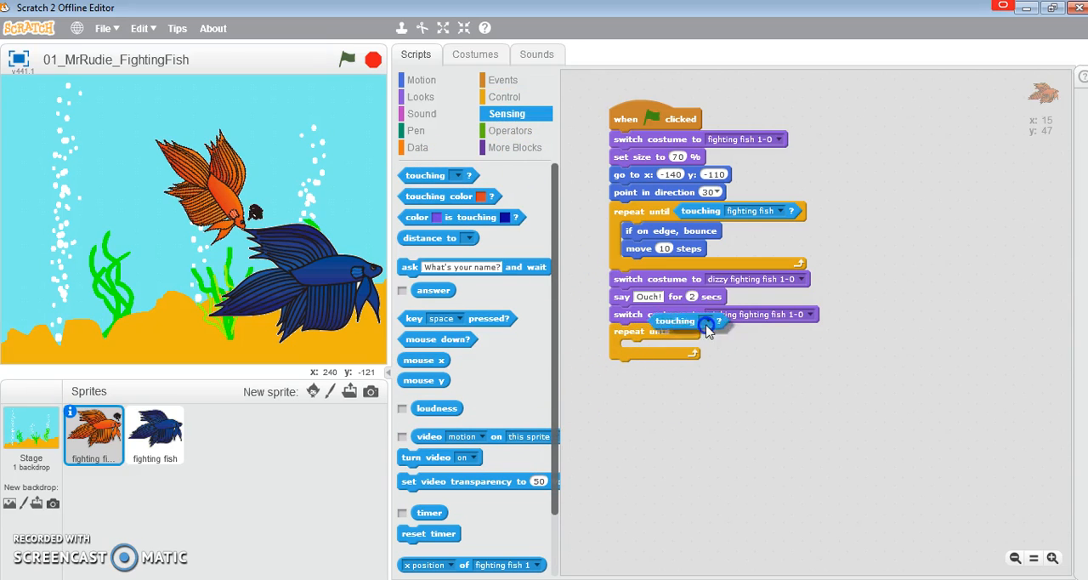
click(719, 333)
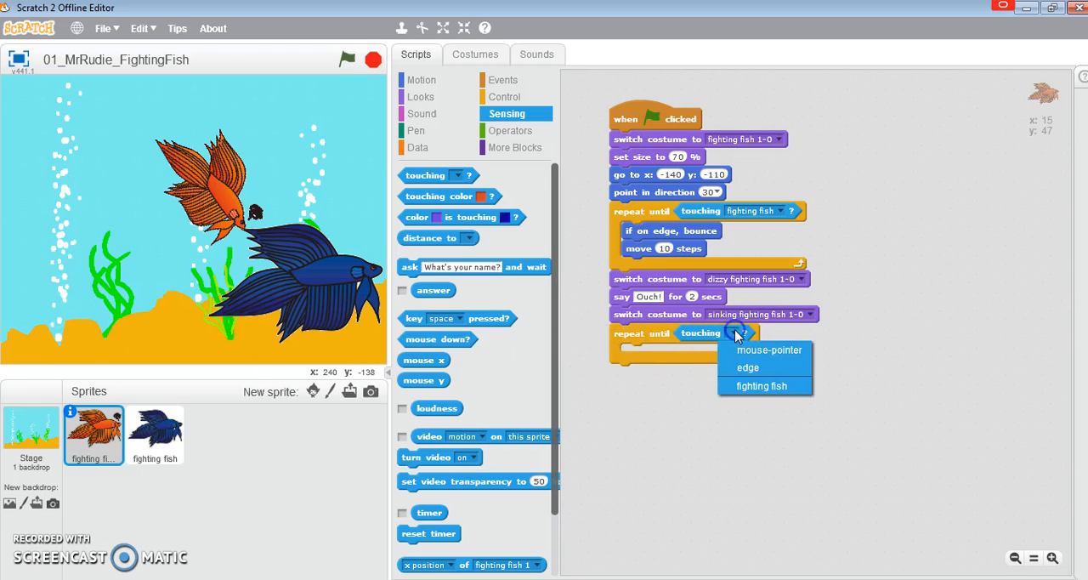
click(747, 367)
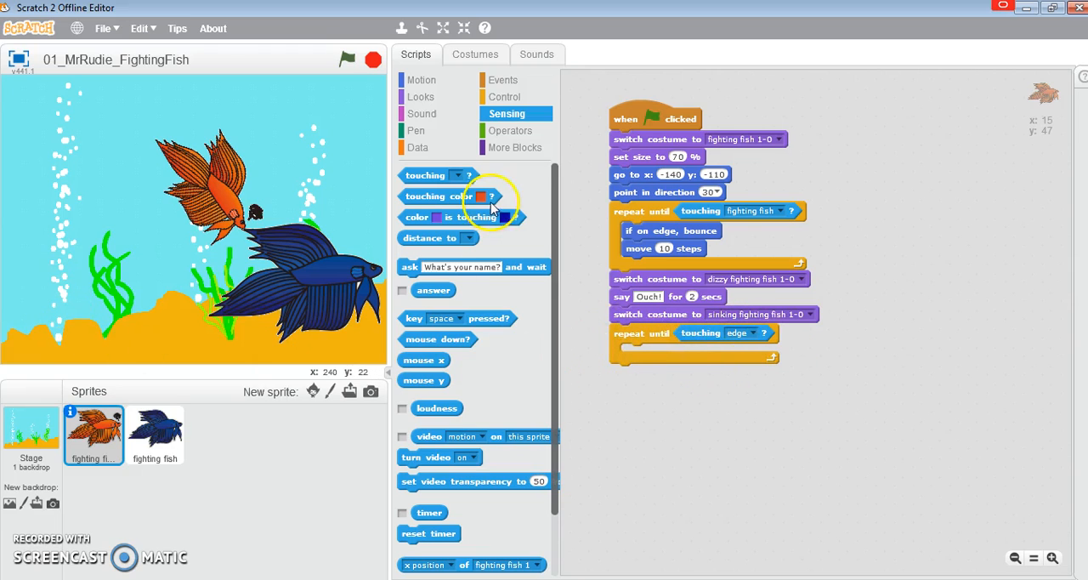
Inside that loop, point the fish in direction 180 and move 10 steps.
click(421, 79)
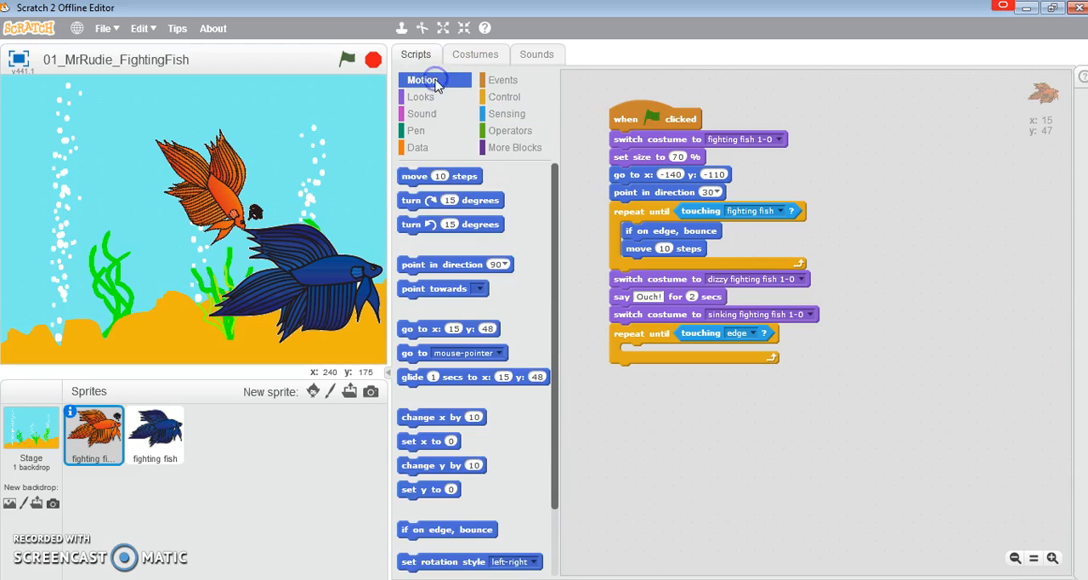
drag(440, 176, 663, 352)
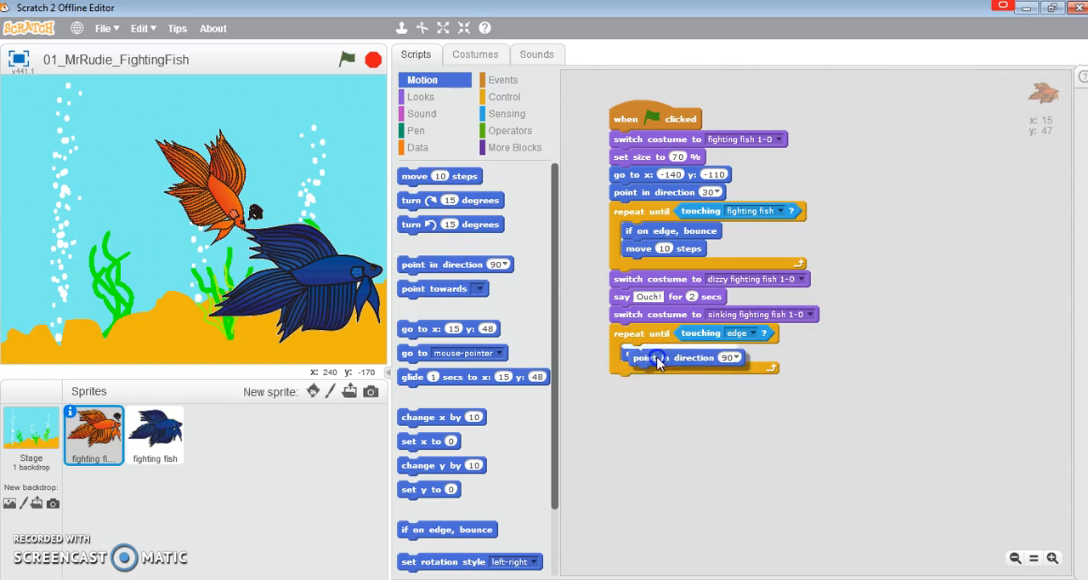
click(728, 356)
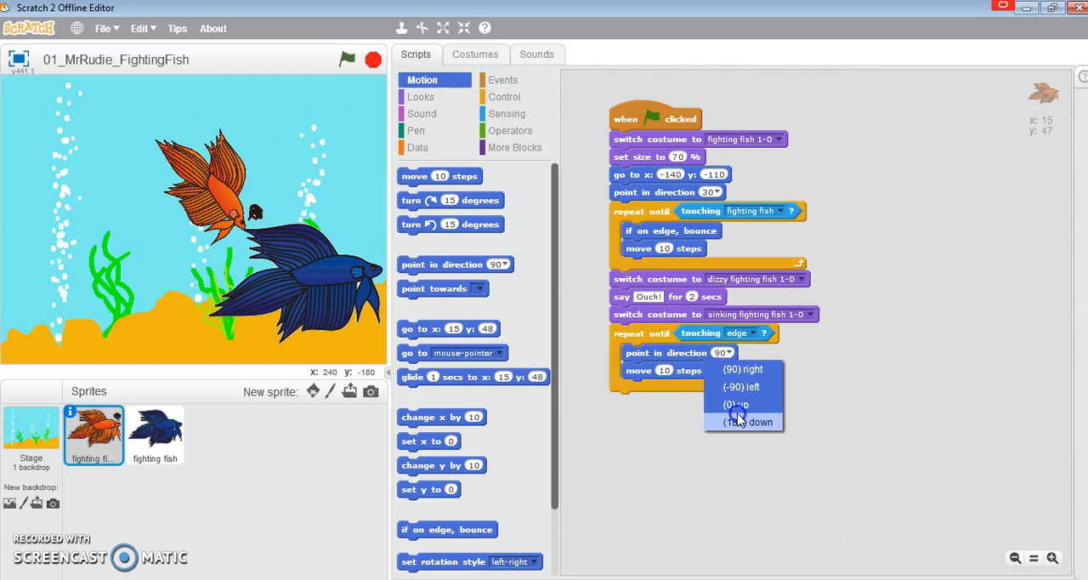
click(748, 422)
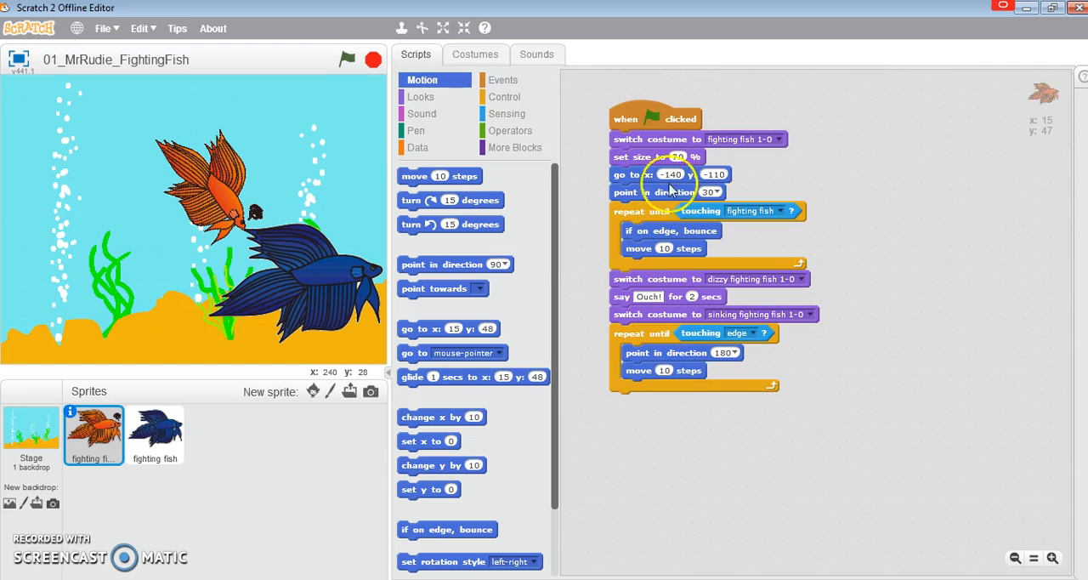
Run the project and watch the orange fish collide with the blue fish and sink to the sand.
click(347, 59)
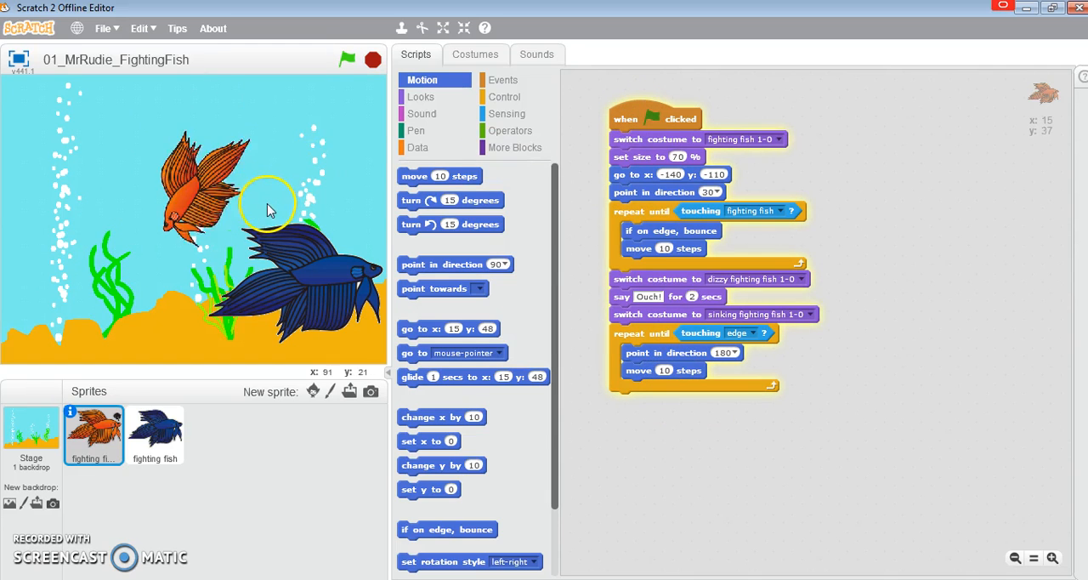
click(346, 59)
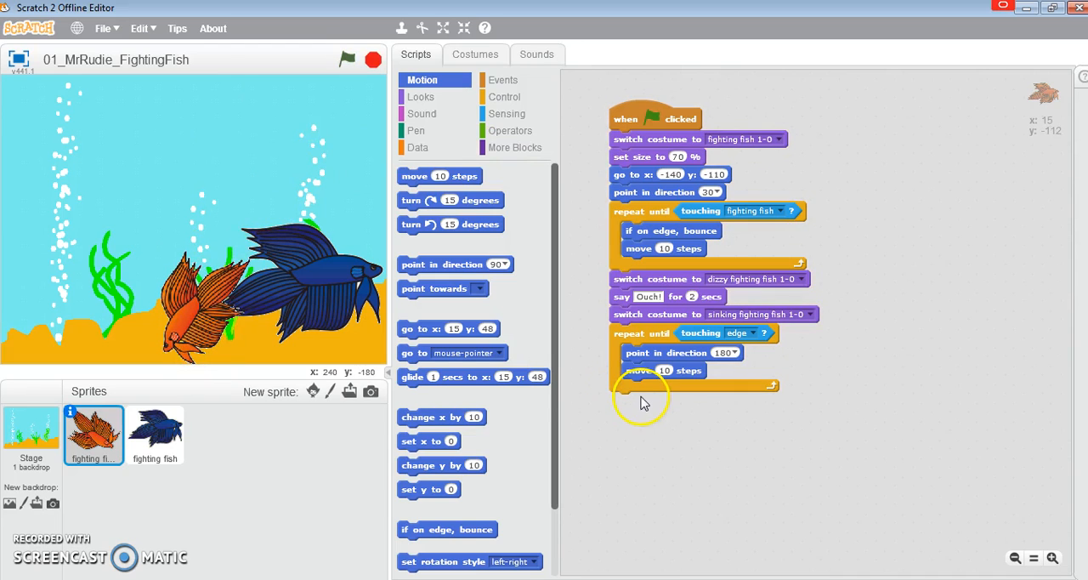
mouse_move(208, 310)
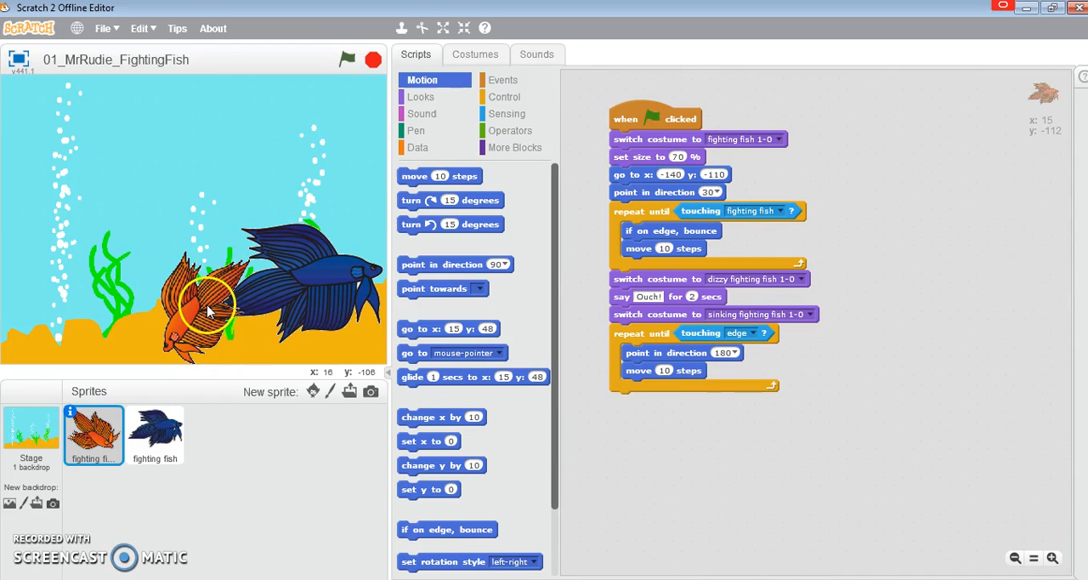
mouse_move(302, 302)
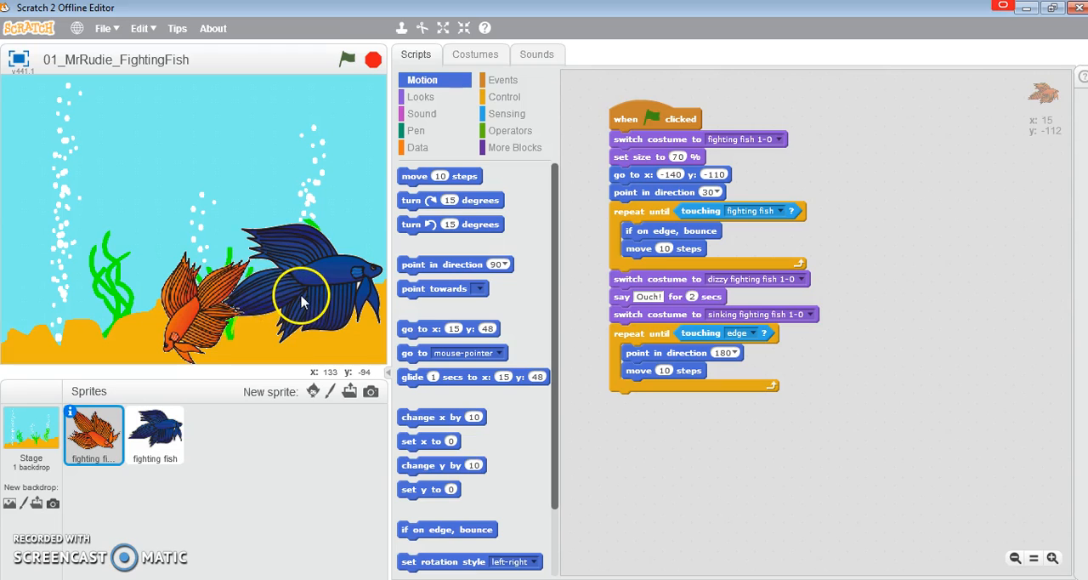
mouse_move(188, 335)
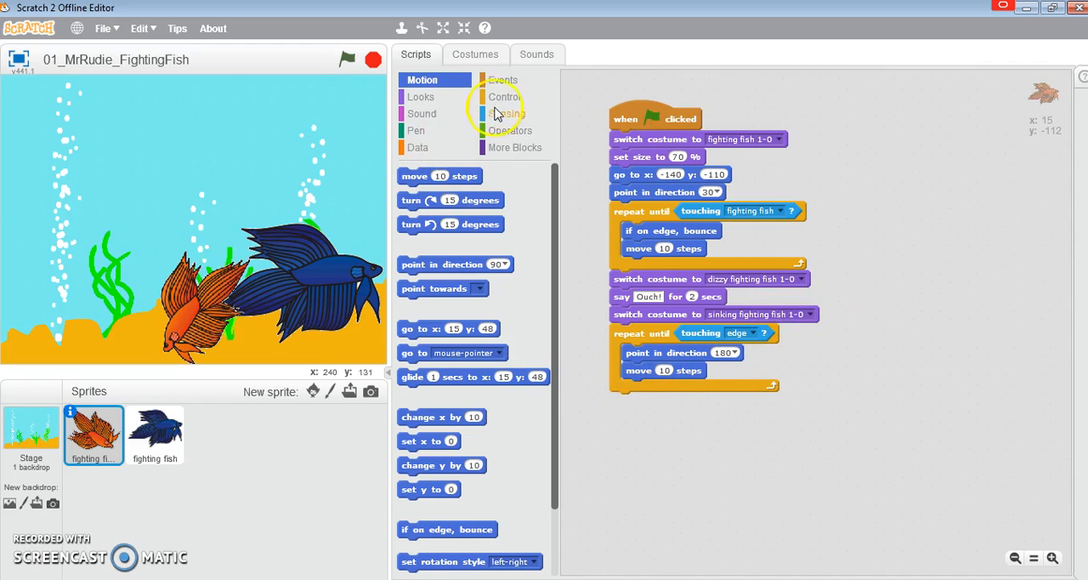
Attach a 'stop all' block to the end of the orange fish's script.
click(504, 96)
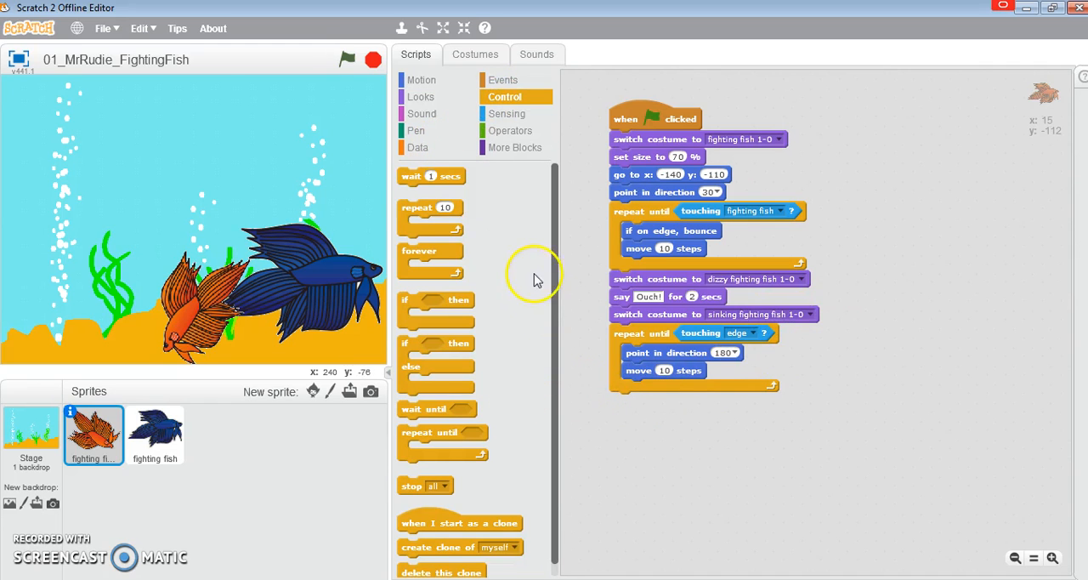
scroll(down, 3)
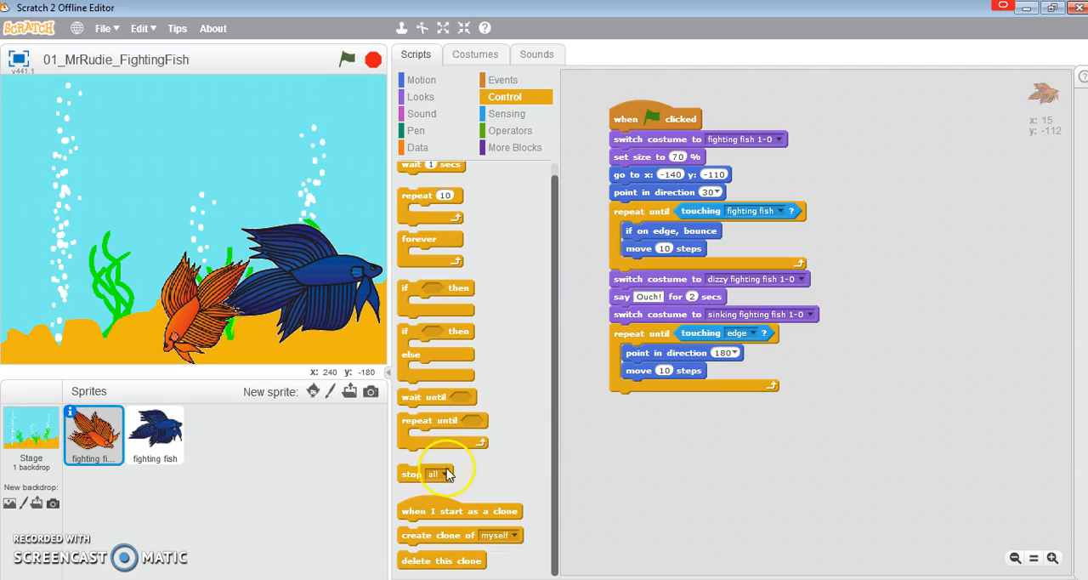
drag(425, 473, 624, 425)
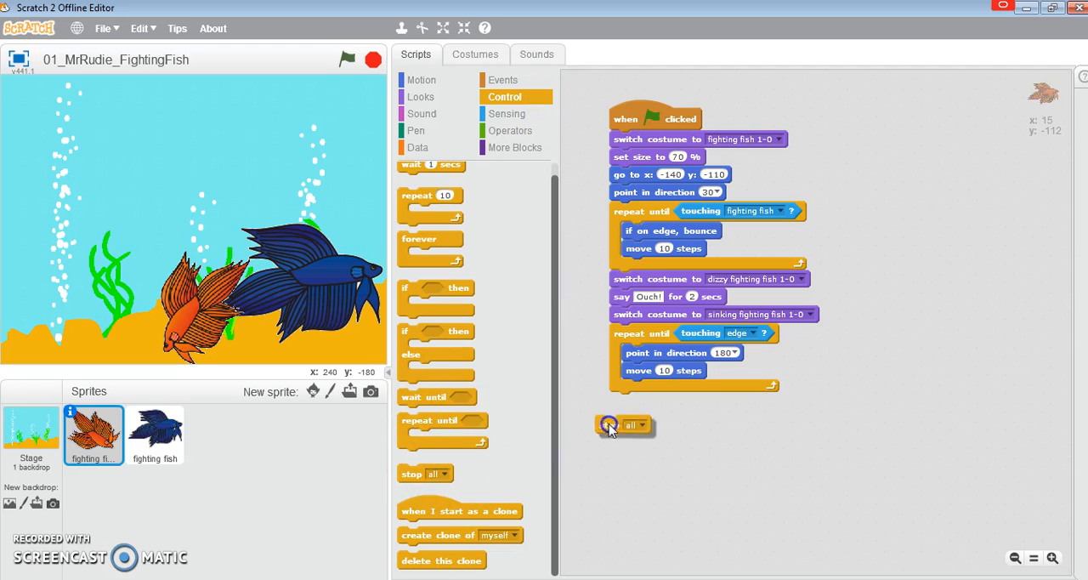
drag(625, 425, 637, 402)
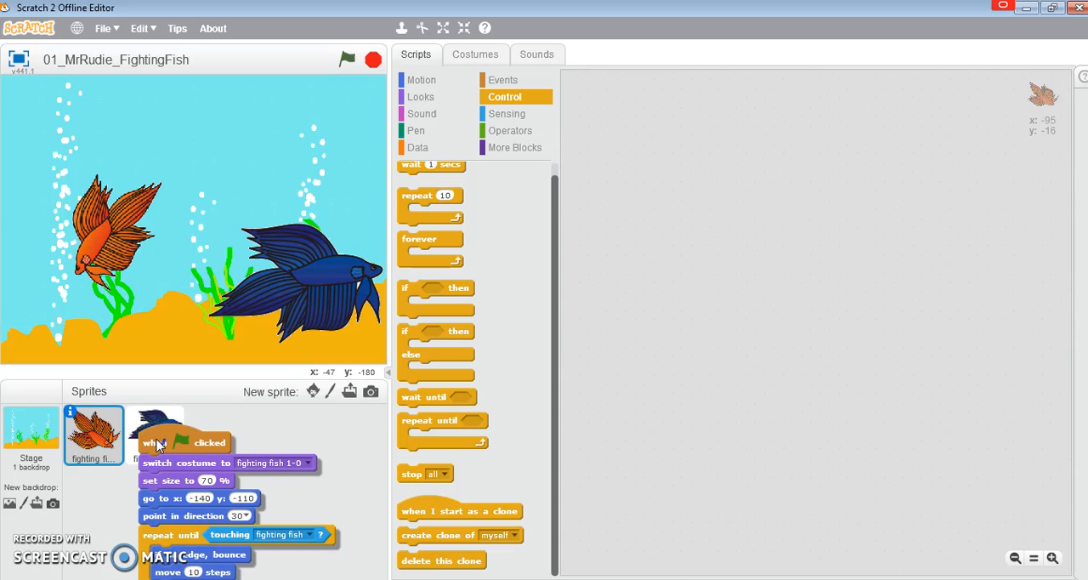
On the blue fish's copied script, change go to x from -140 to 140 and test it.
click(155, 434)
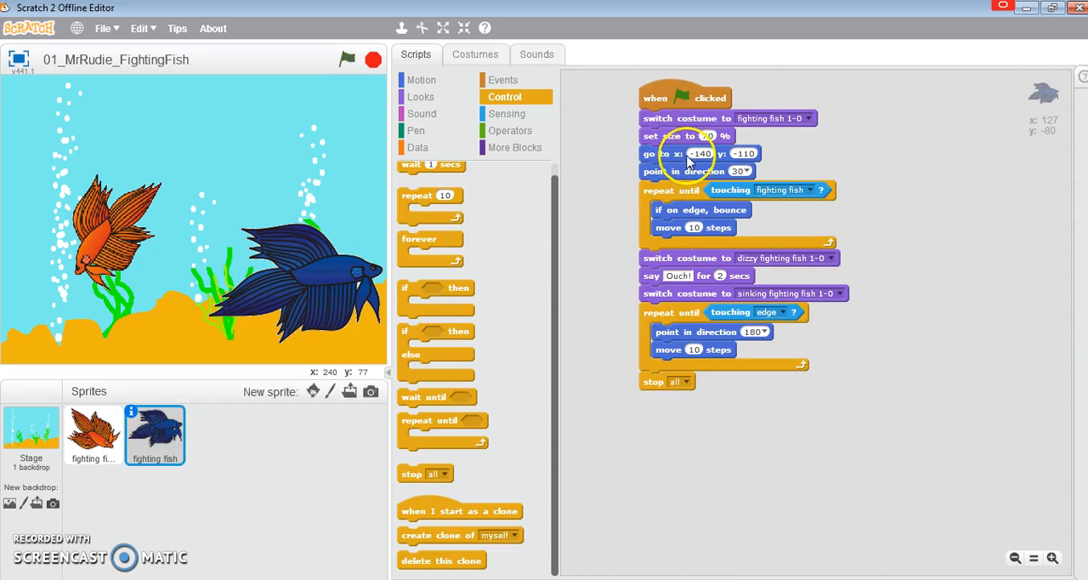
click(346, 60)
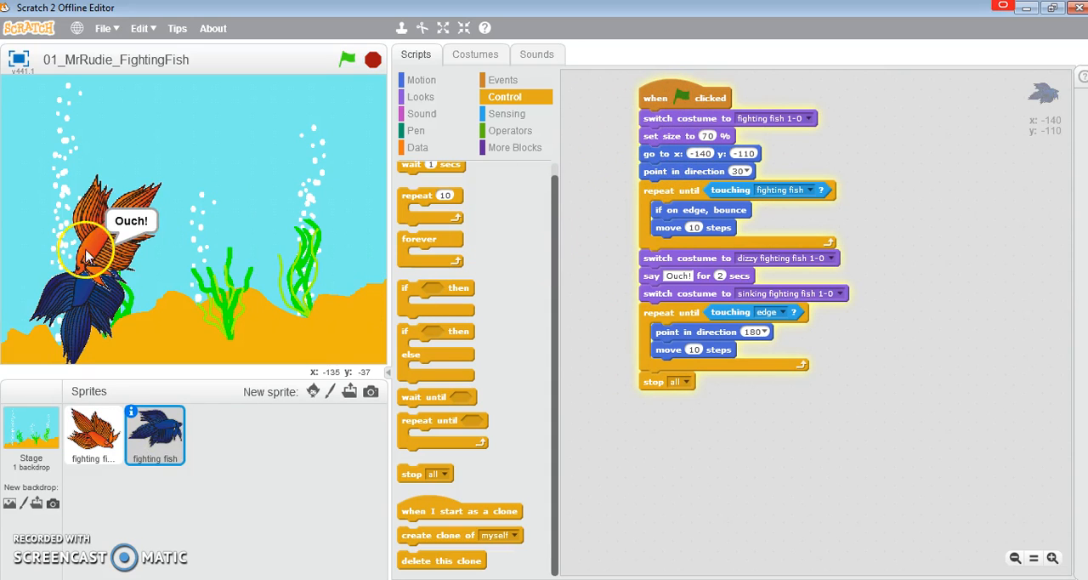
click(92, 433)
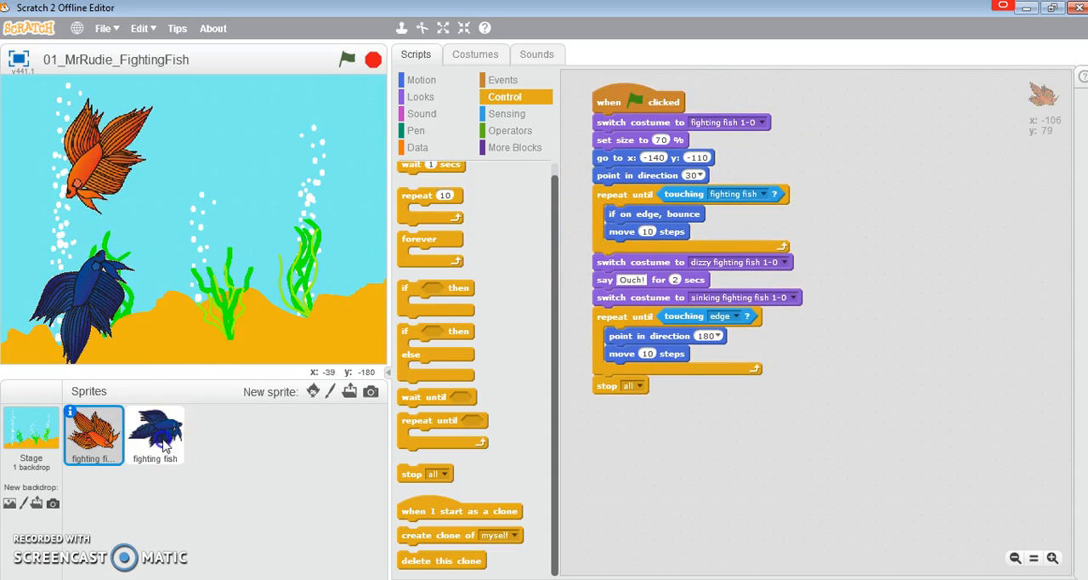
click(155, 433)
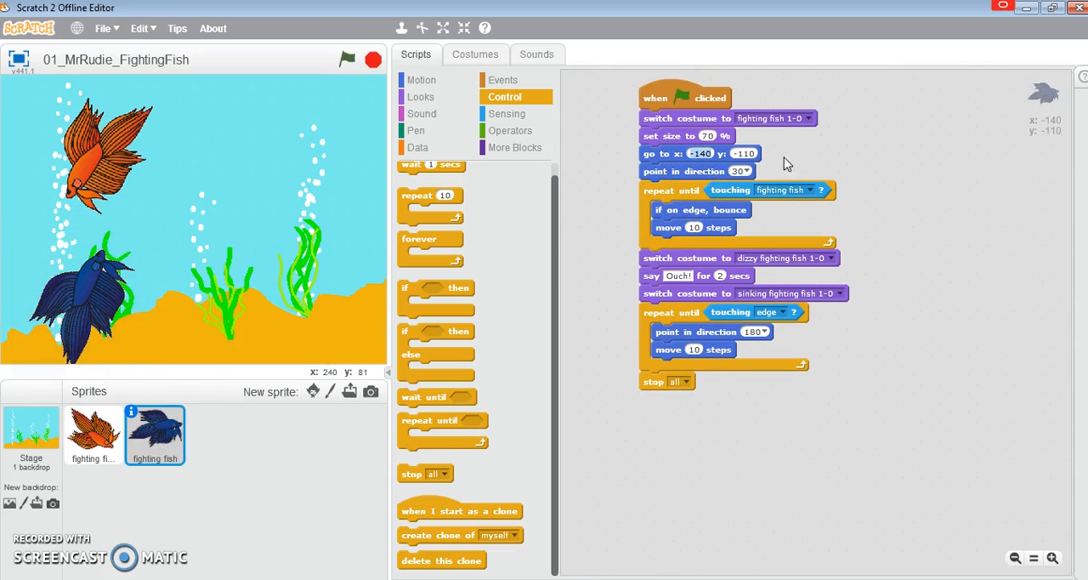
click(701, 153)
text(140)
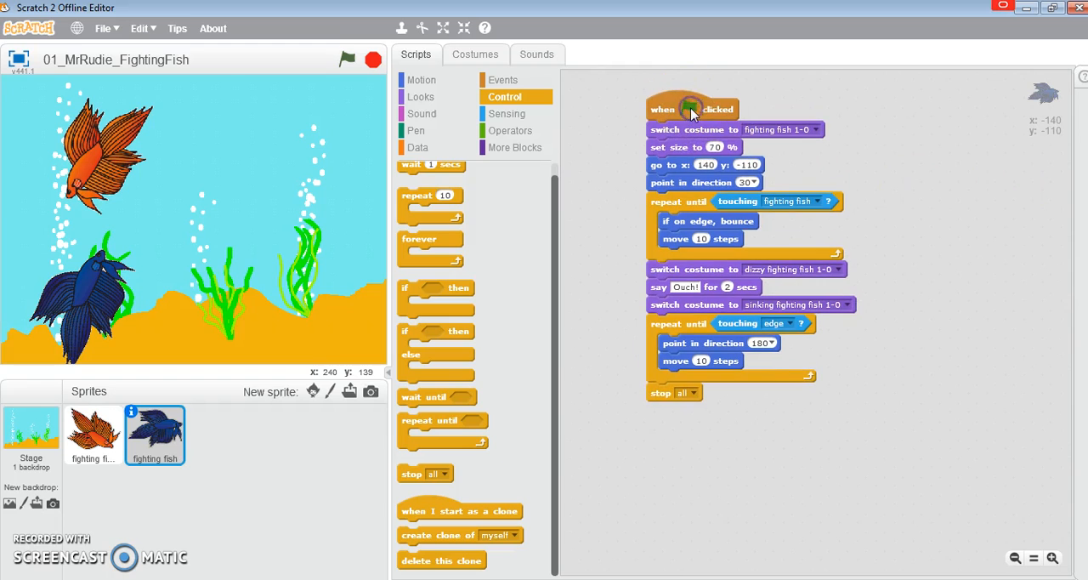
click(690, 109)
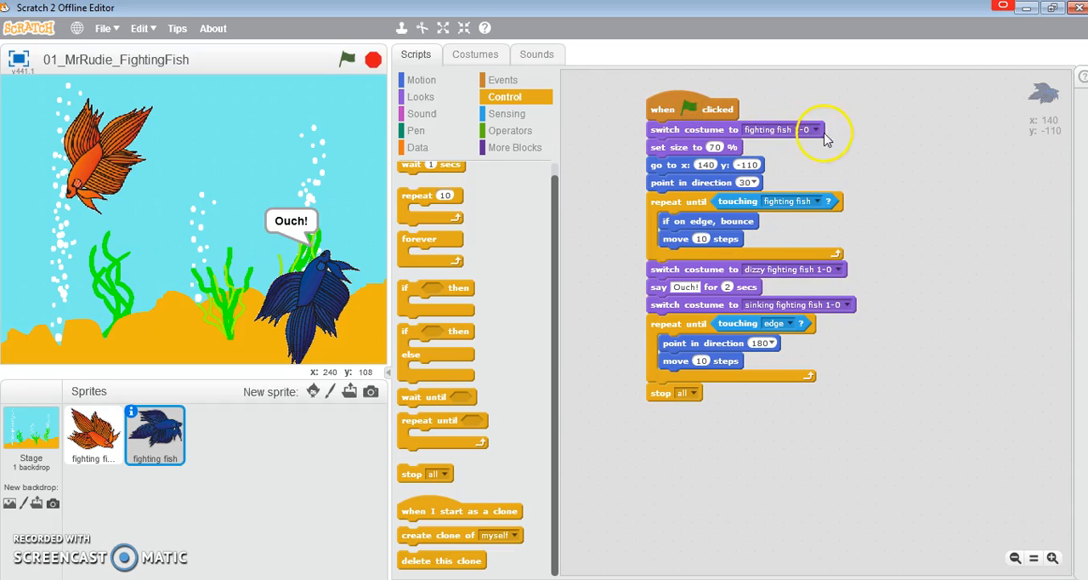
Switch the blue fish's costume blocks to its own fighting fish-0 and sinking fighting fish-0 costumes.
click(808, 129)
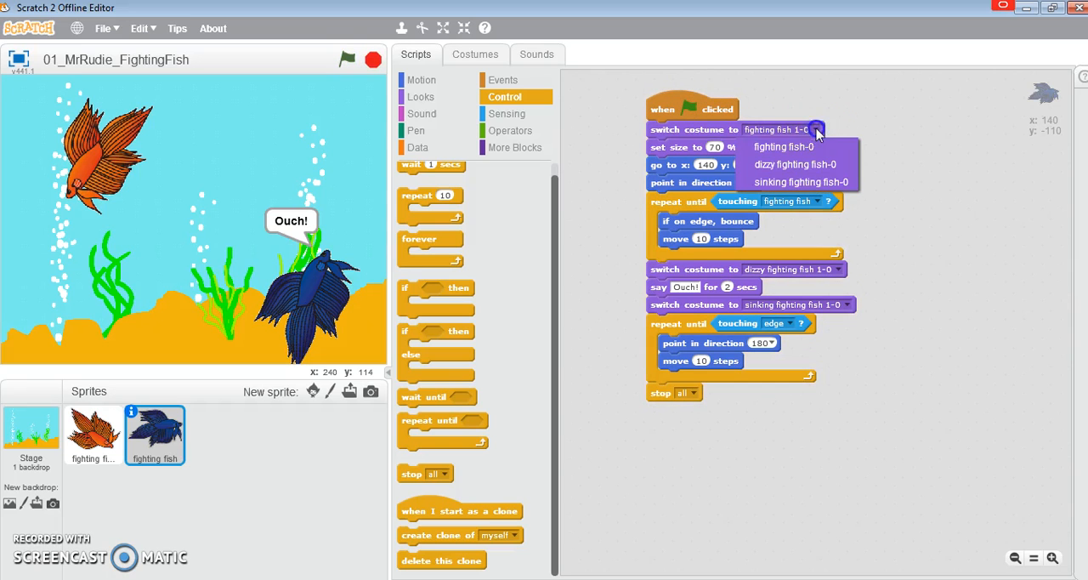
click(781, 147)
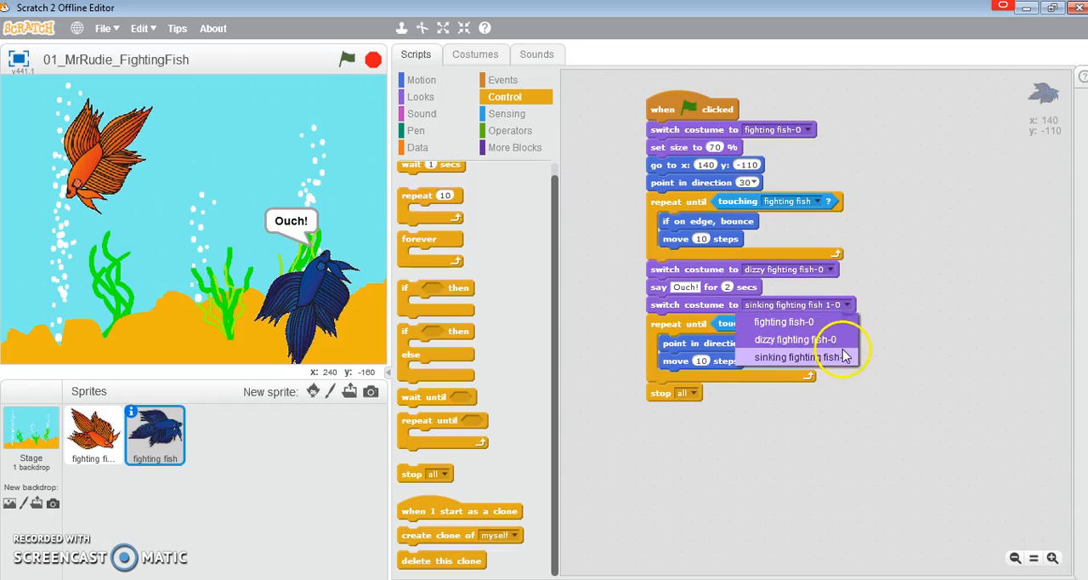
click(782, 356)
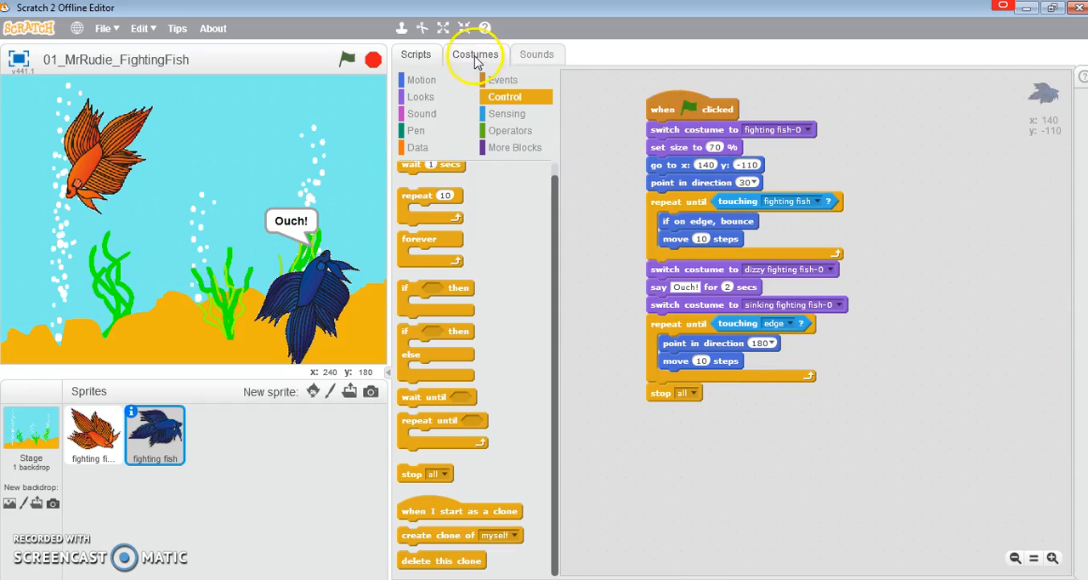
Check the blue fish's costumes, rerun its script, then reopen the orange fish's script.
click(475, 54)
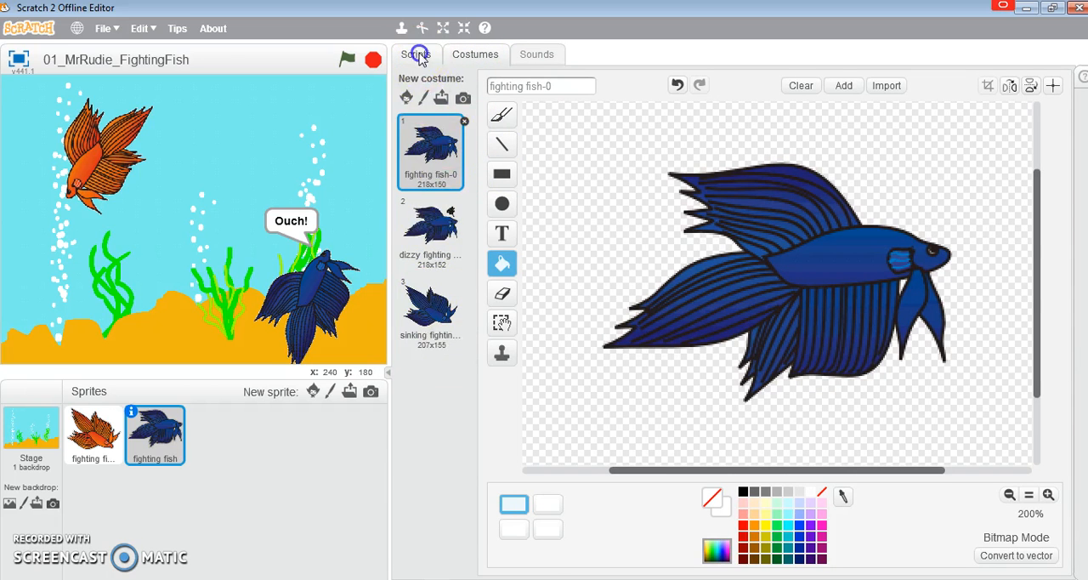
click(415, 54)
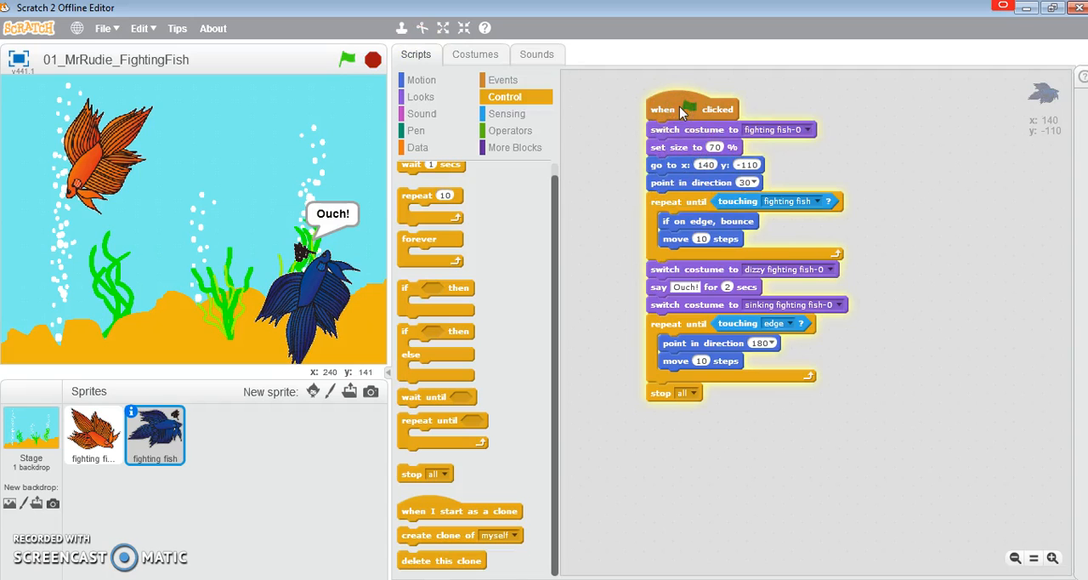
click(322, 59)
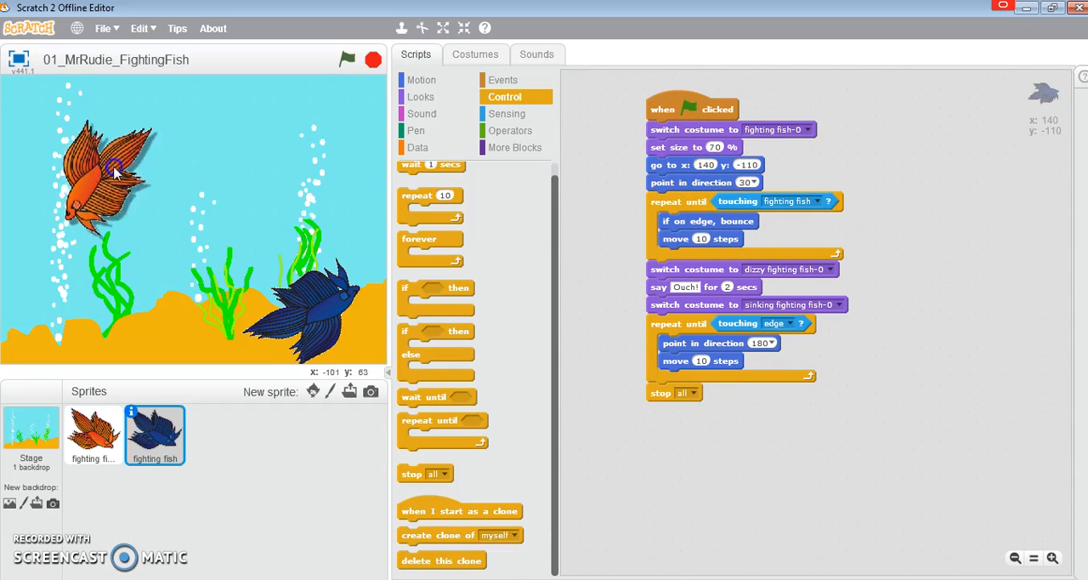
click(92, 434)
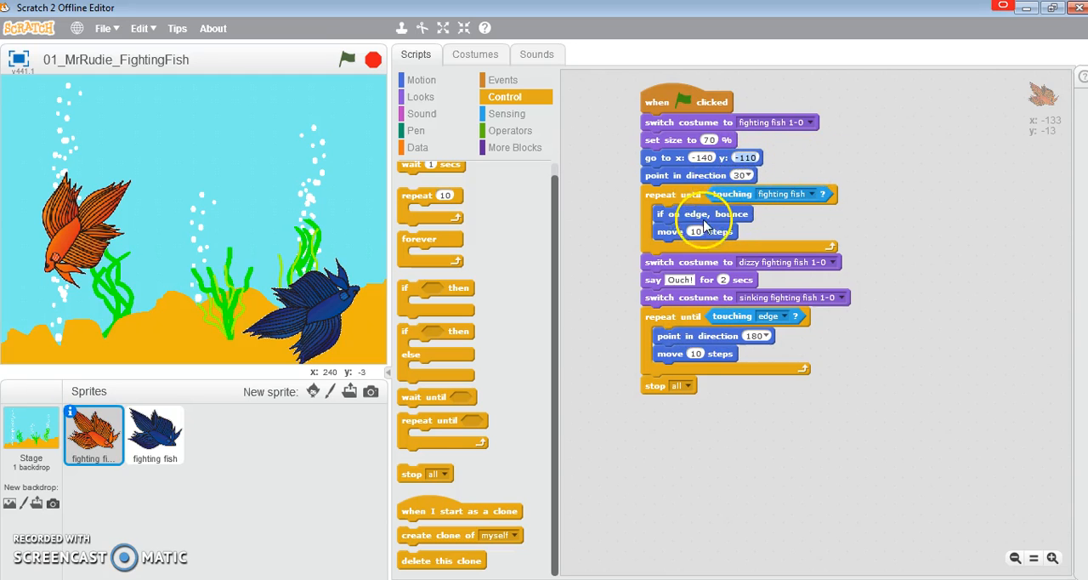
Try the orange fish's starting direction at 45, test-run, then revert it to 30.
click(748, 175)
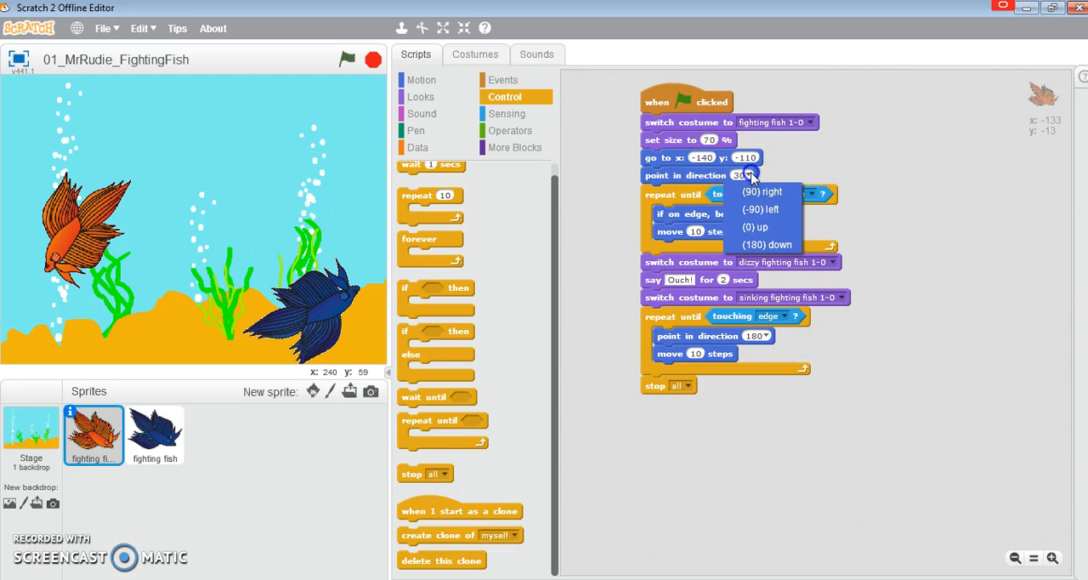
click(762, 192)
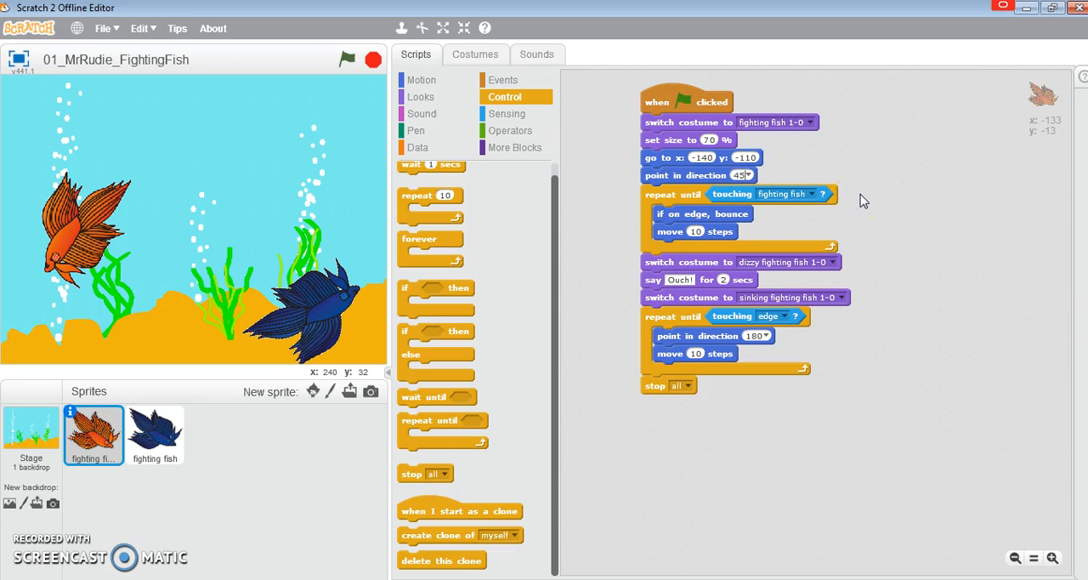
click(346, 60)
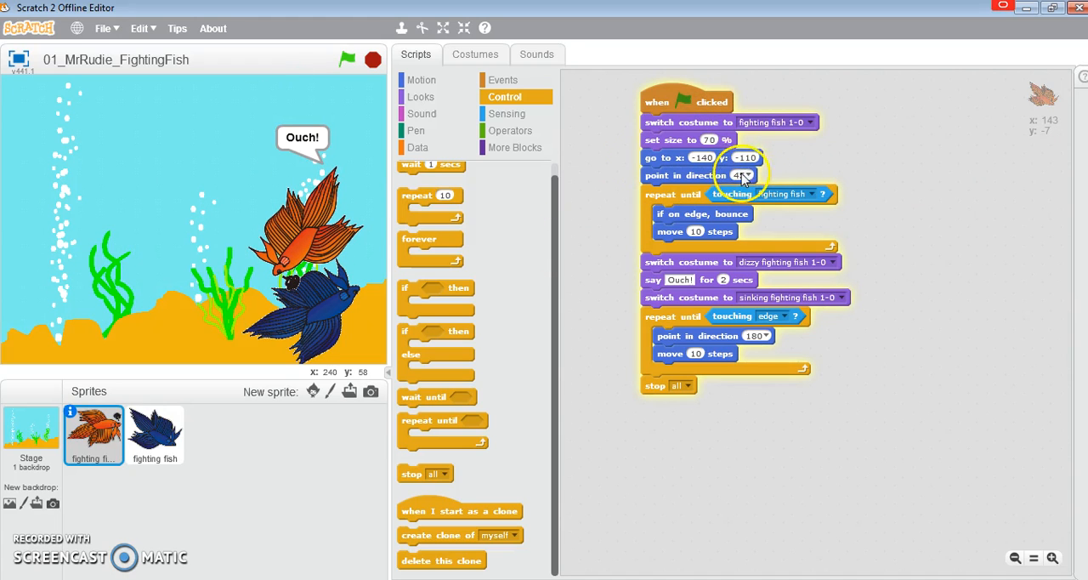
click(321, 59)
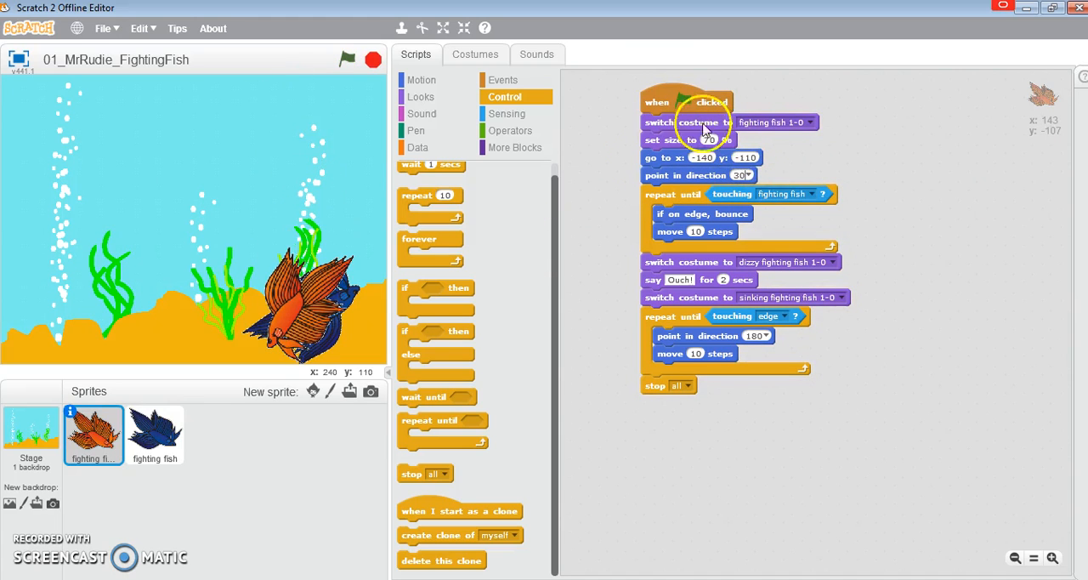
Set the blue fish's starting direction to 45 and run the project to watch them meet.
click(155, 434)
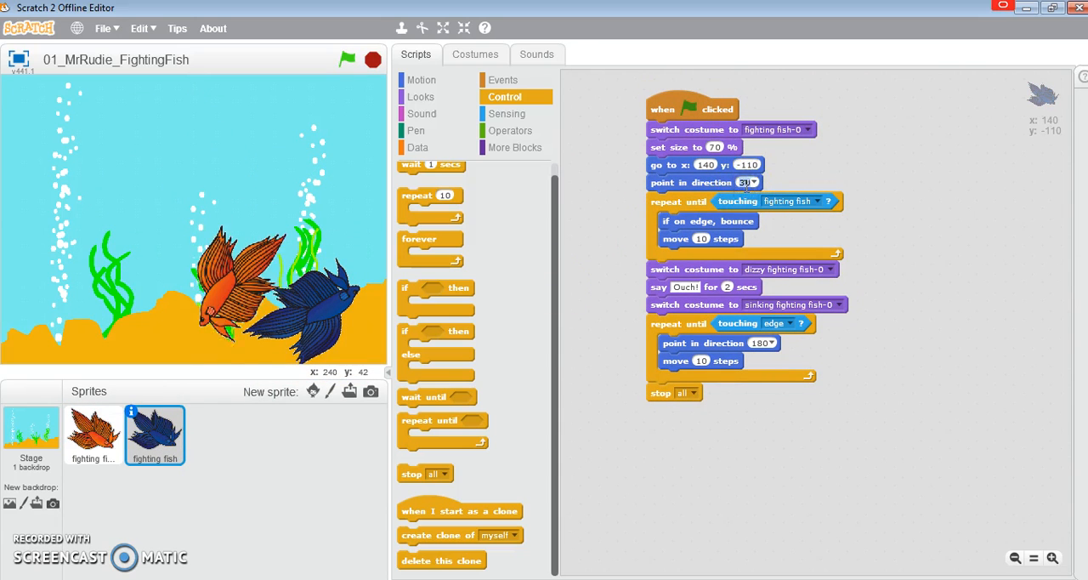
click(372, 60)
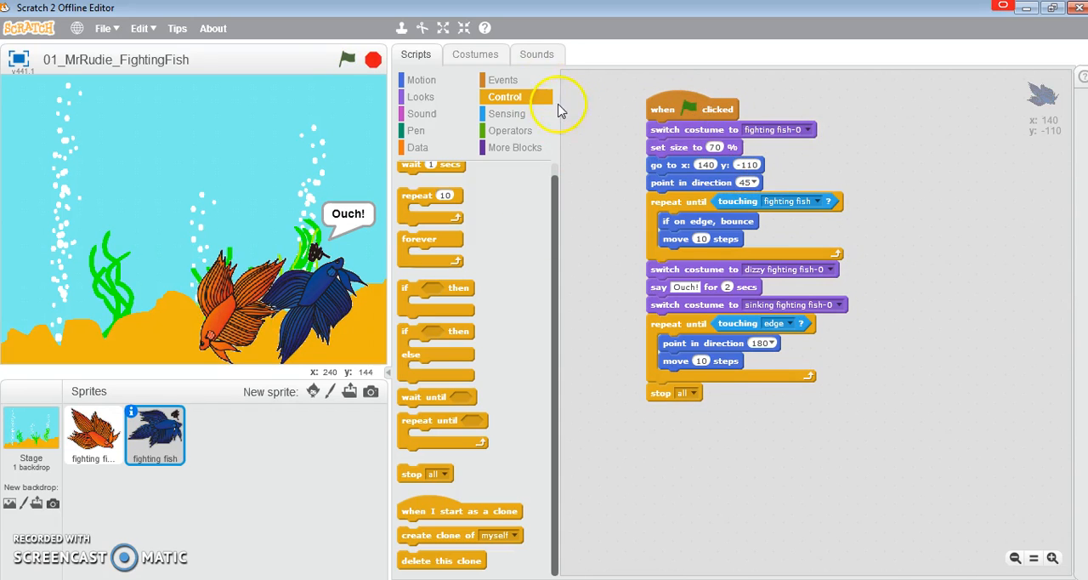
click(345, 60)
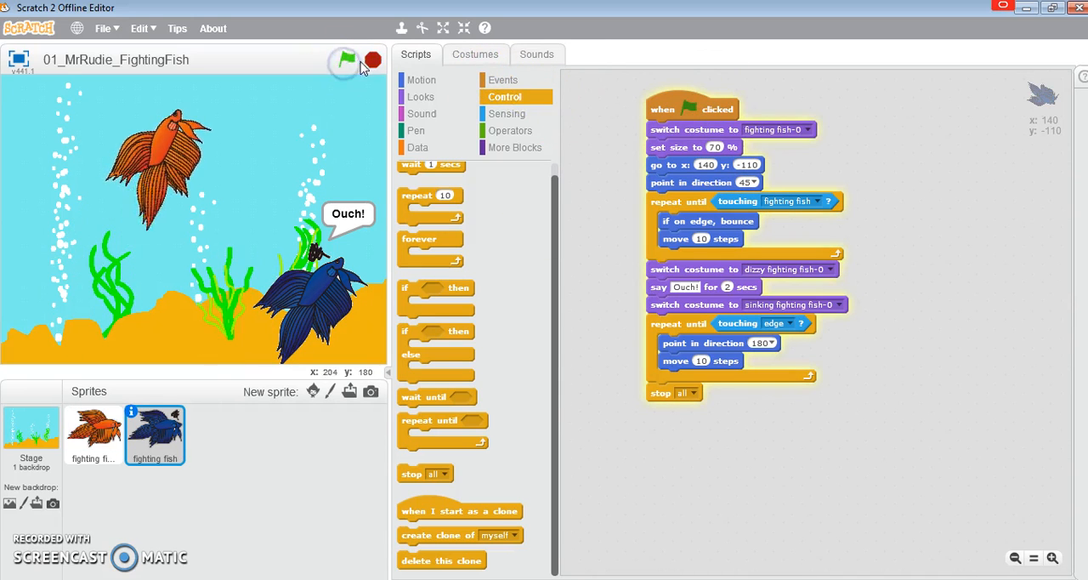
click(346, 60)
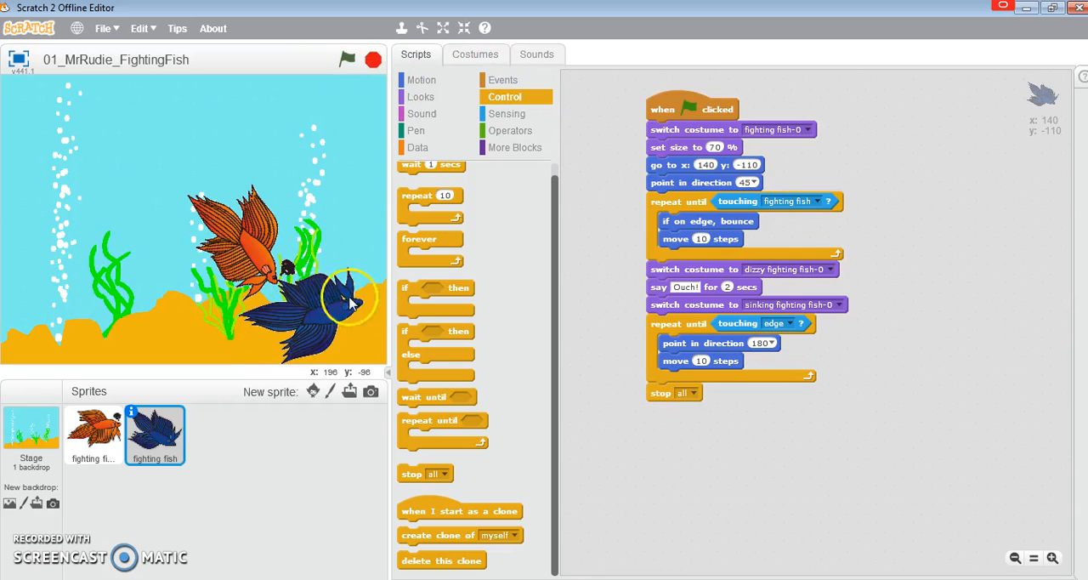
mouse_move(714, 239)
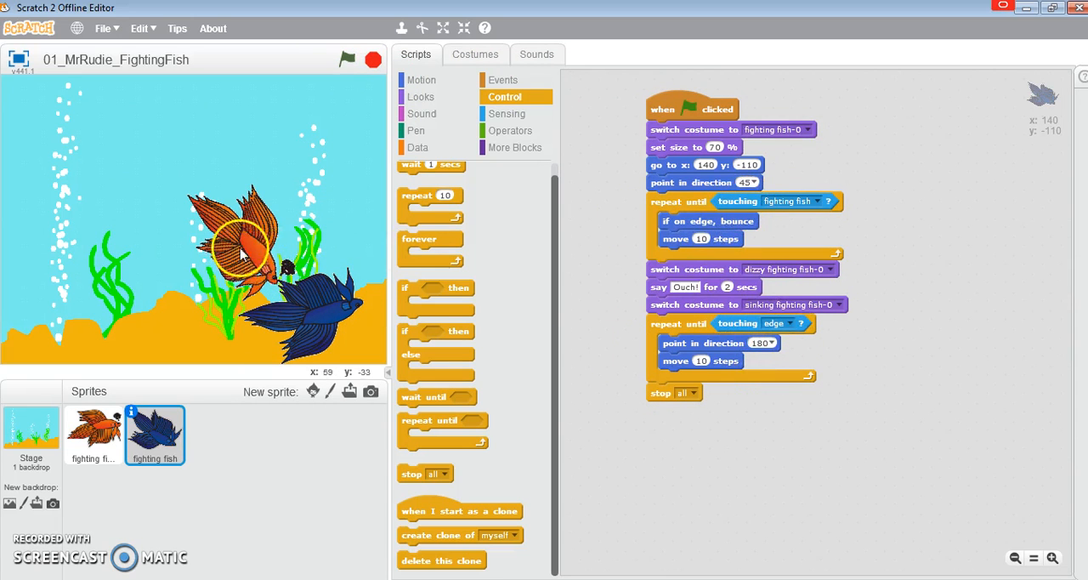
Compare the orange fish's go to values, then change the blue fish's starting y to -100.
click(94, 433)
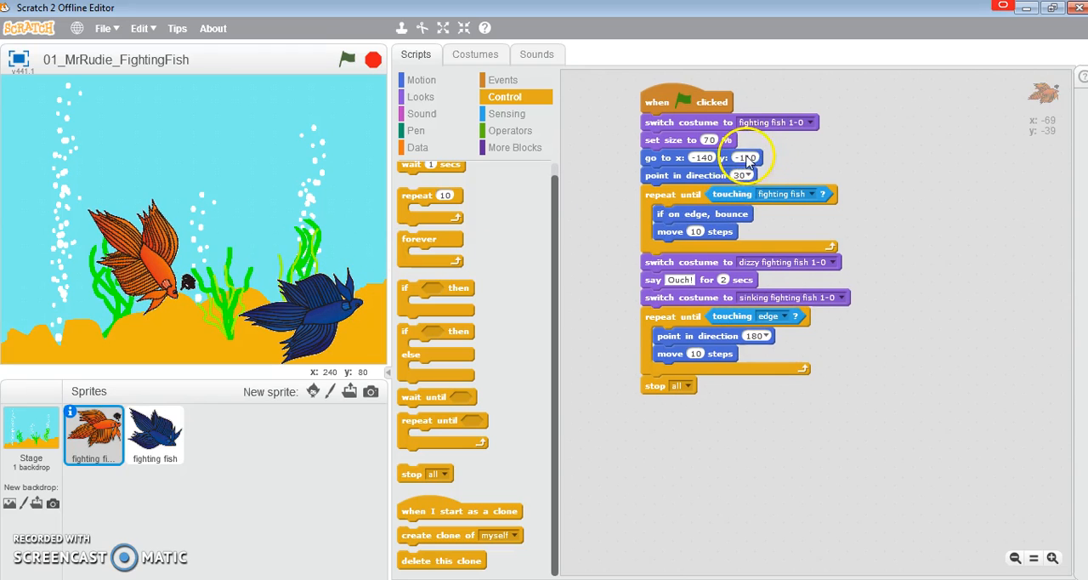
mouse_move(818, 161)
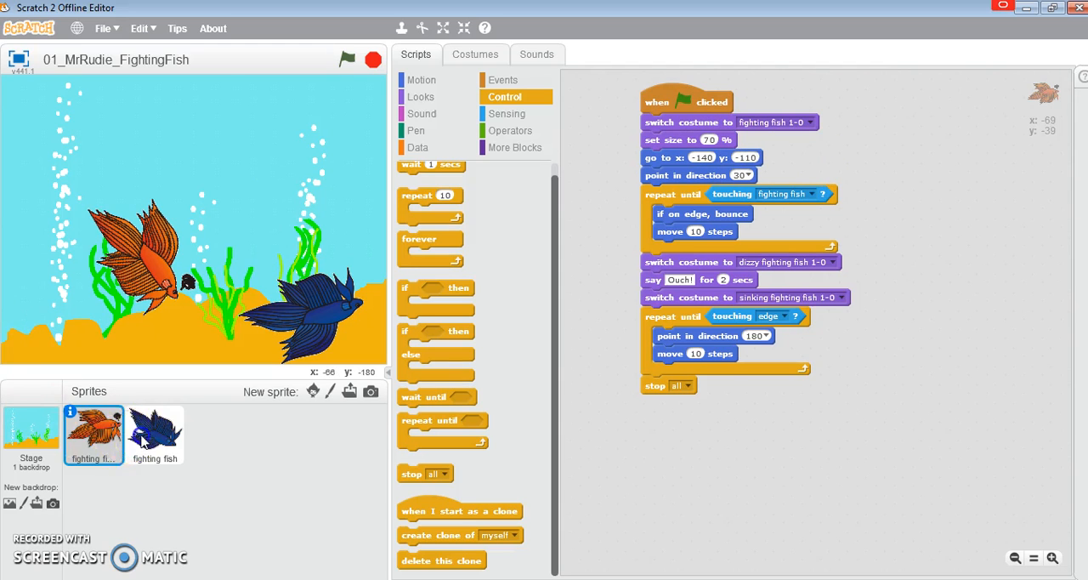
click(154, 433)
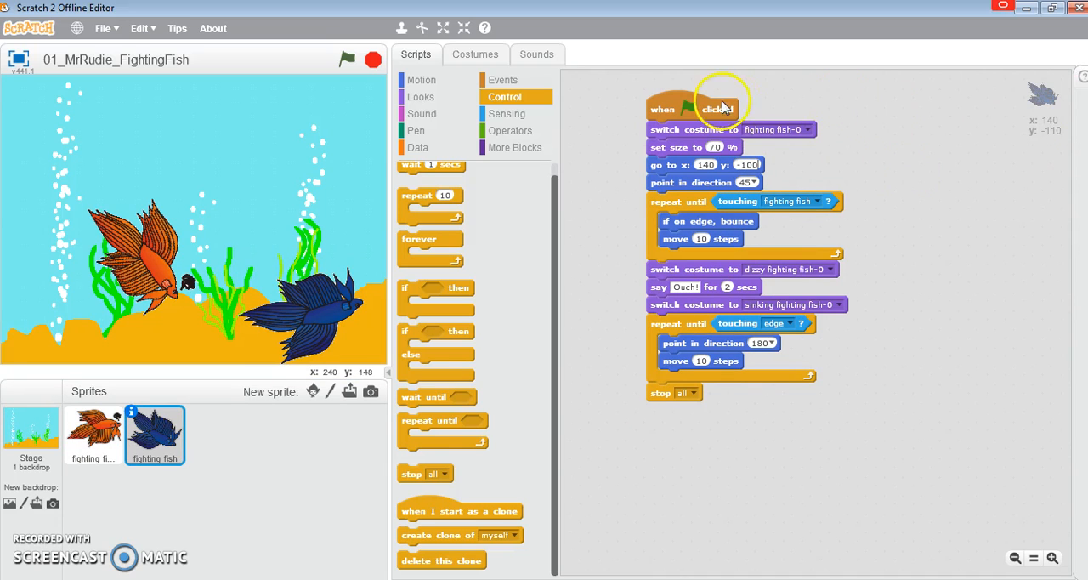
click(690, 108)
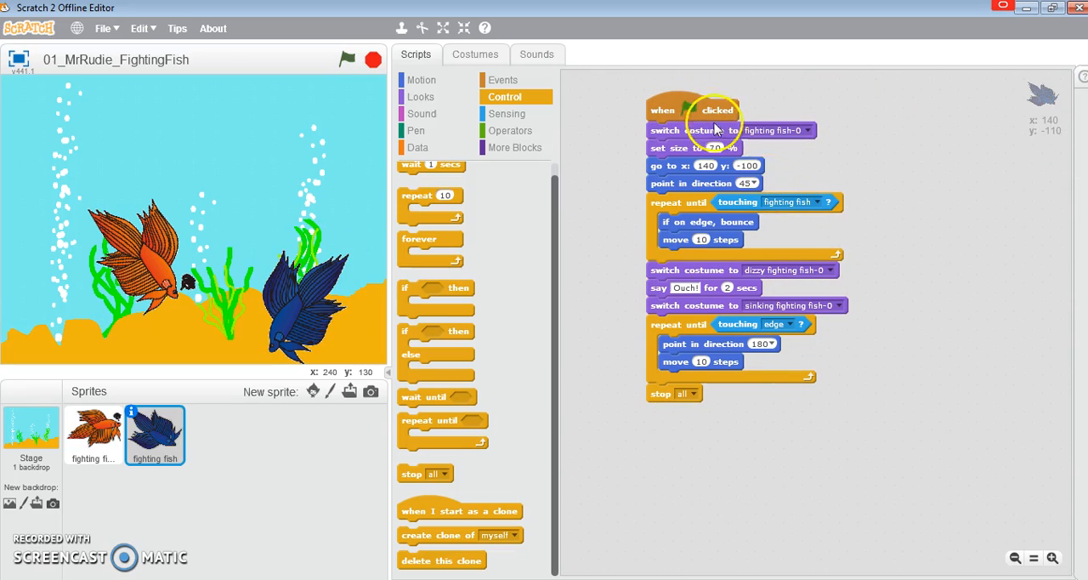
click(826, 202)
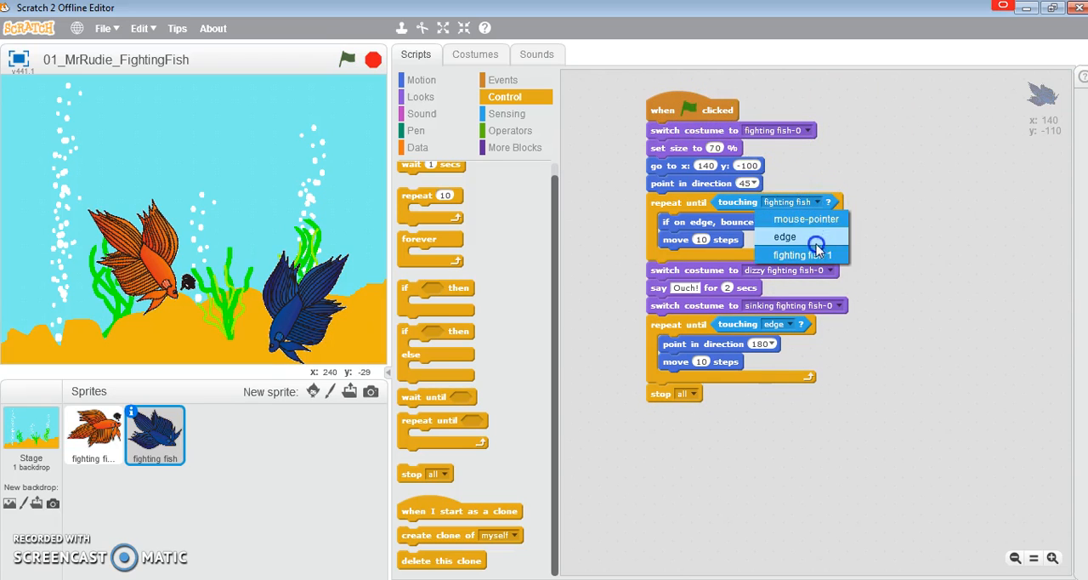
End the blue fish's repeat loop on touching fighting fish 1 and test-run the collision.
click(798, 254)
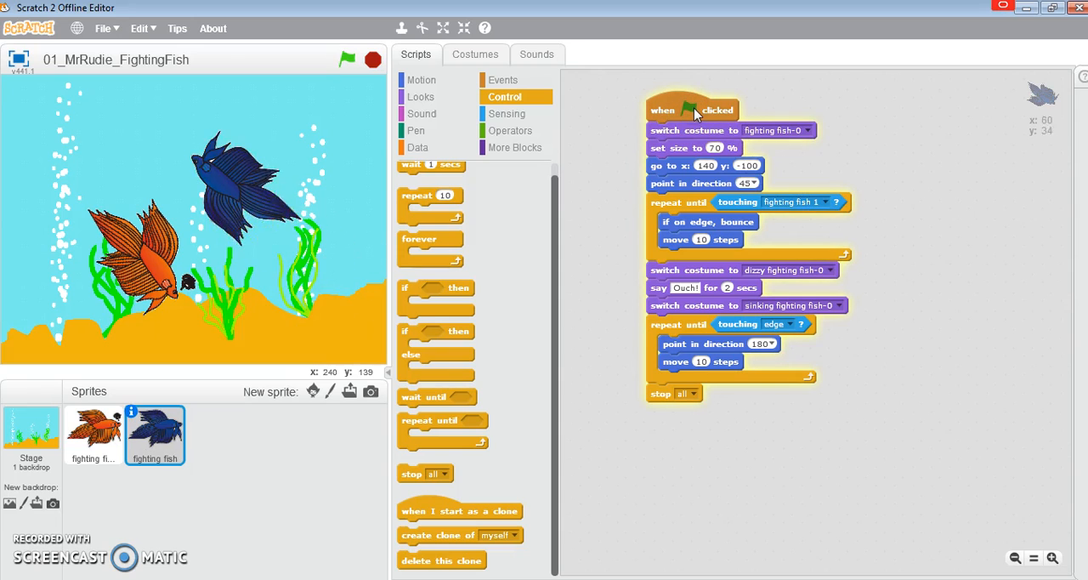
click(372, 59)
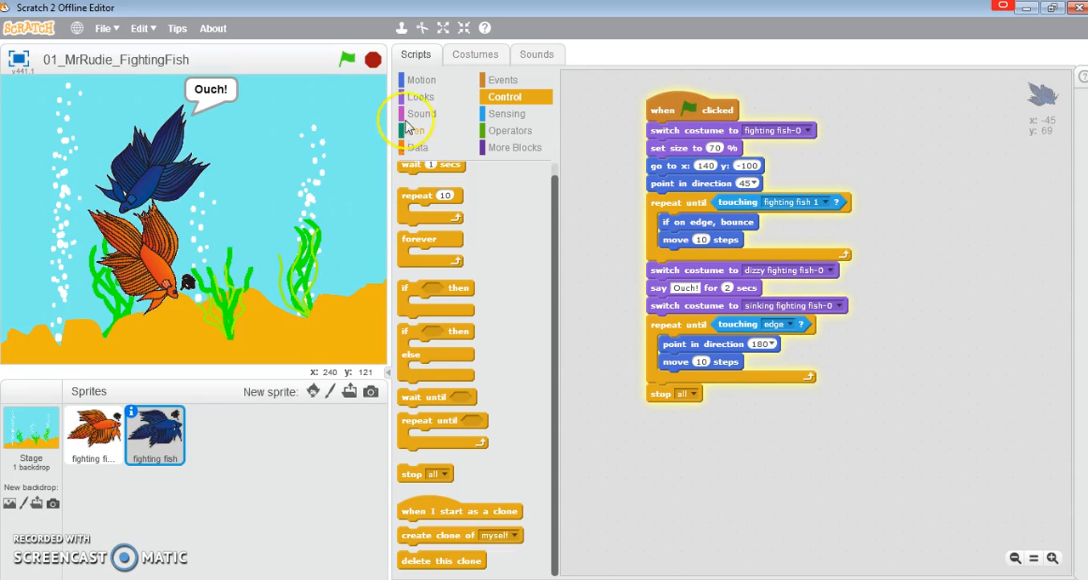
click(346, 59)
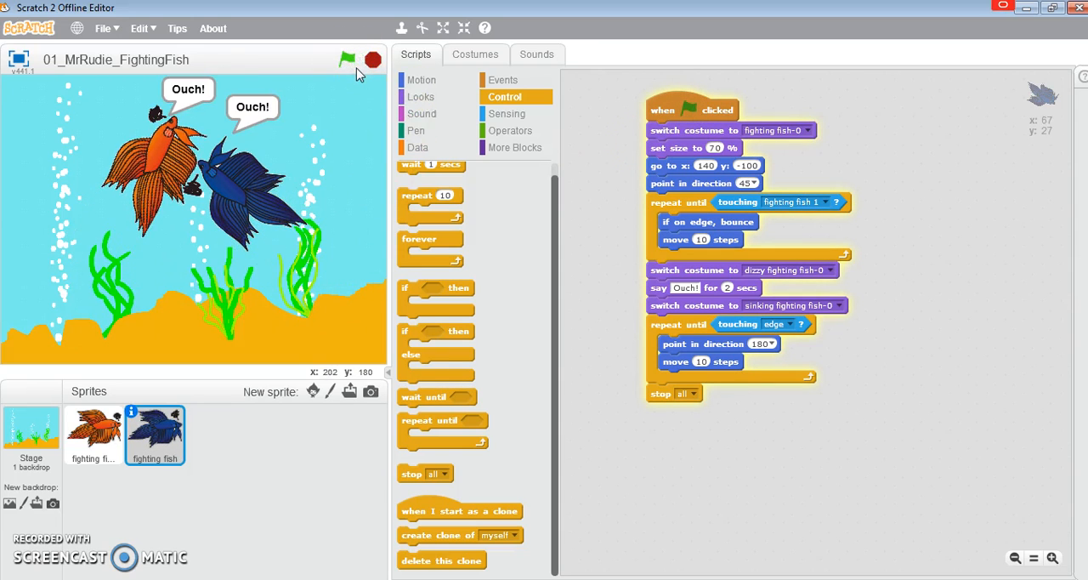
click(346, 60)
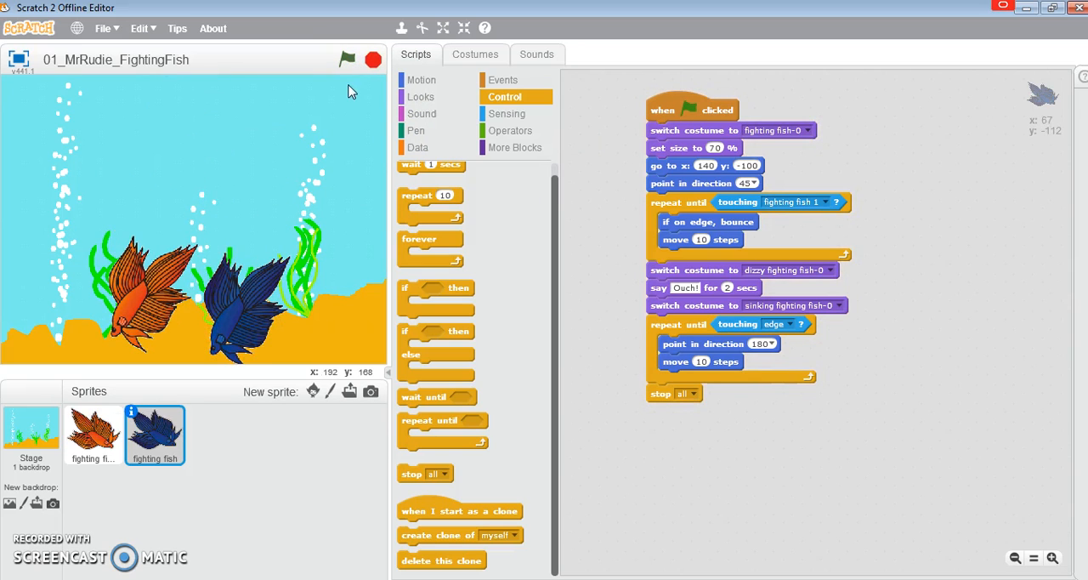
mouse_move(246, 312)
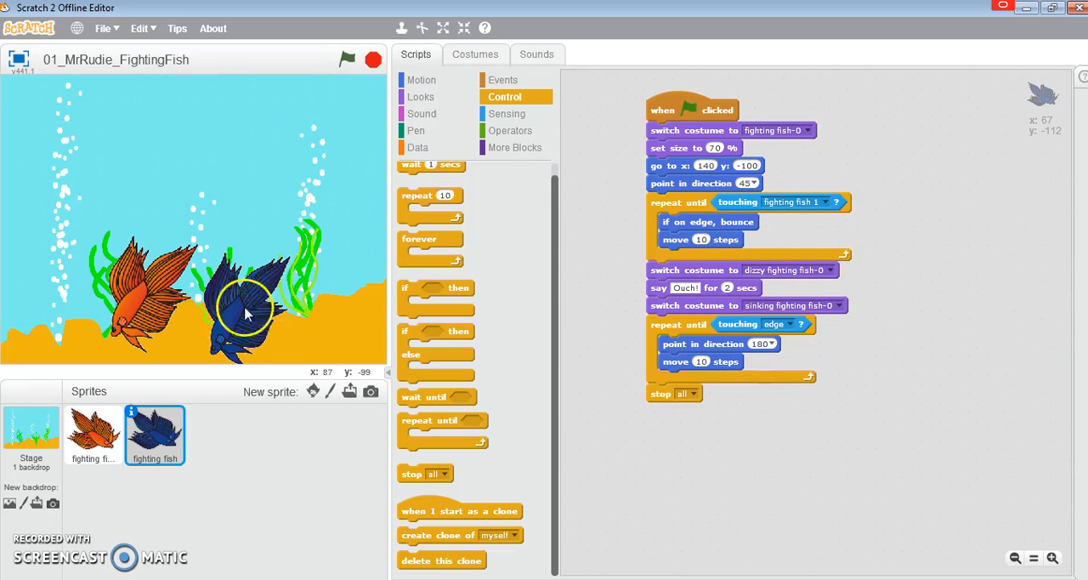
Run and stop the project again to recheck the Ouch and sinking.
click(347, 59)
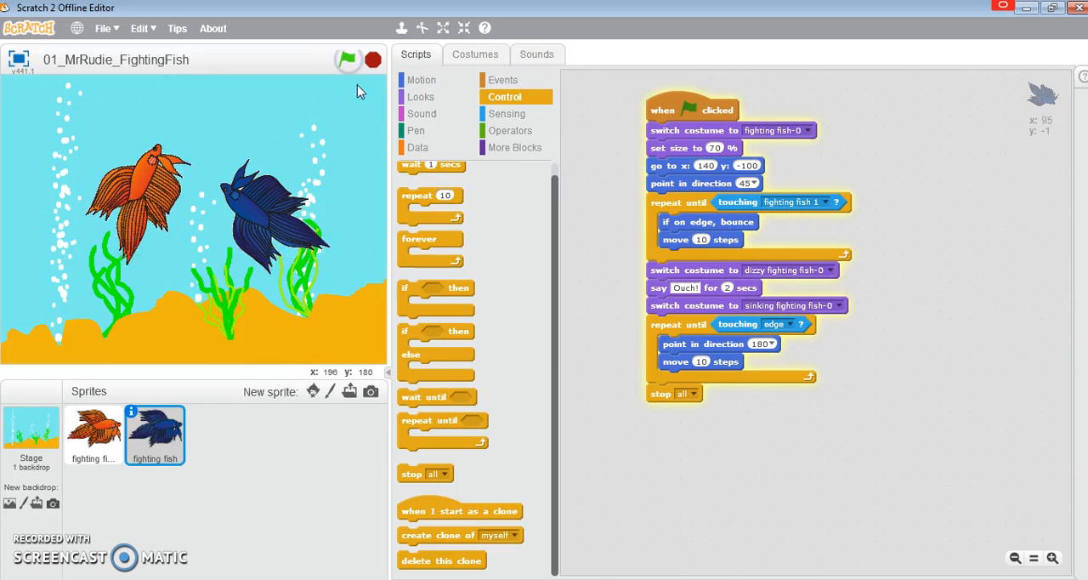
click(346, 59)
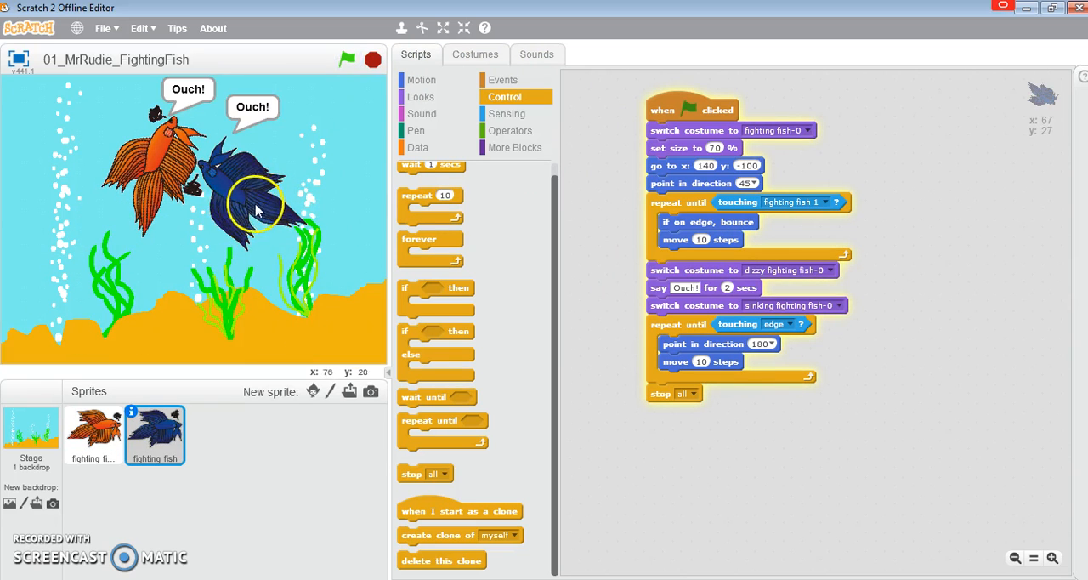
click(372, 59)
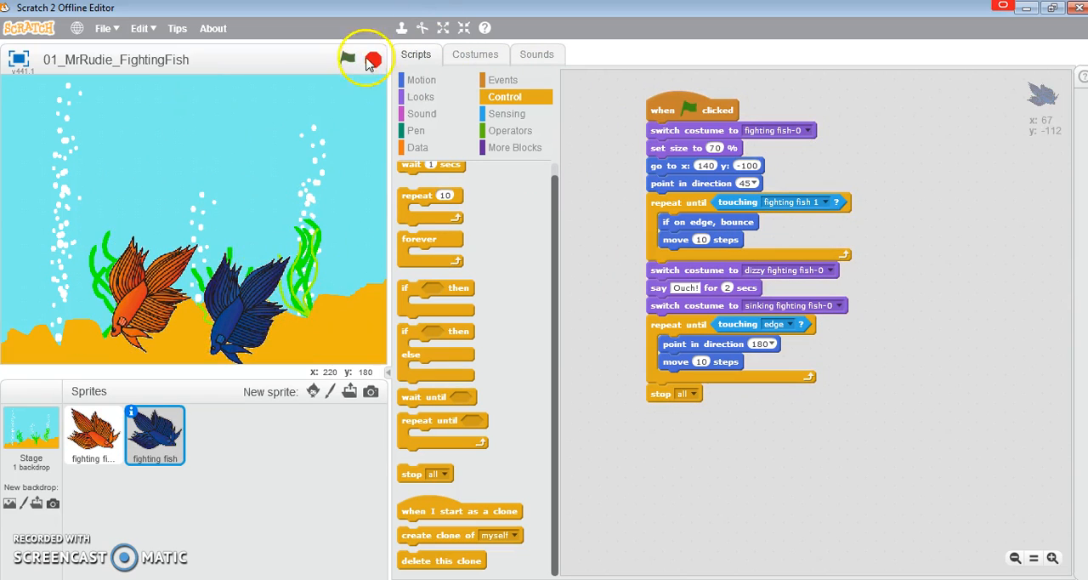
click(348, 57)
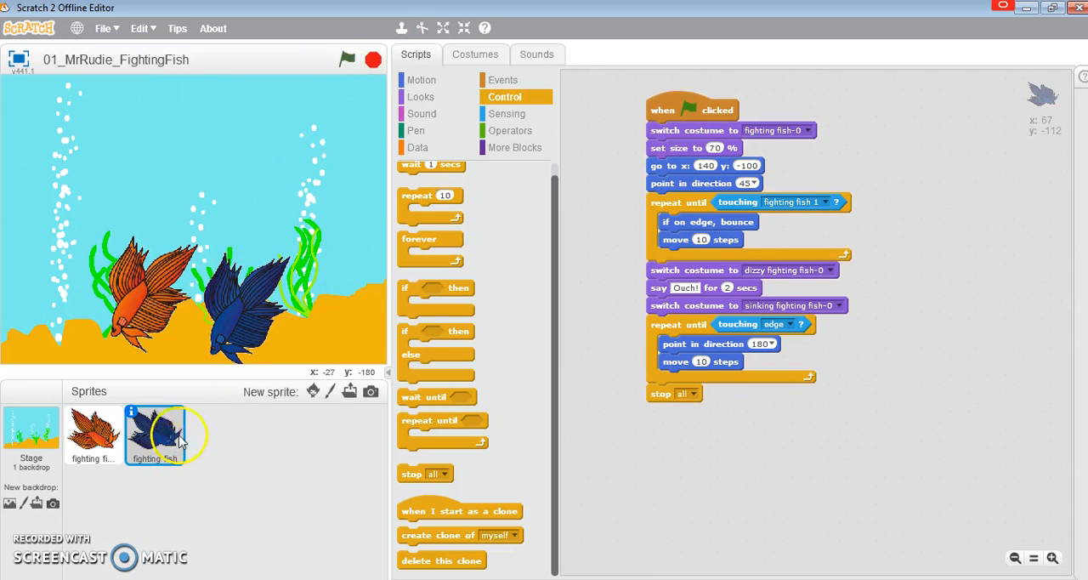
mouse_move(143, 415)
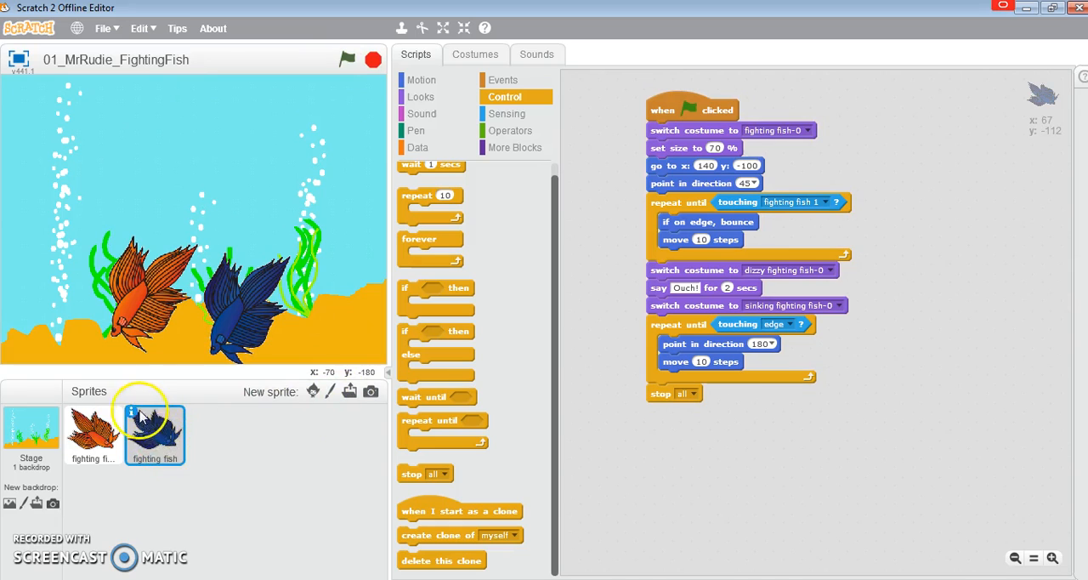
Set the blue fish's rotation style to left-right in its sprite info panel.
click(132, 412)
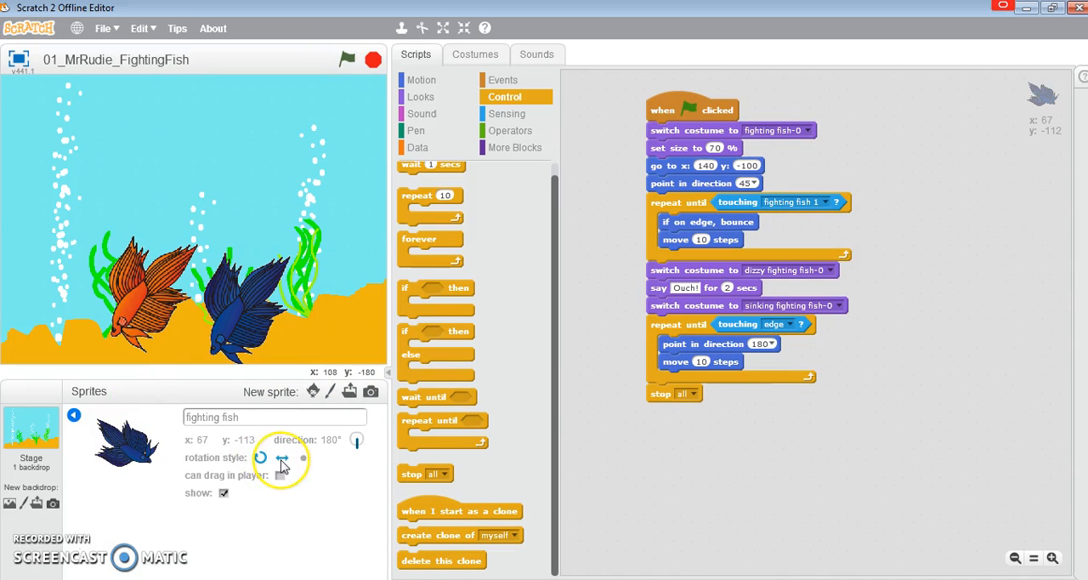
click(281, 457)
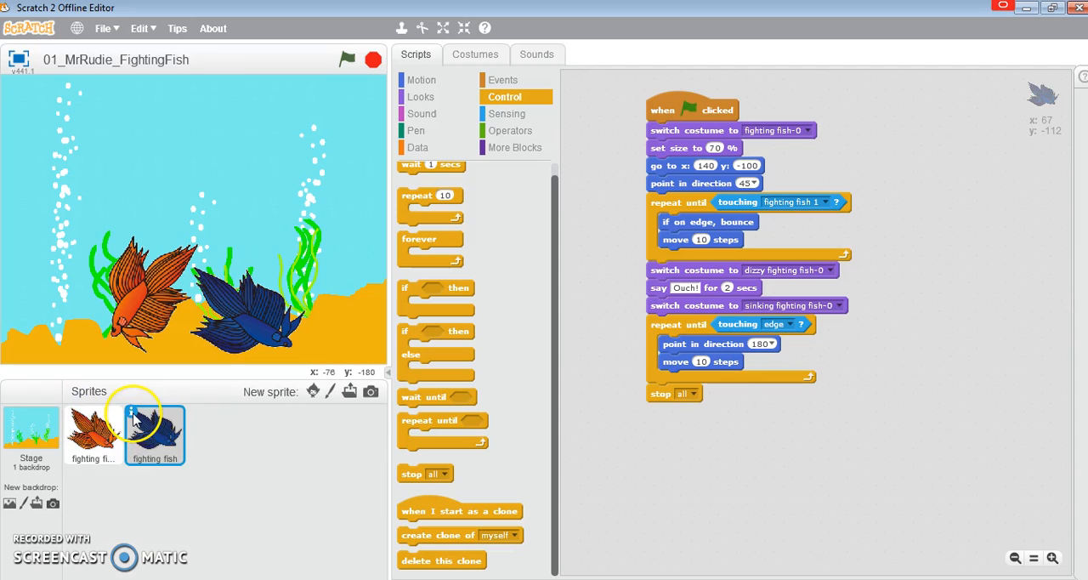
mouse_move(625, 178)
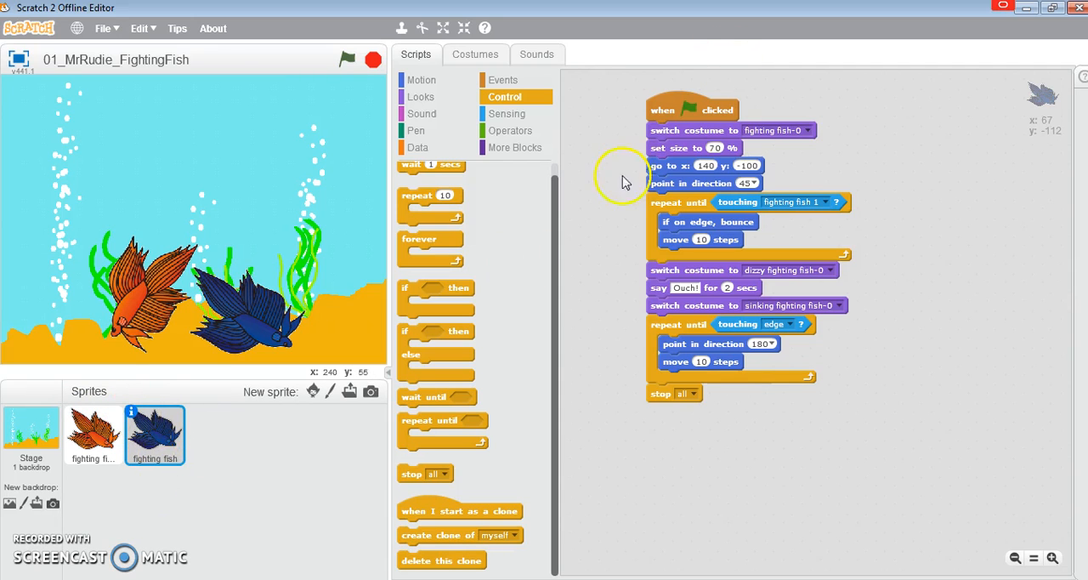
Rerun the fish fight animation several times, watching both fish settle on the sand.
click(347, 58)
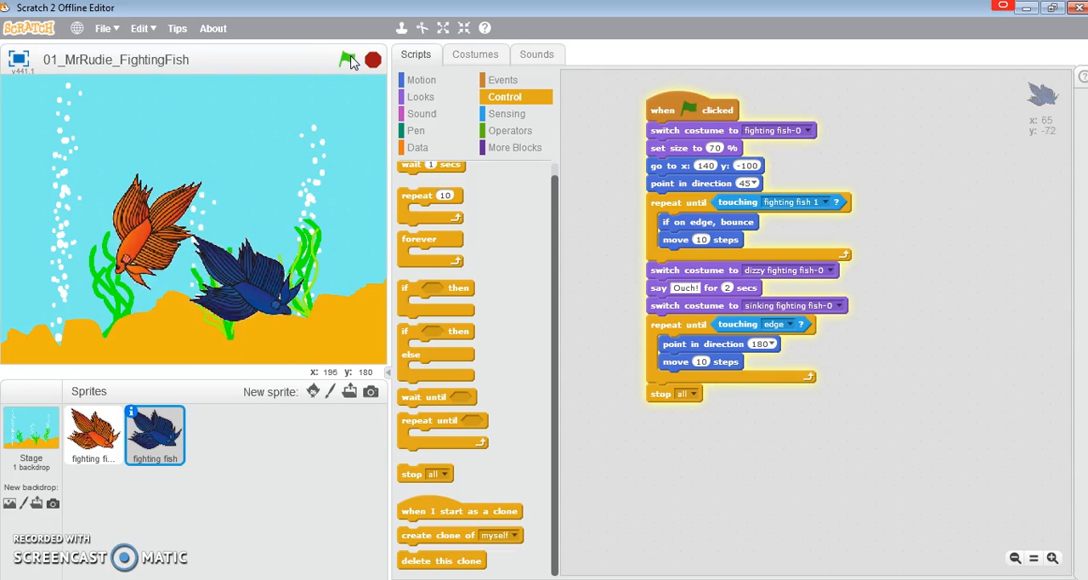
click(352, 59)
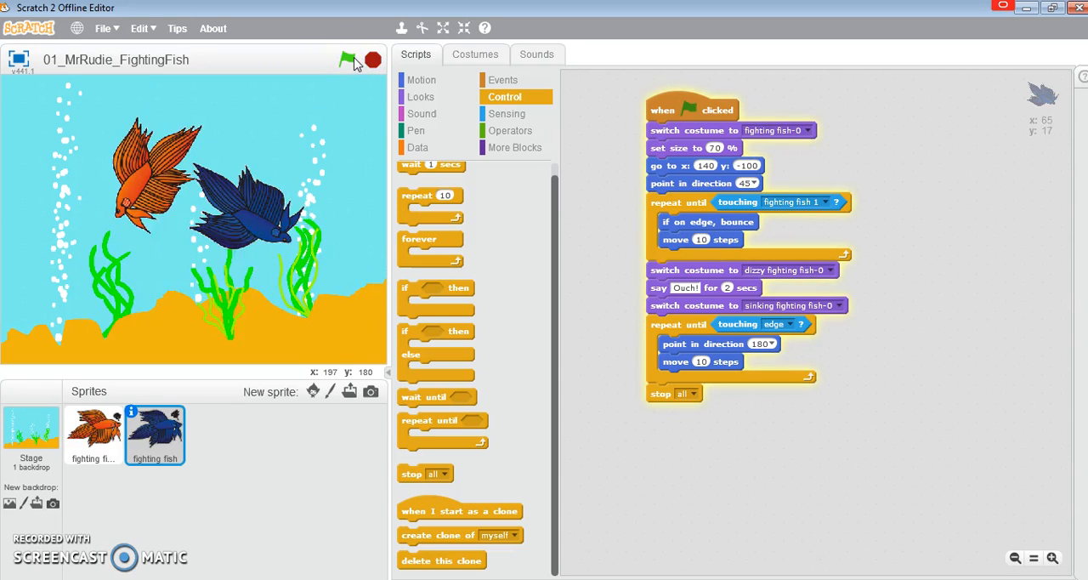
click(348, 59)
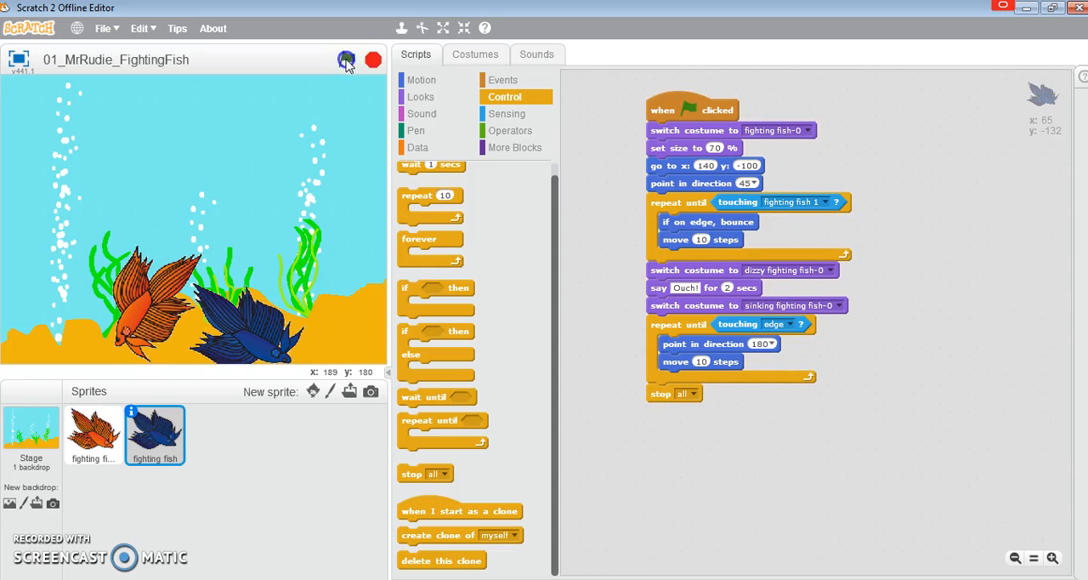
click(346, 60)
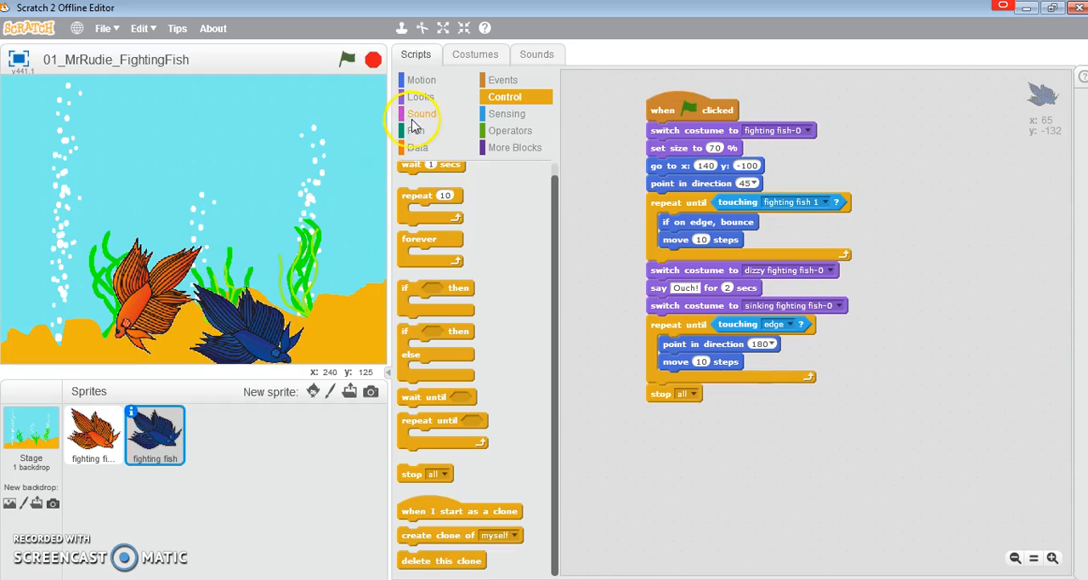
mouse_move(243, 141)
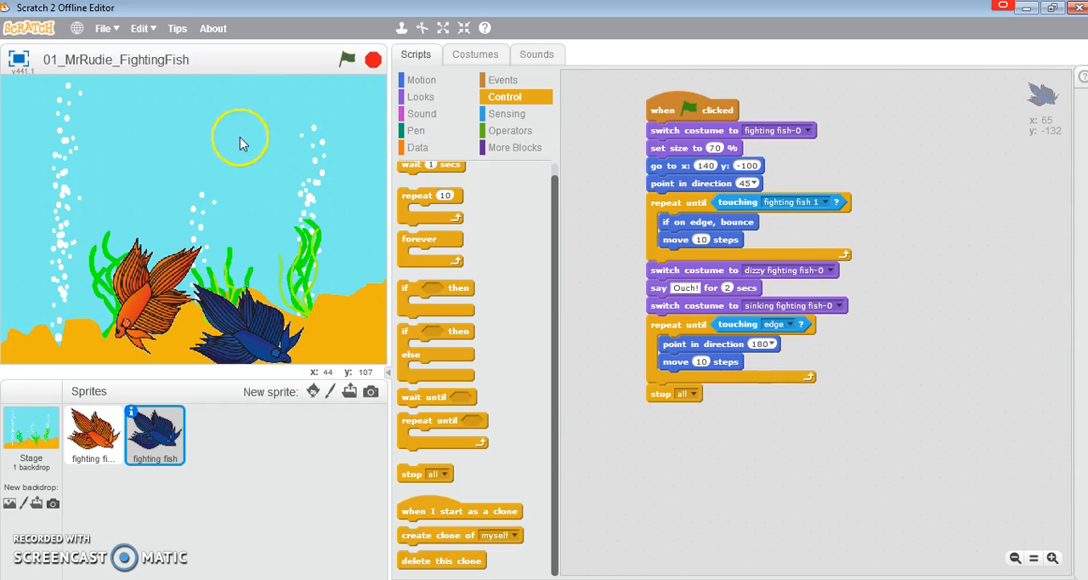
mouse_move(170, 340)
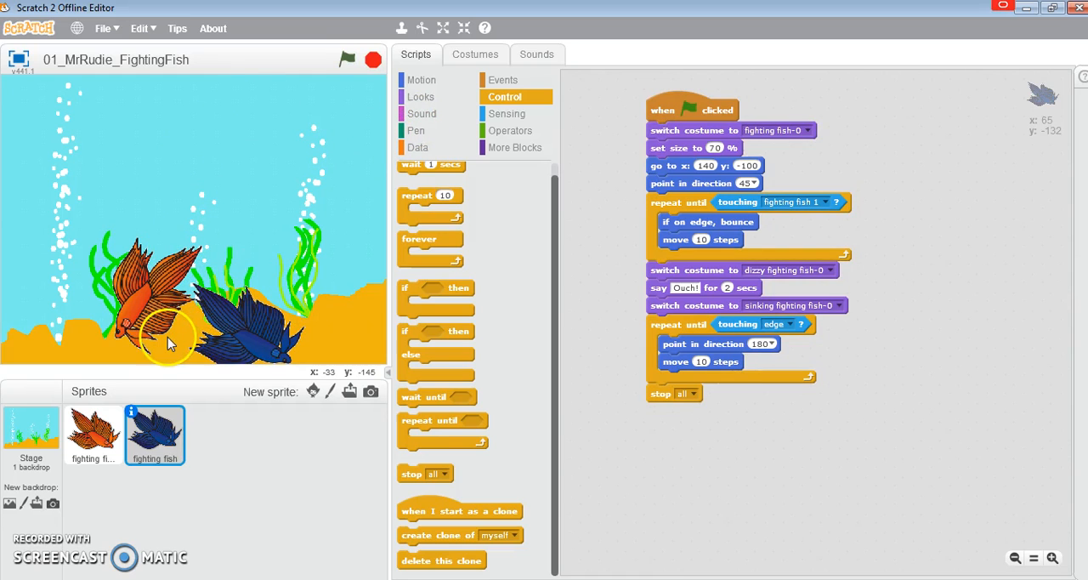
mouse_move(161, 327)
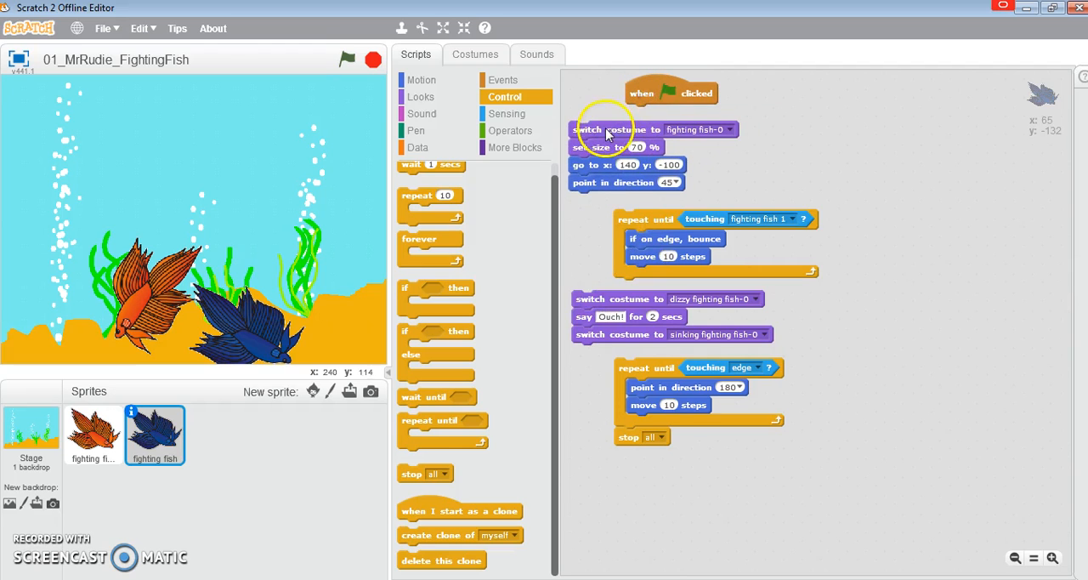
mouse_move(658, 174)
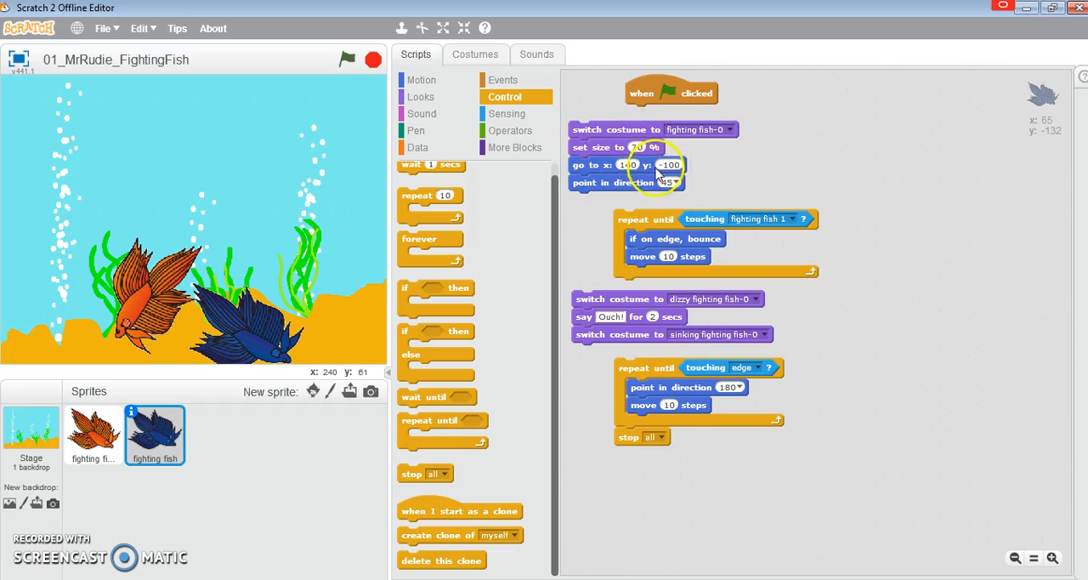
Add an 'Initialisation' comment beside the blue fish's go to block and collapse it.
right_click(726, 159)
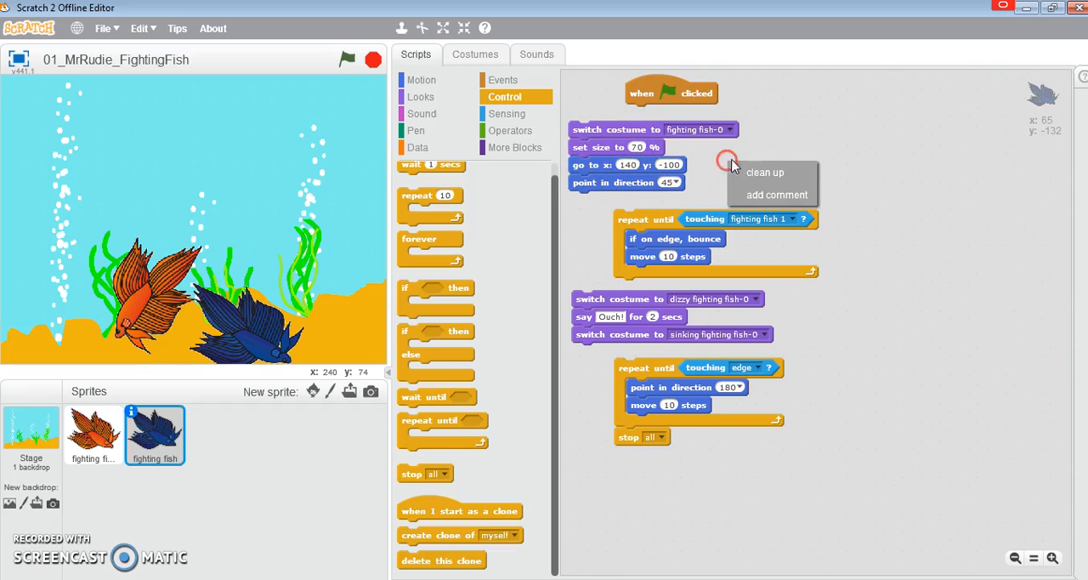
click(775, 195)
text(Initiasat)
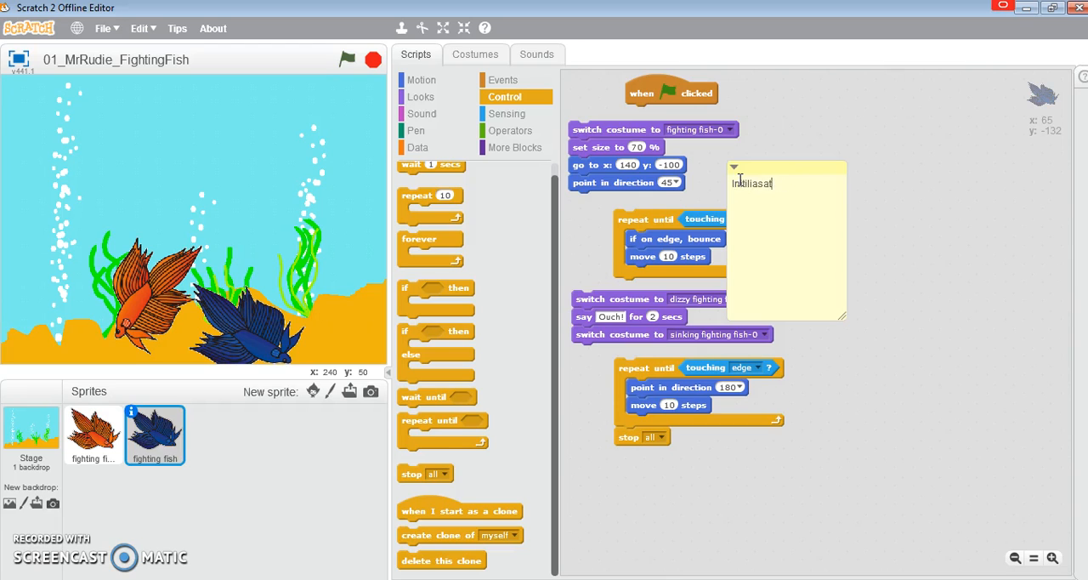
key(backspace)
text(ion)
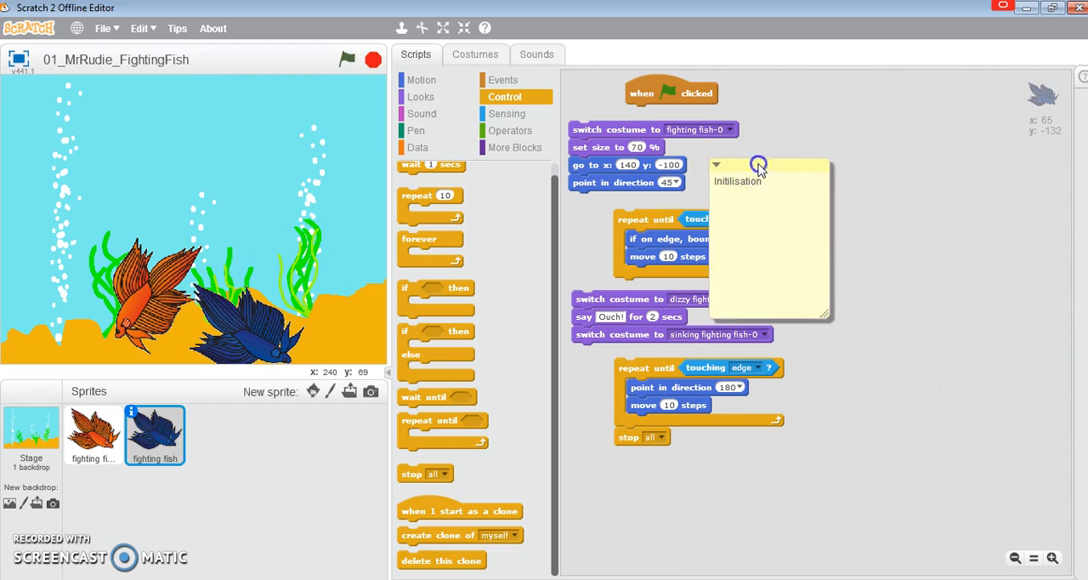
drag(756, 164, 822, 153)
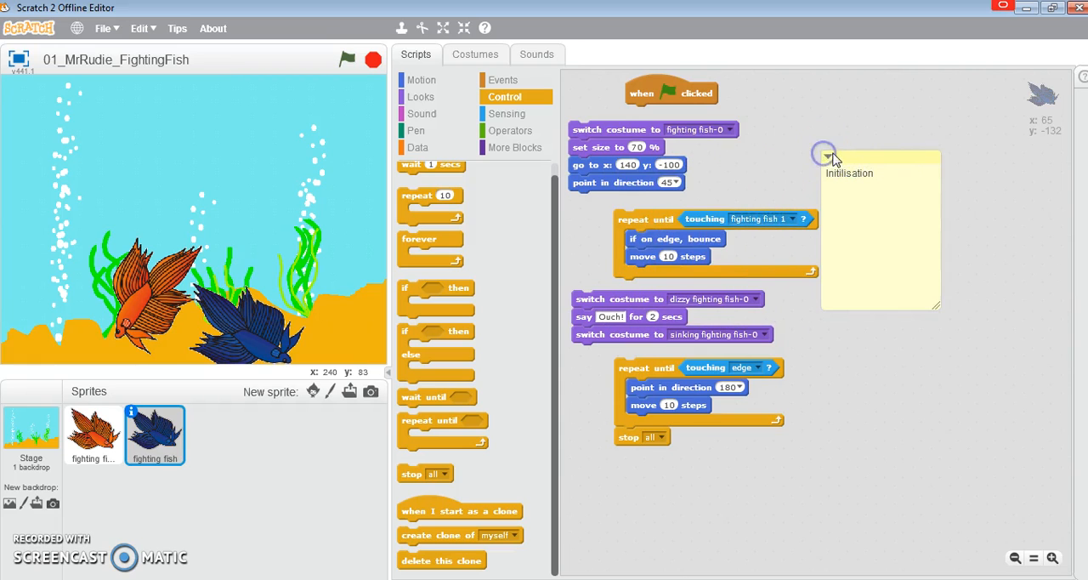
click(825, 154)
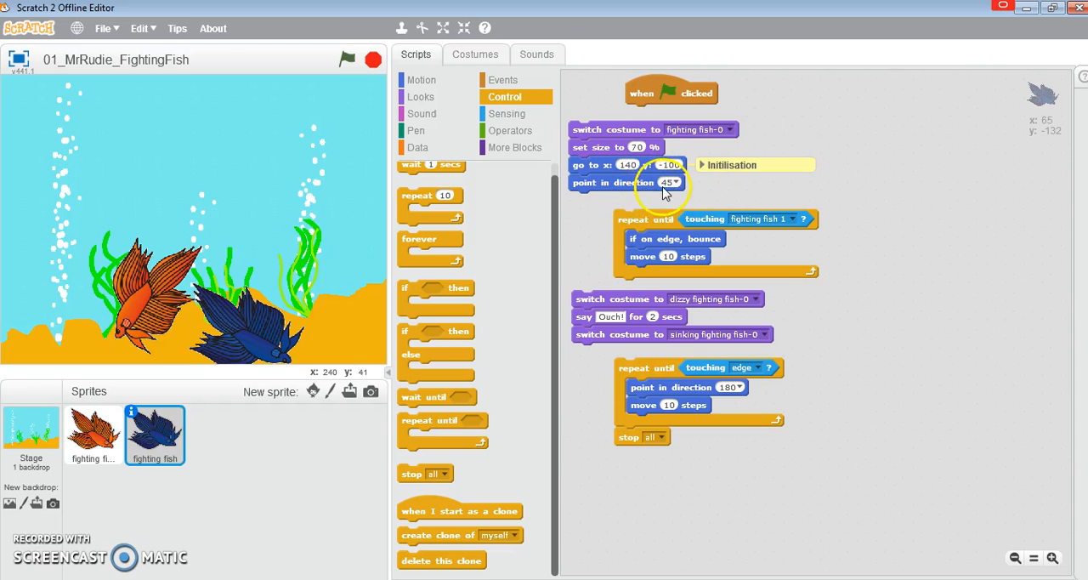
mouse_move(722, 228)
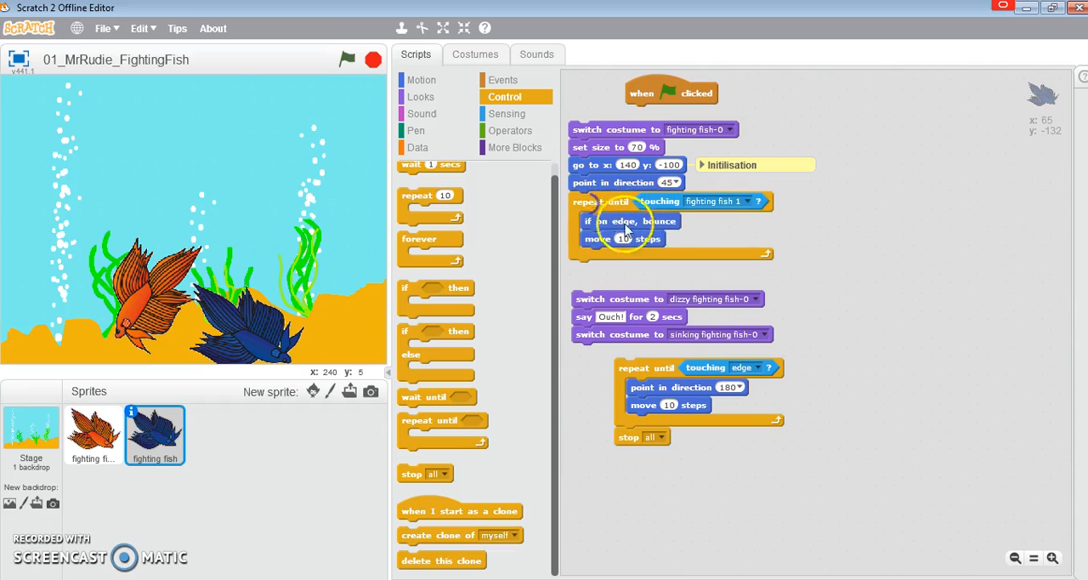
mouse_move(603, 319)
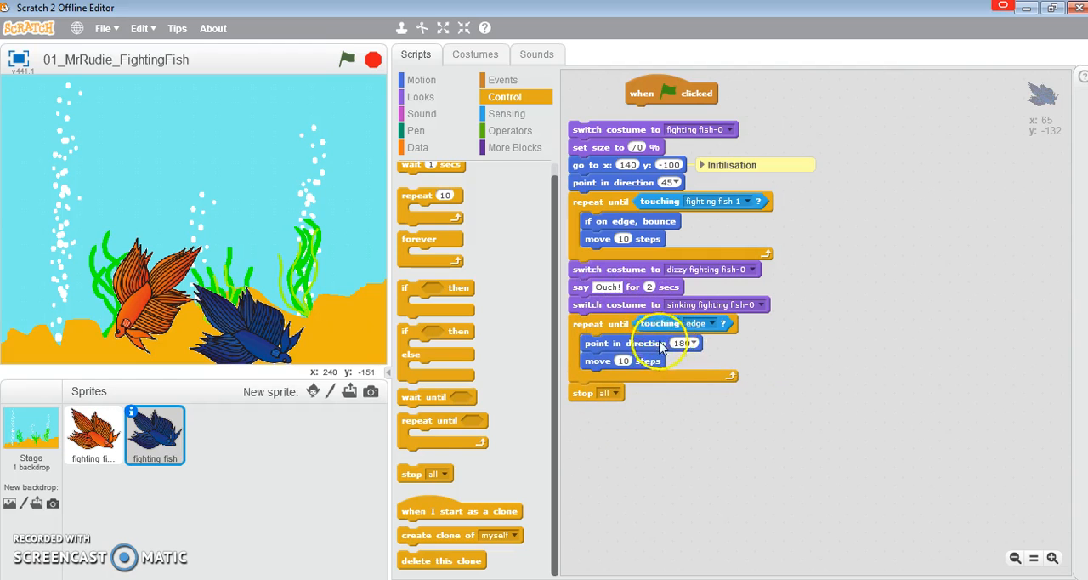
mouse_move(625, 382)
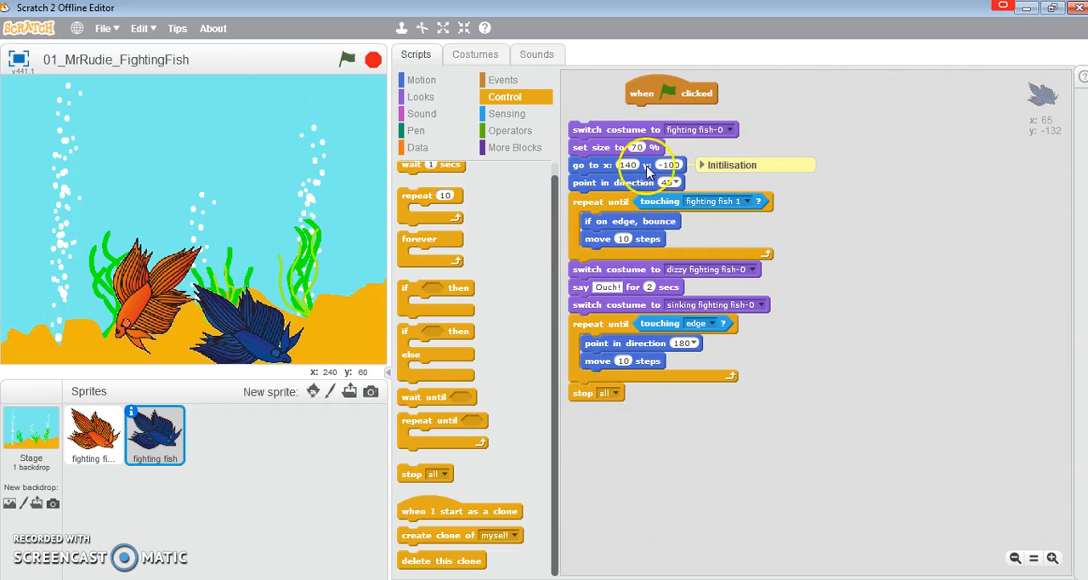
mouse_move(610, 359)
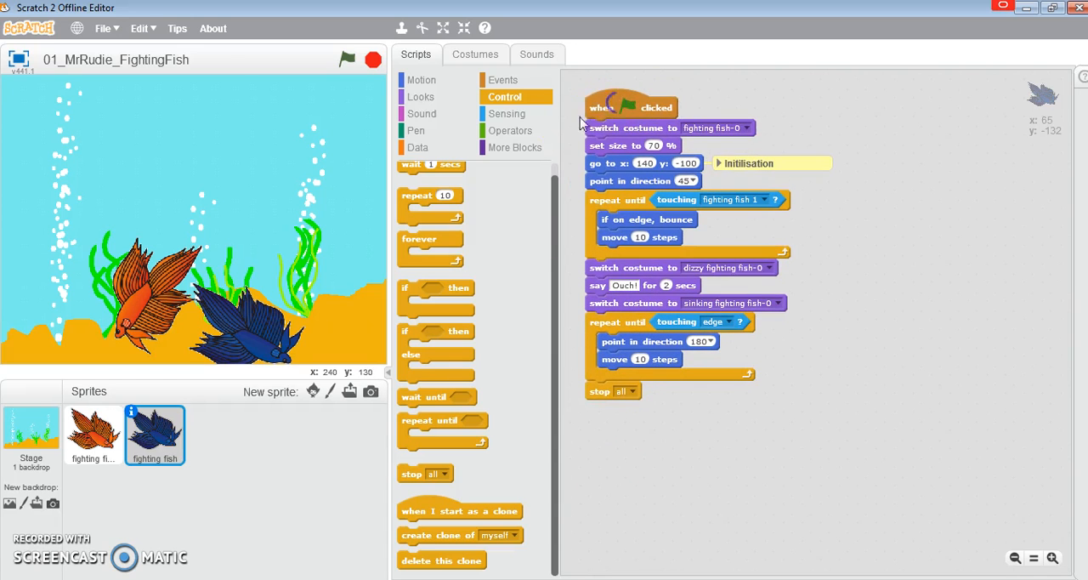
mouse_move(357, 357)
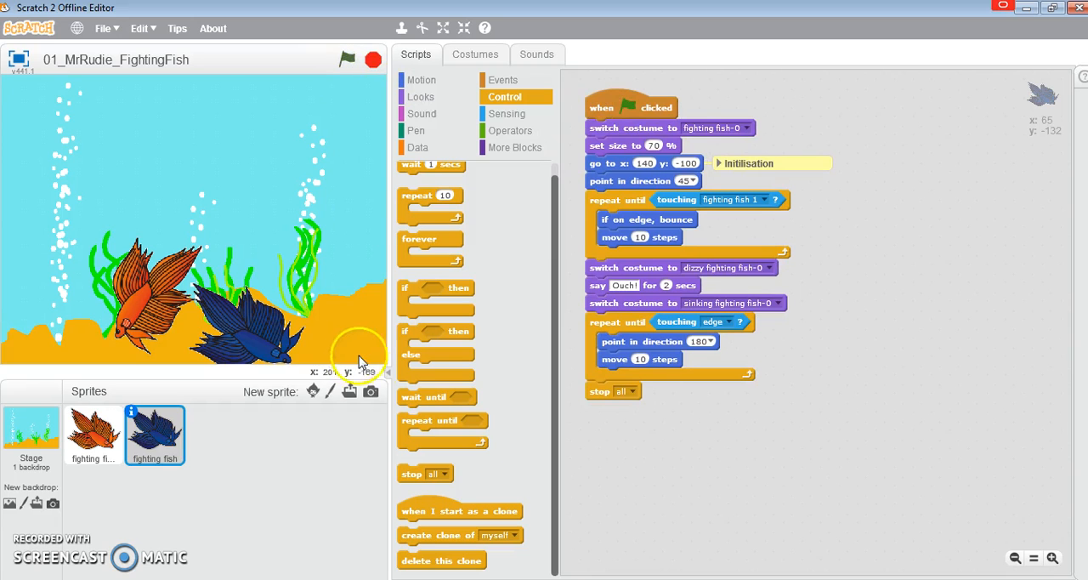
Run the finished project to confirm both fish collide, say Ouch! and rest on the bottom.
click(347, 59)
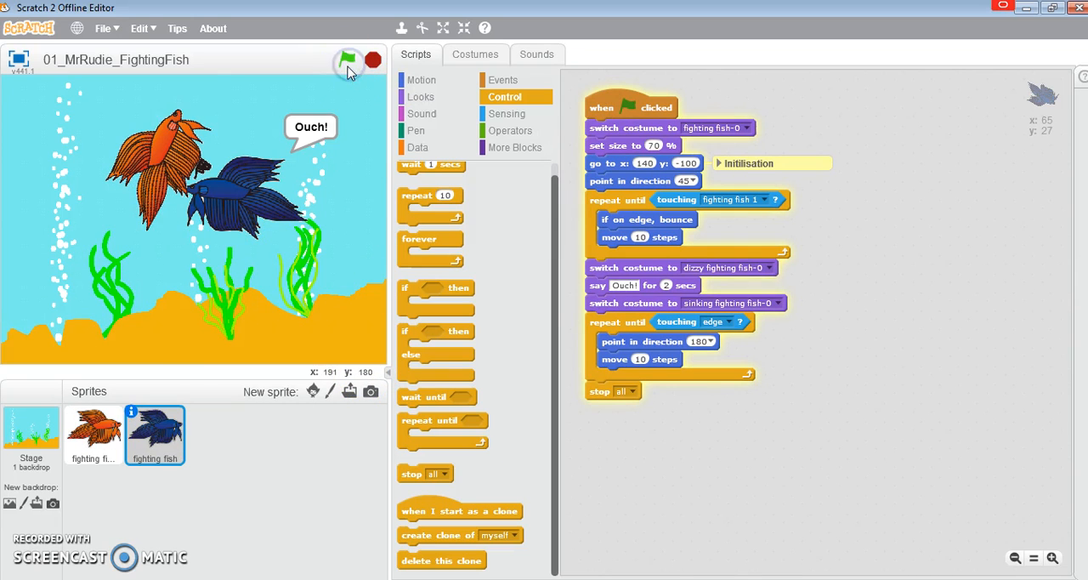
click(346, 60)
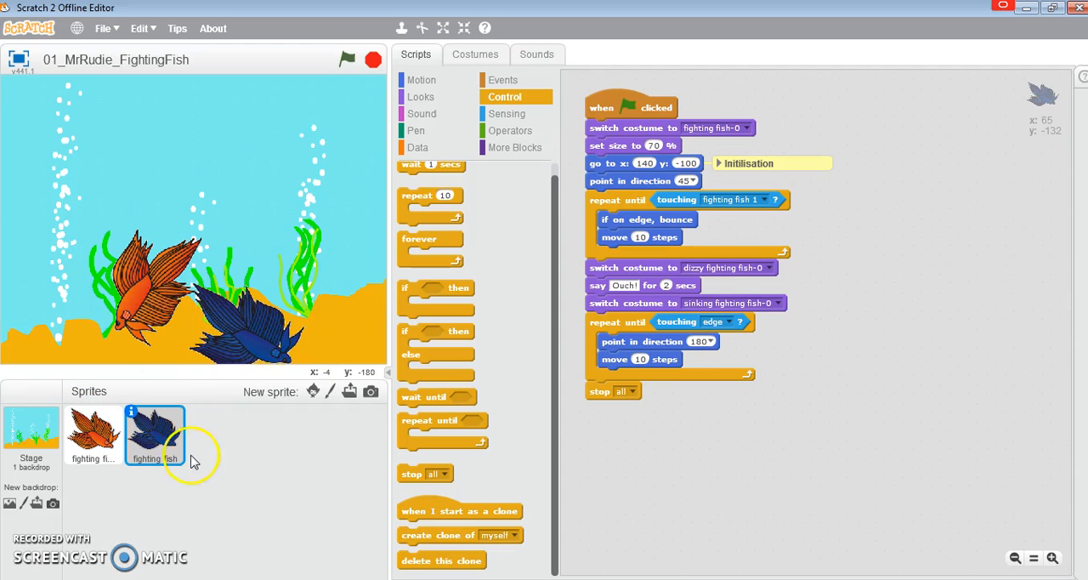
mouse_move(214, 457)
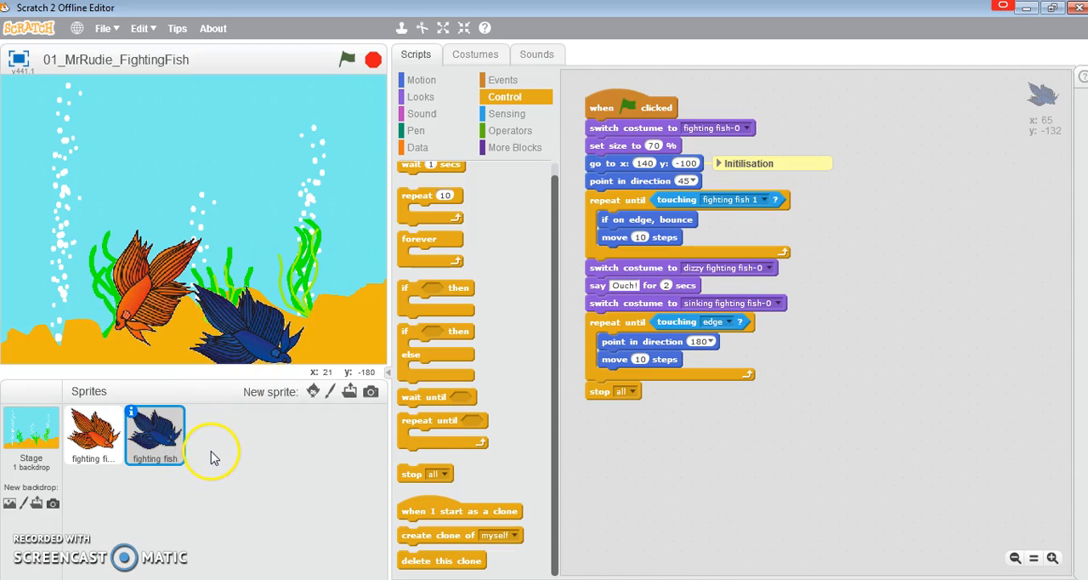
mouse_move(217, 449)
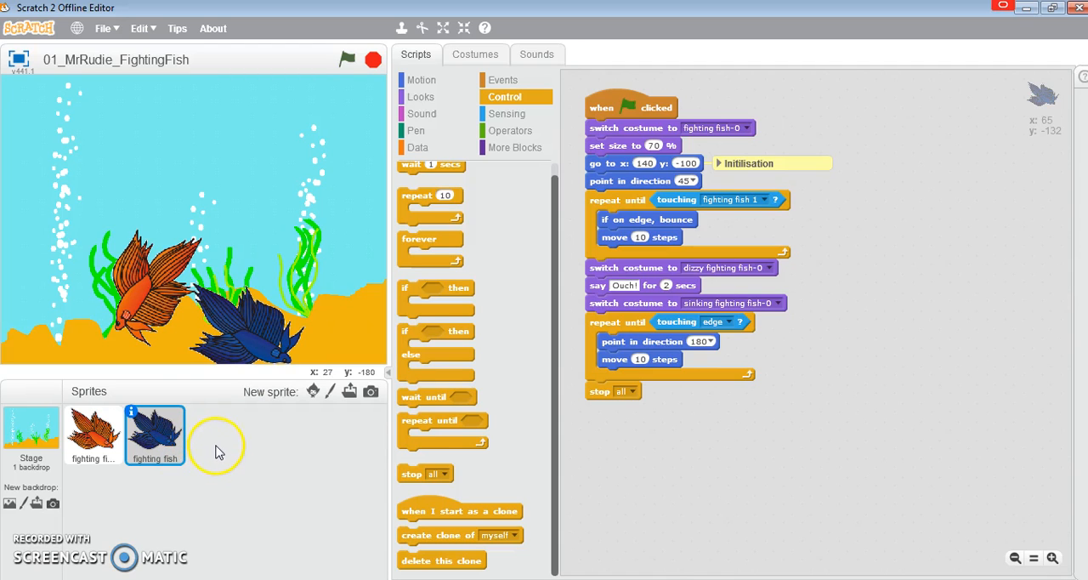
mouse_move(214, 459)
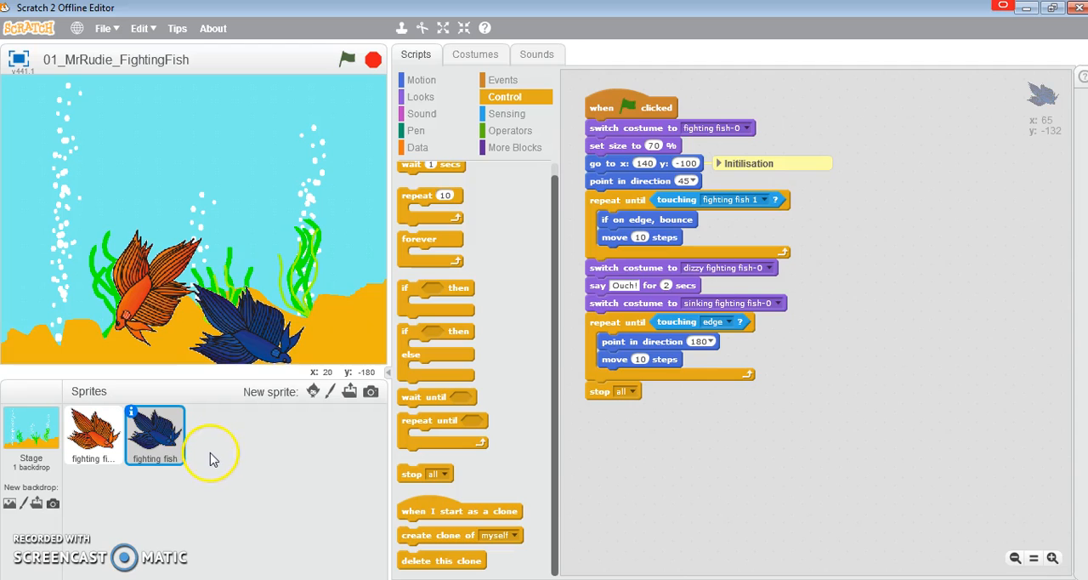
mouse_move(144, 510)
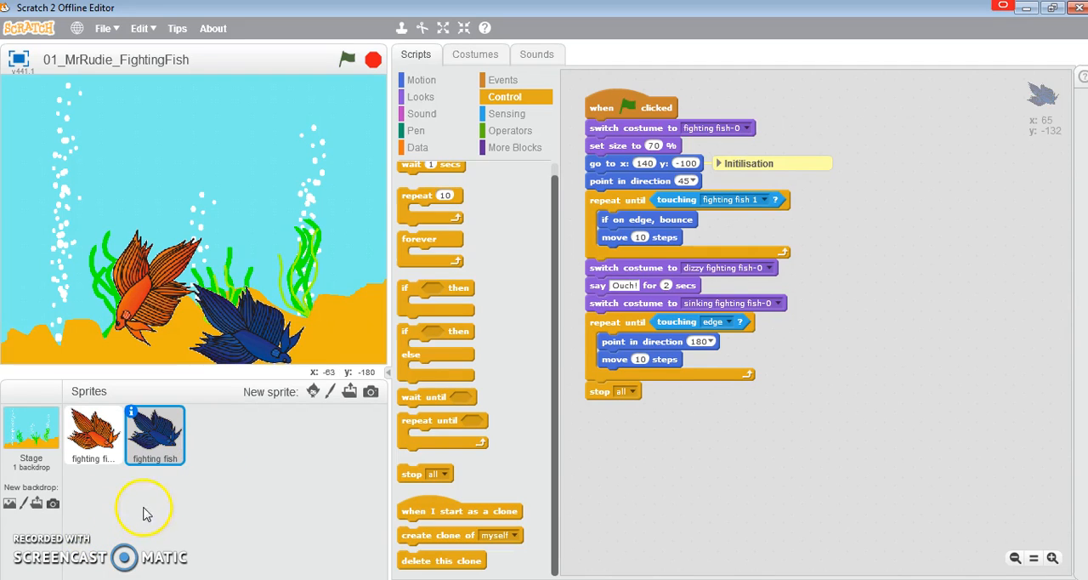